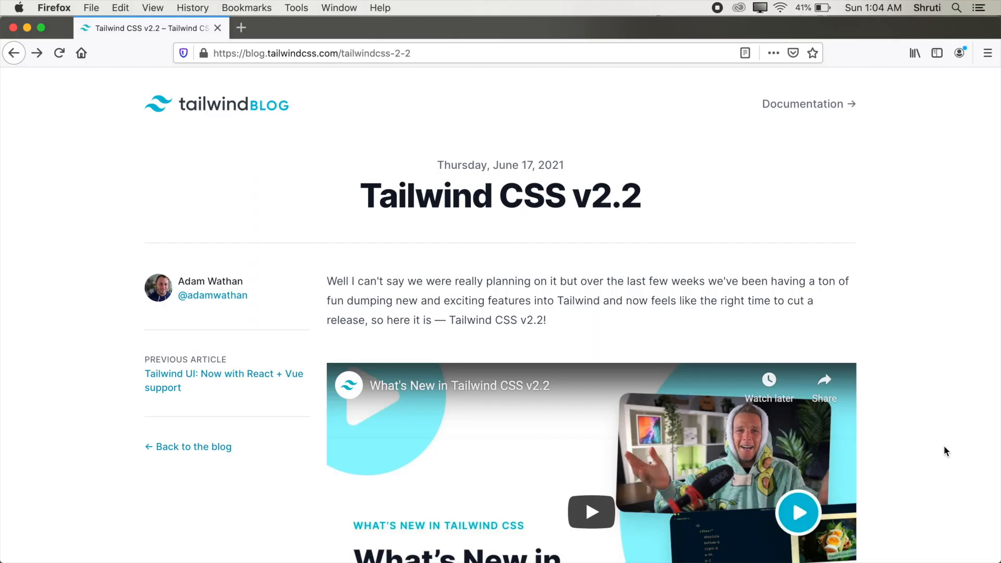
Step: Follow the Just-in-Time mode link from the v2.2 blog post's intro paragraph
double_click(605, 197)
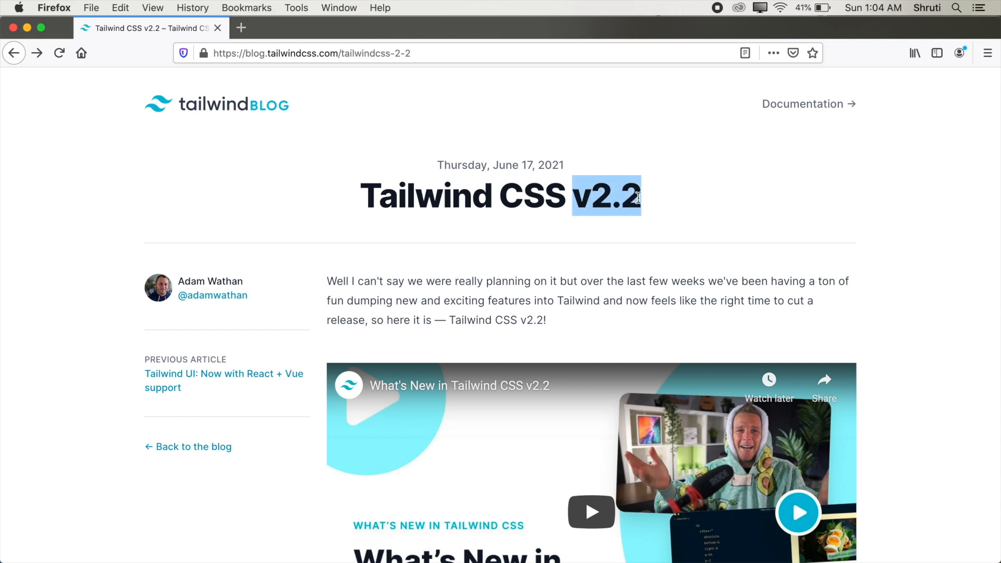
left_click(766, 218)
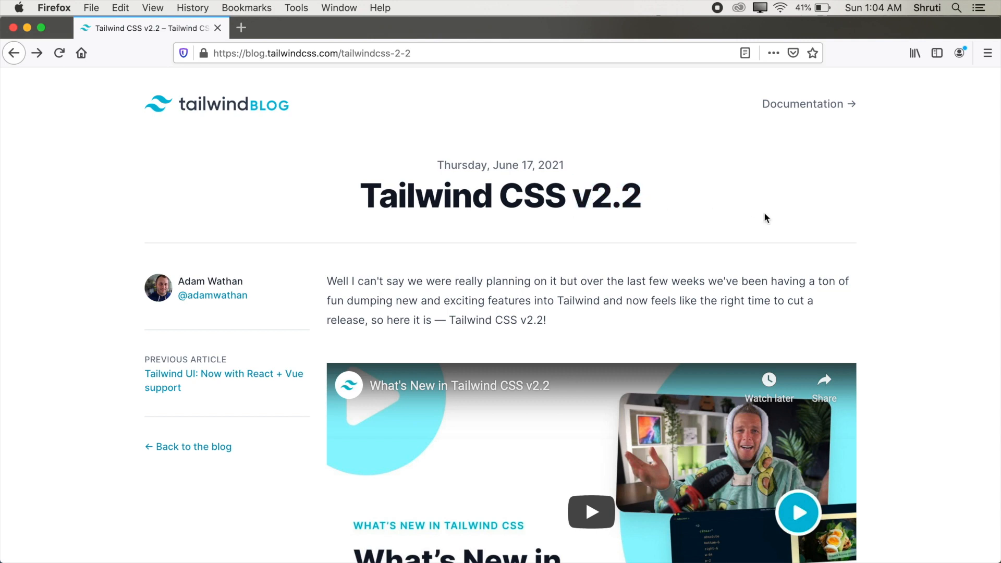
mouse_move(923, 295)
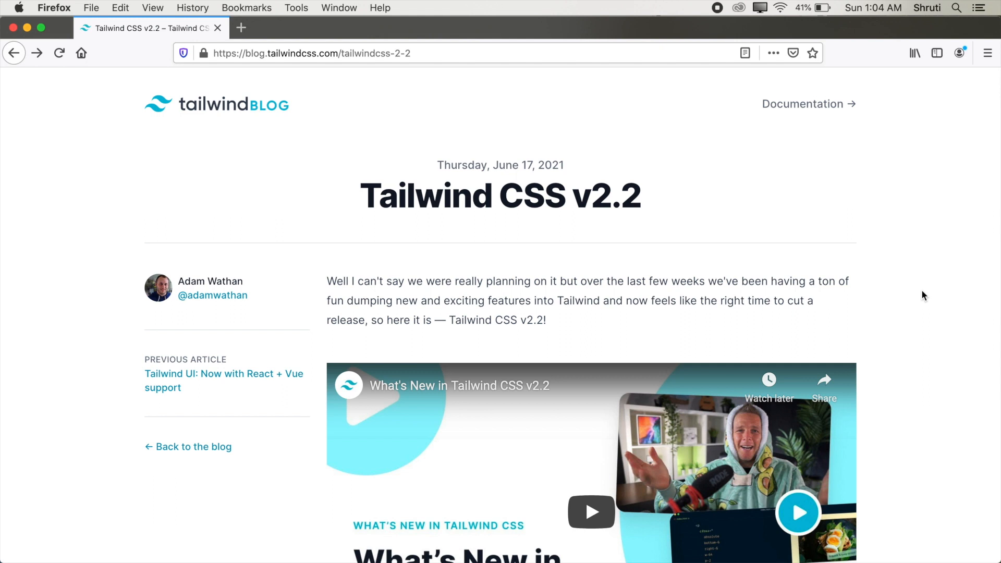
scroll("down", 3)
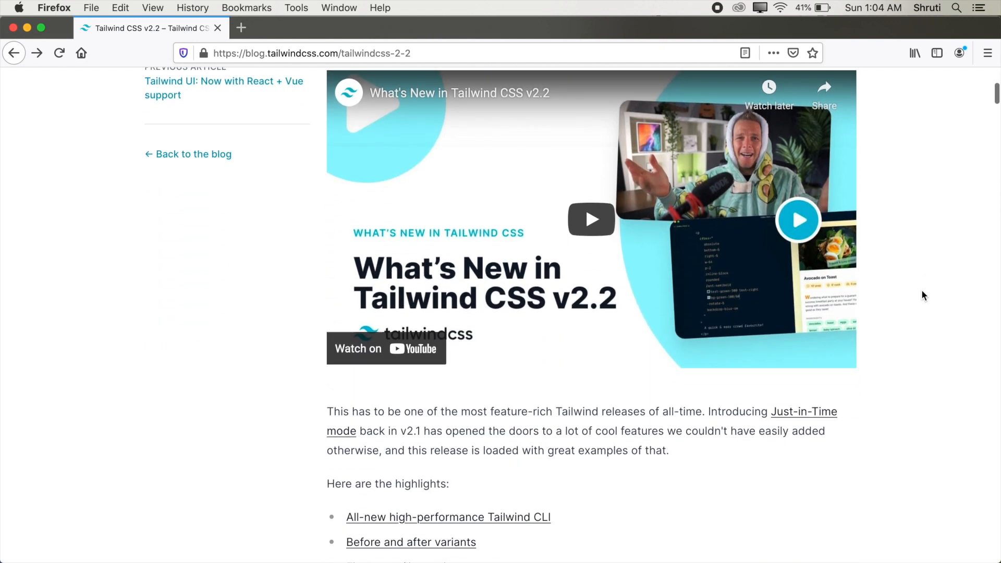
scroll("down", 3)
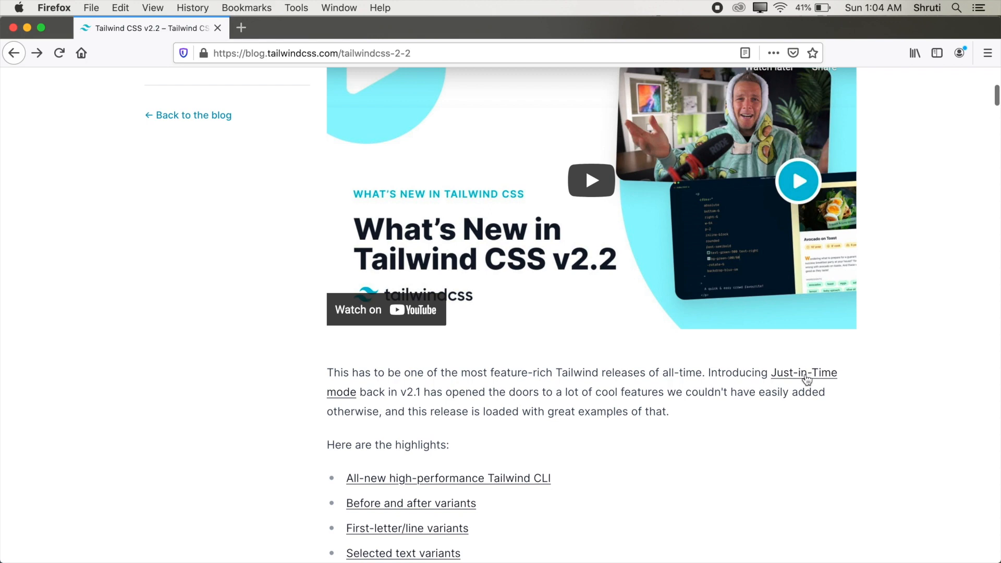
left_click(804, 373)
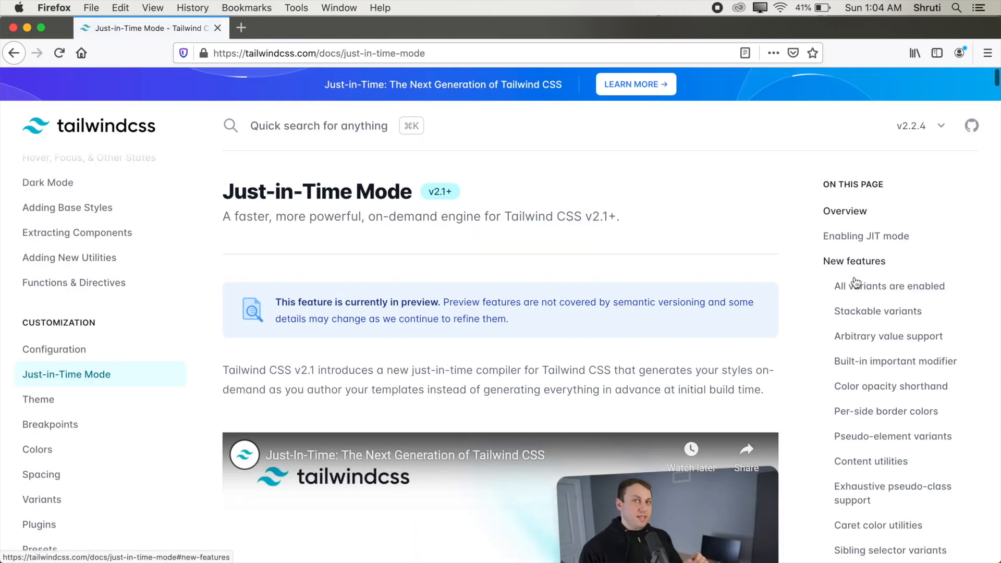
scroll("down", 3)
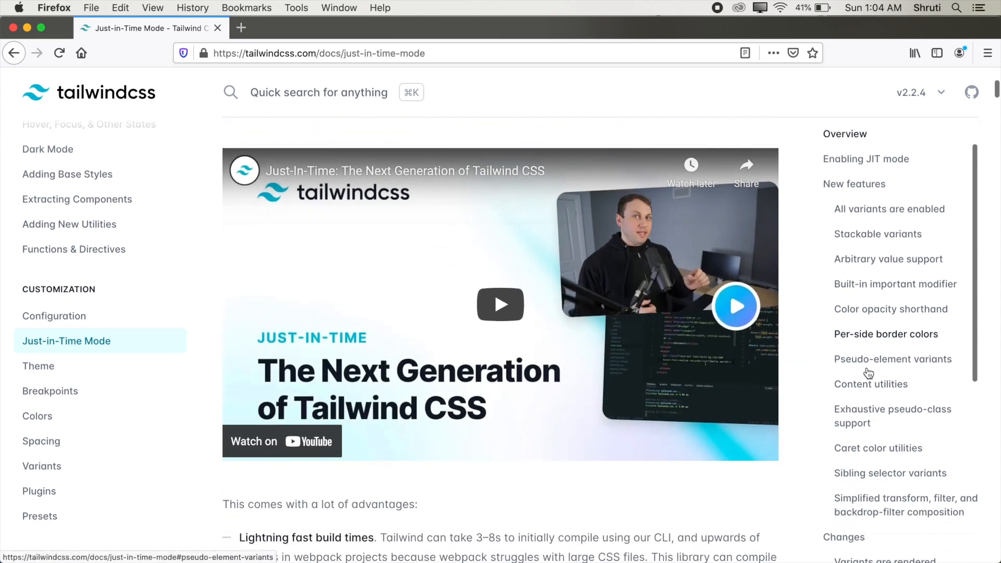
scroll("down", 3)
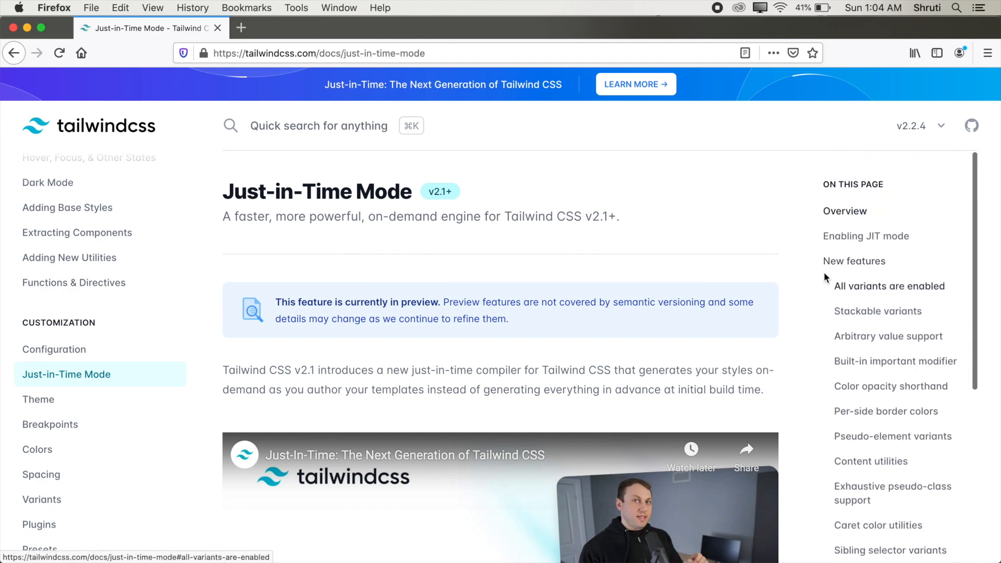
mouse_move(813, 259)
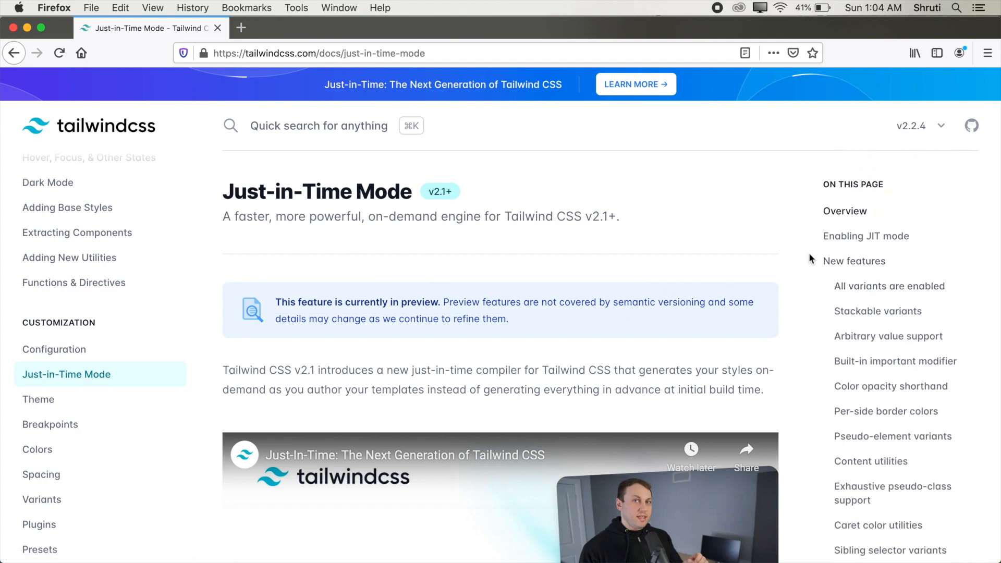
mouse_move(796, 242)
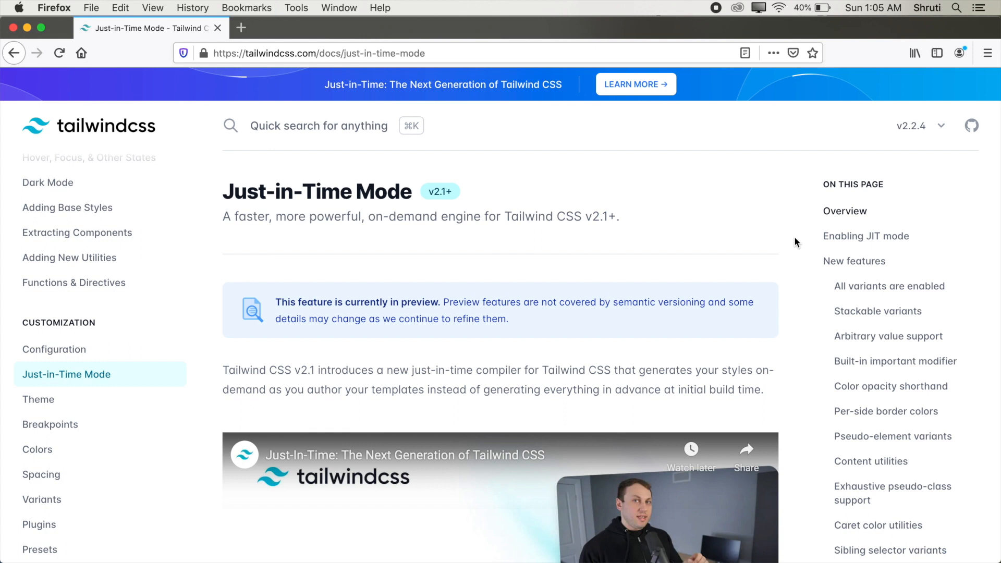
mouse_move(830, 244)
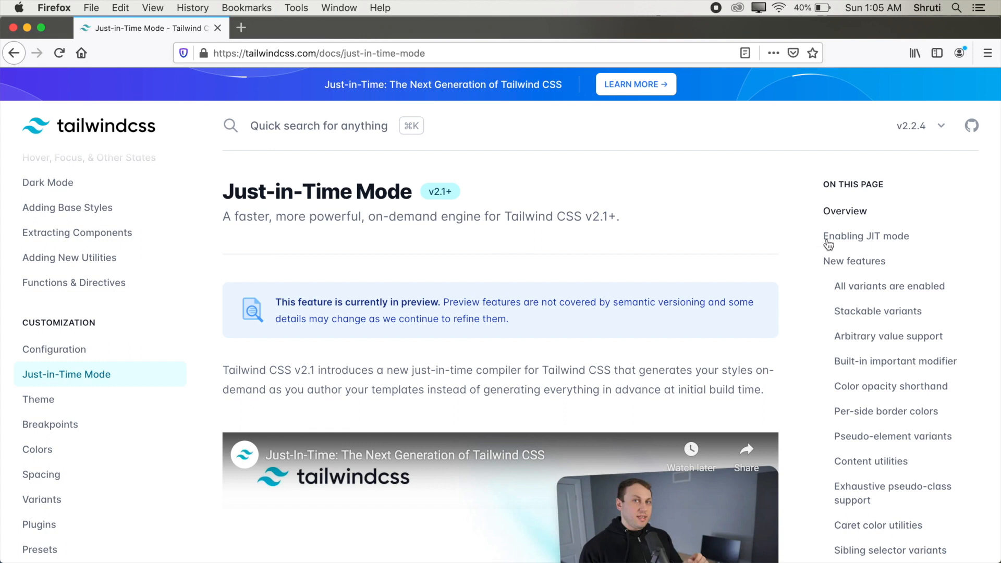
mouse_move(777, 200)
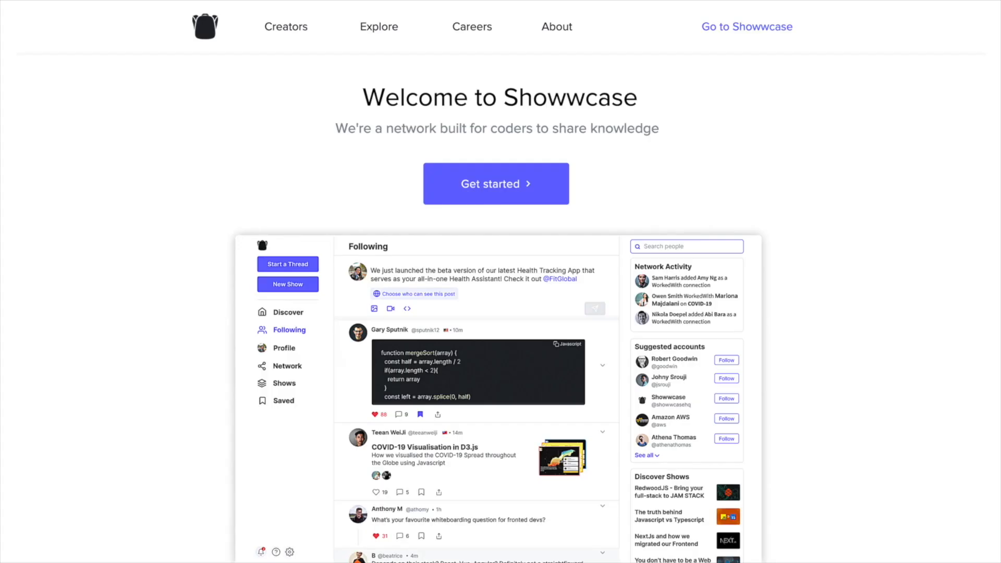
left_click(379, 26)
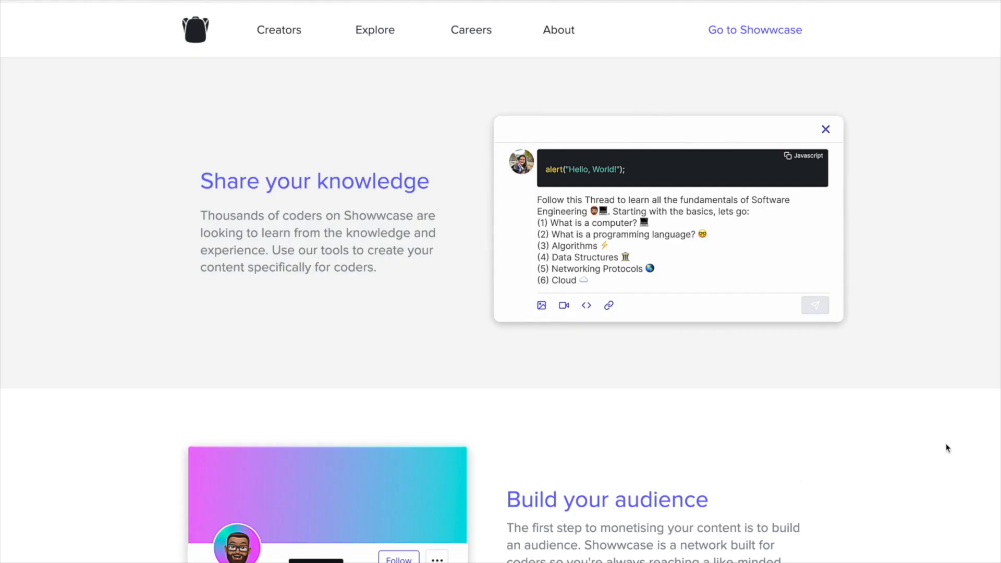
scroll("down", 3)
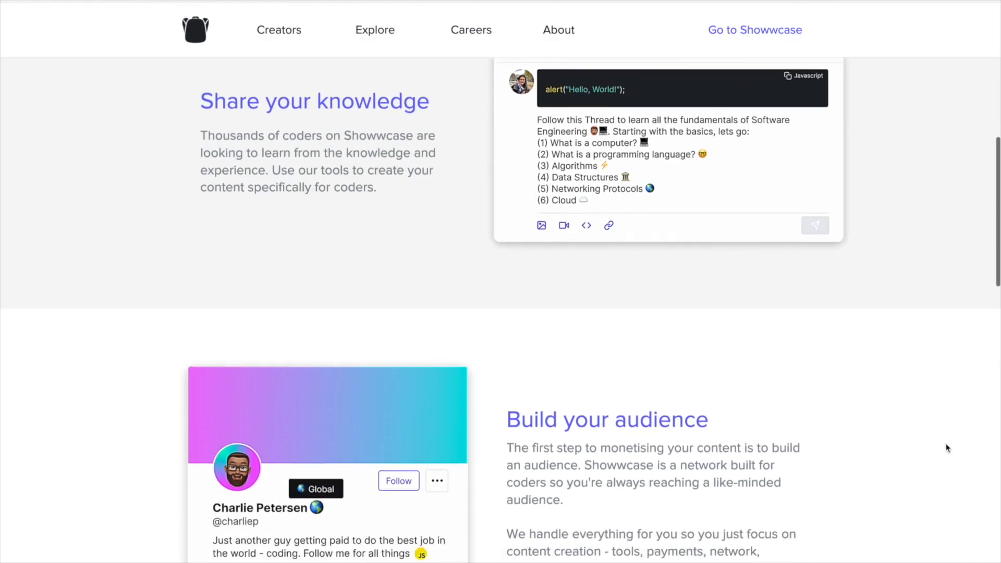
scroll("down", 3)
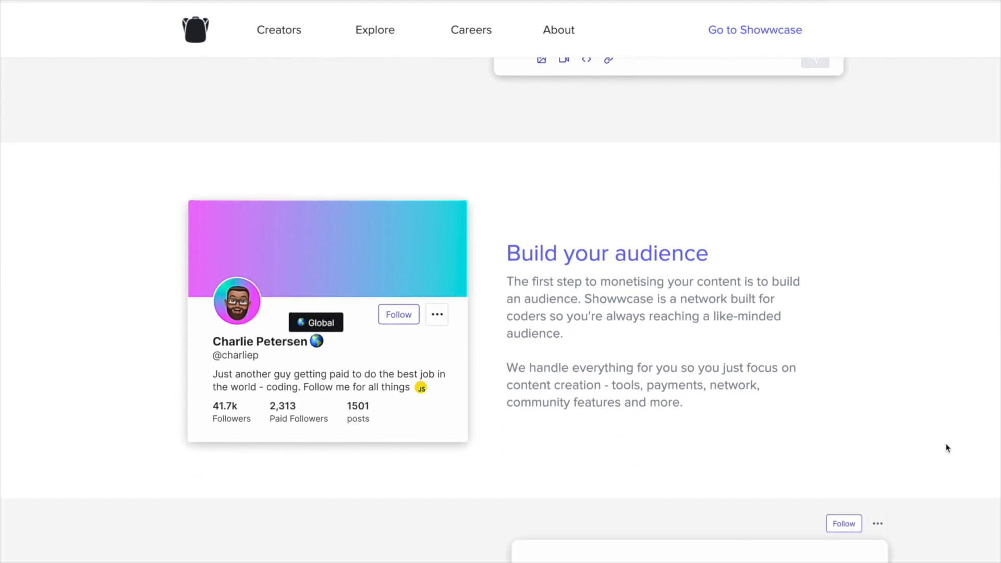
scroll("down", 3)
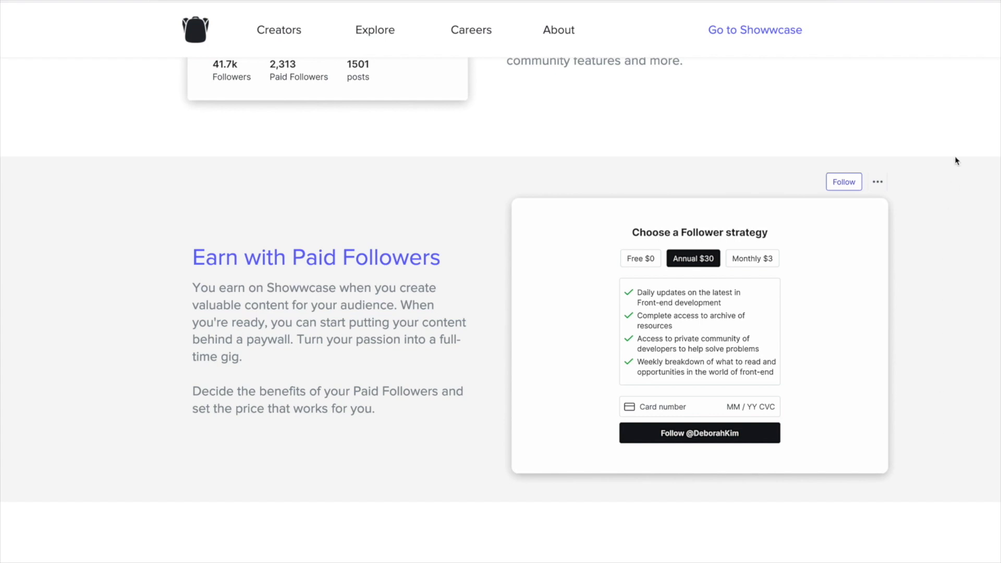
scroll("down", 3)
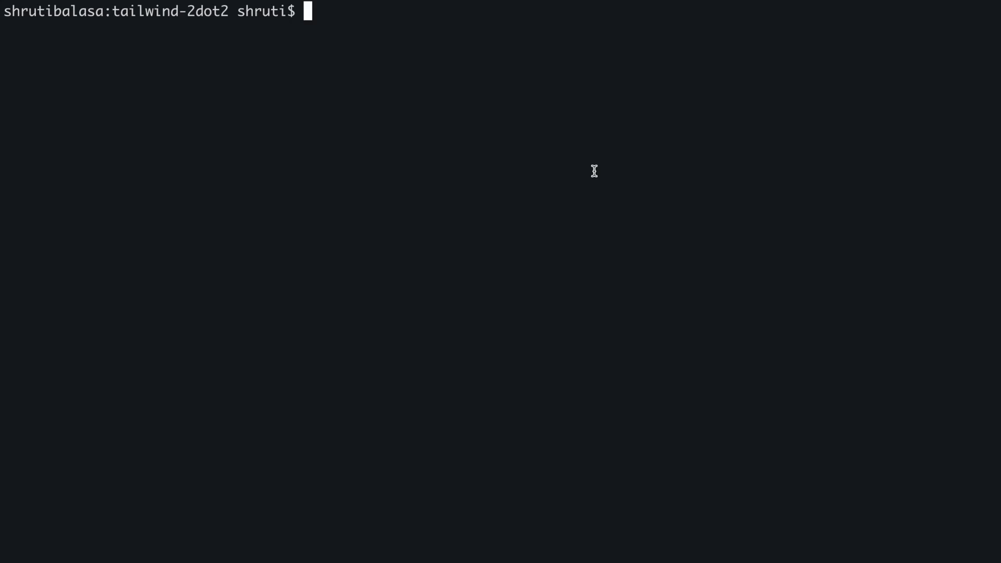
Step: Run cd ~/Desktop, mkdir tailwind-latest and cd tailwind-latest in Terminal
type("cd")
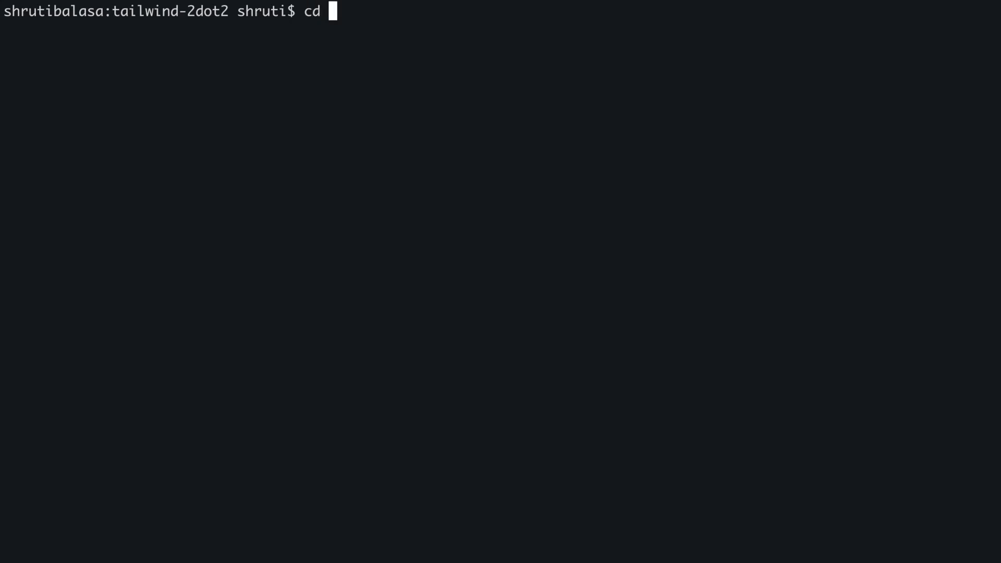
type("~/Desktop")
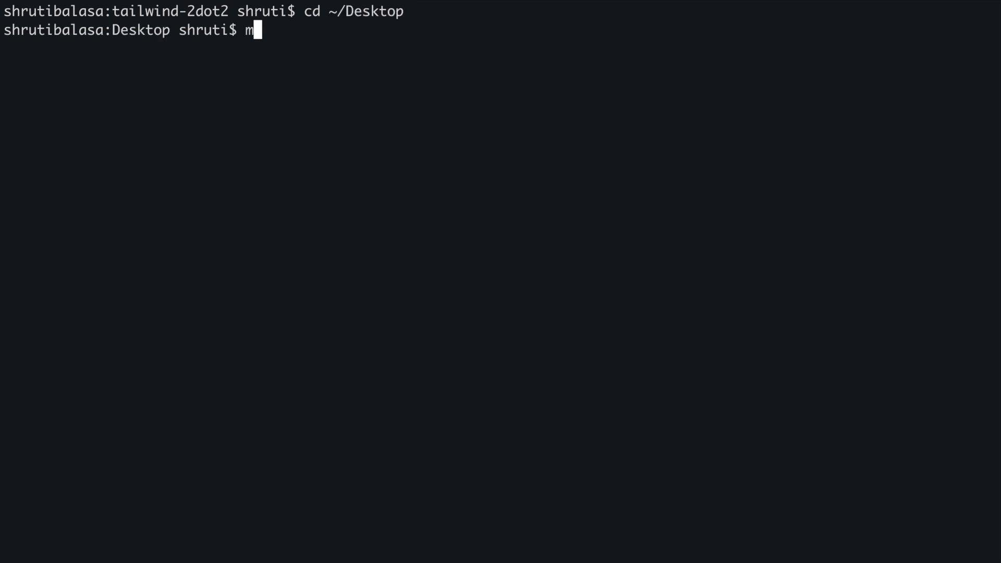
type("kdir")
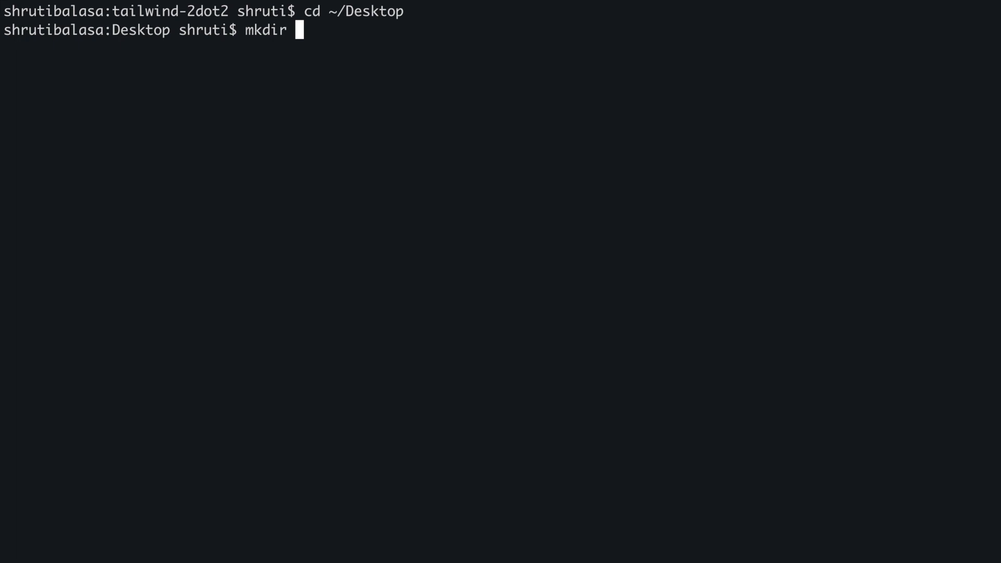
type("tailwind-lates")
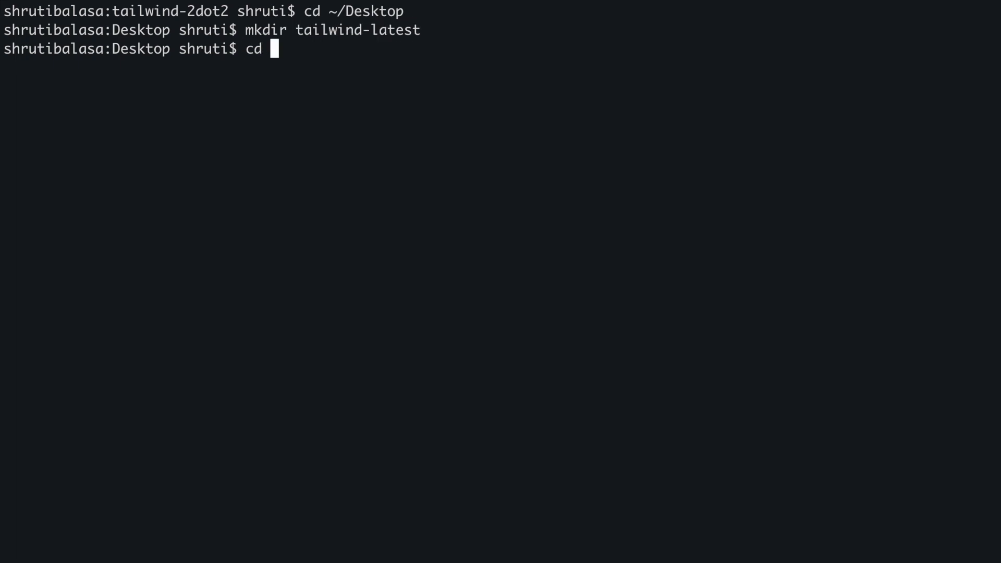
type("tailwind-latest")
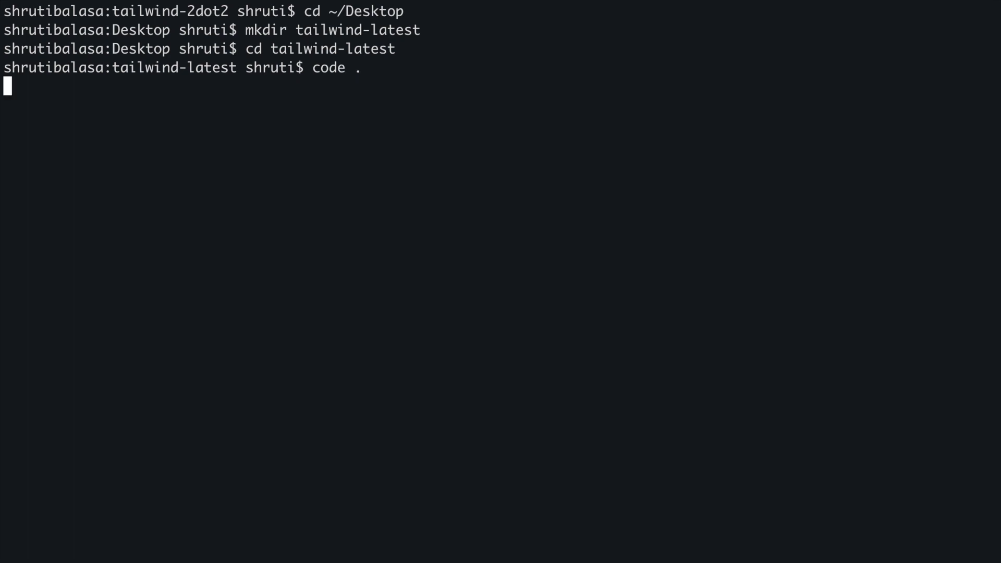
Step: Launch VS Code on the folder and open its integrated terminal, starting an npm command
key("enter")
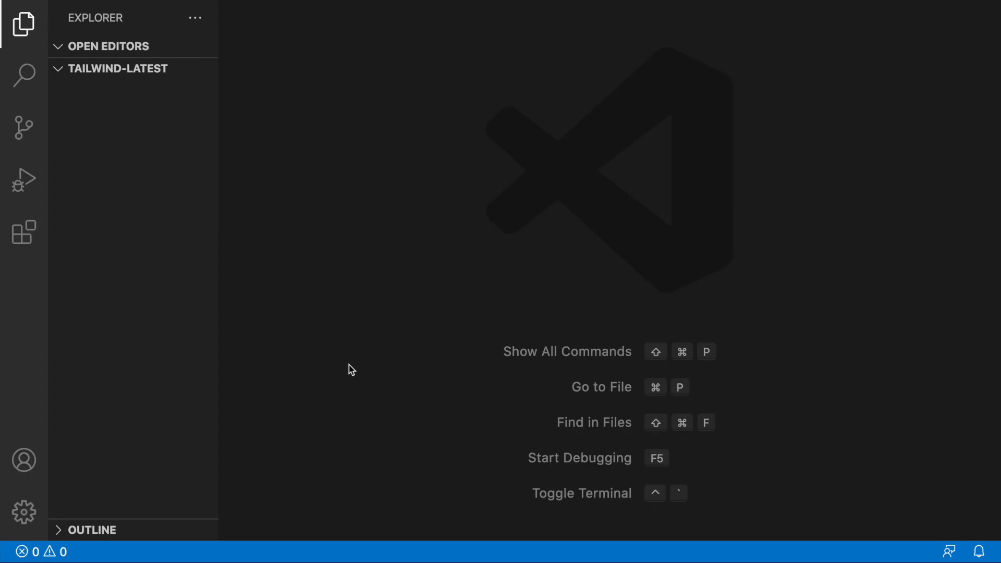
mouse_move(343, 364)
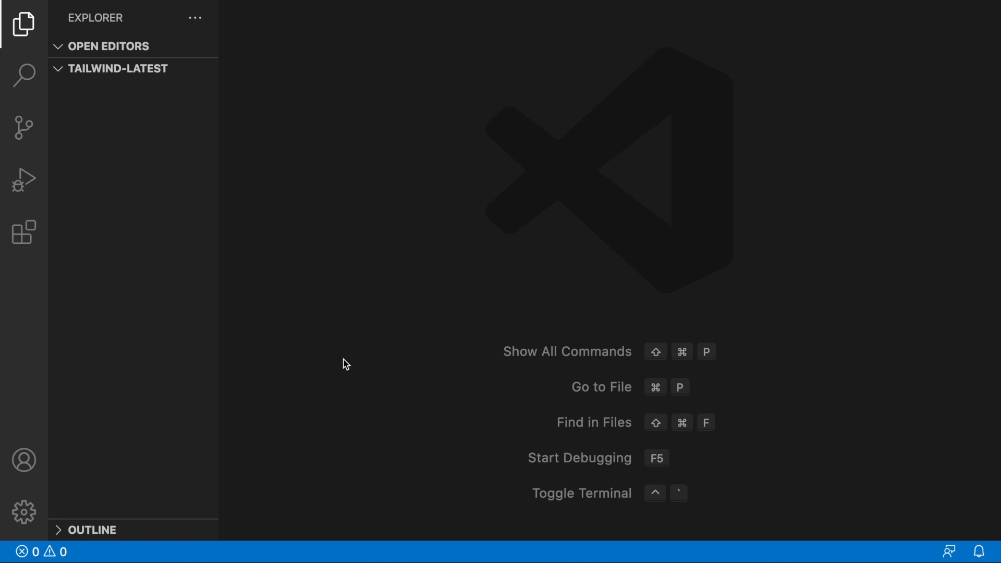
key("ctrl+`")
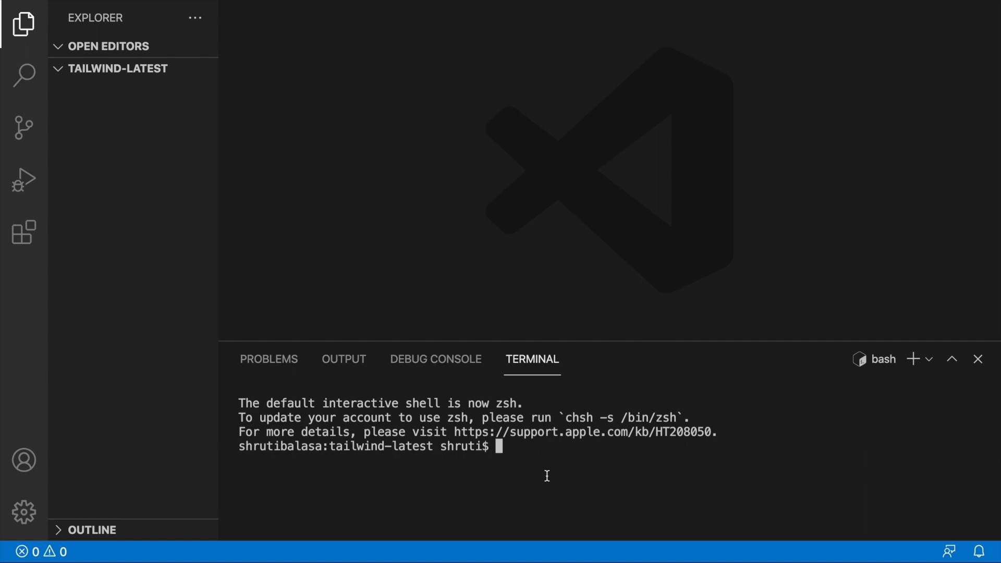
type("npm")
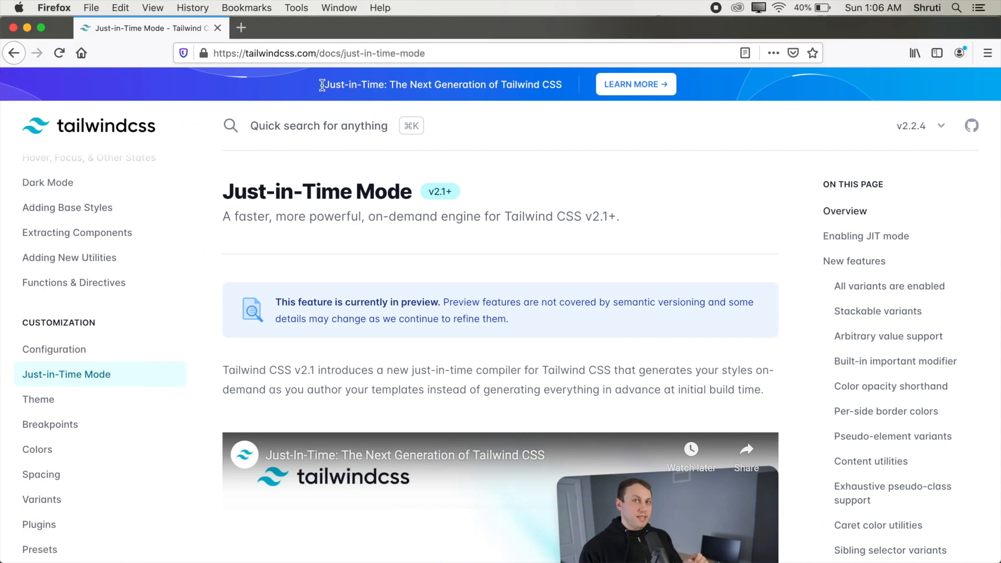
Step: Load nodejs.org in a new Firefox tab
type("nodejs.org/en/")
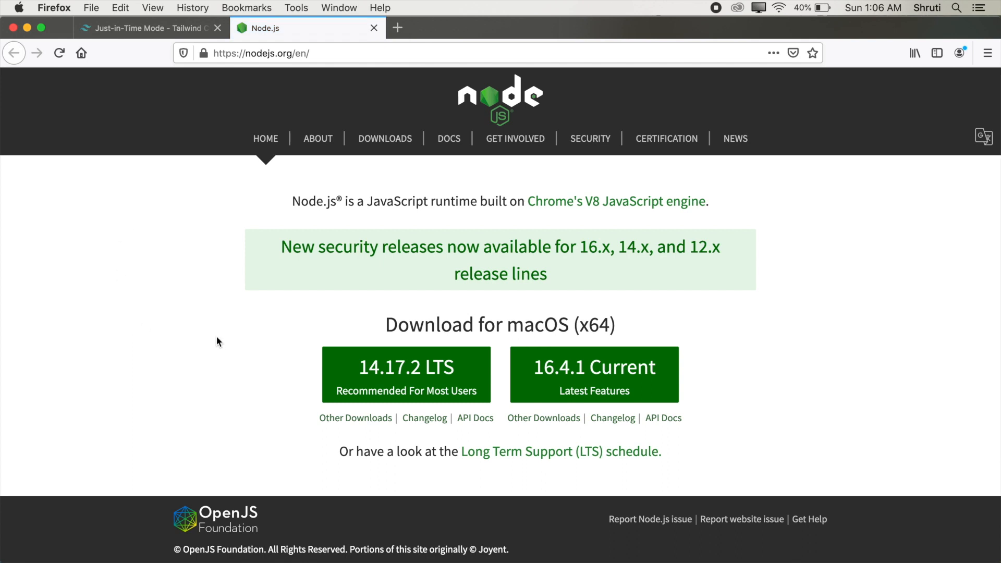
mouse_move(382, 335)
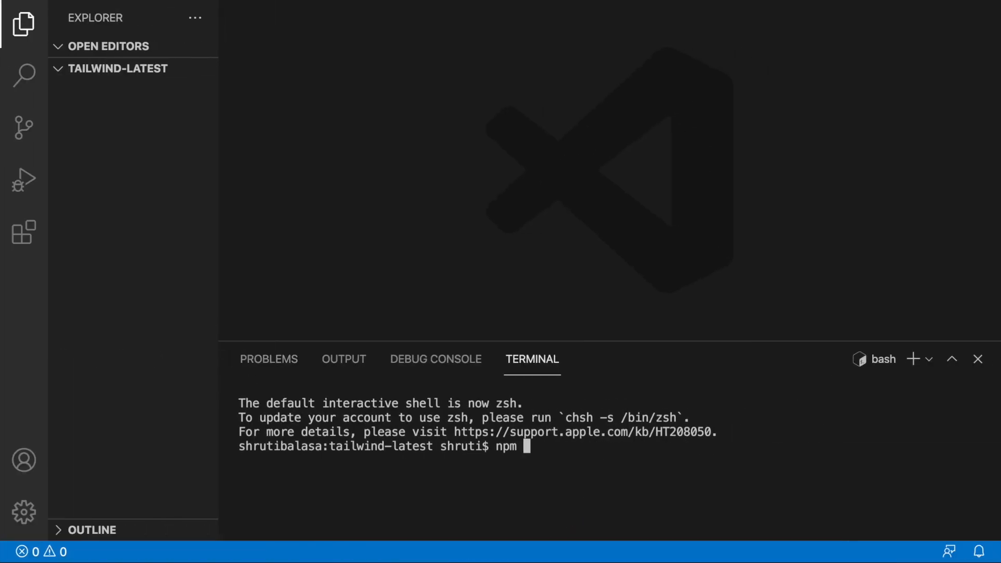
Step: Check npm -v (6.14.11), run npm init -y and open the generated package.json
type("-v")
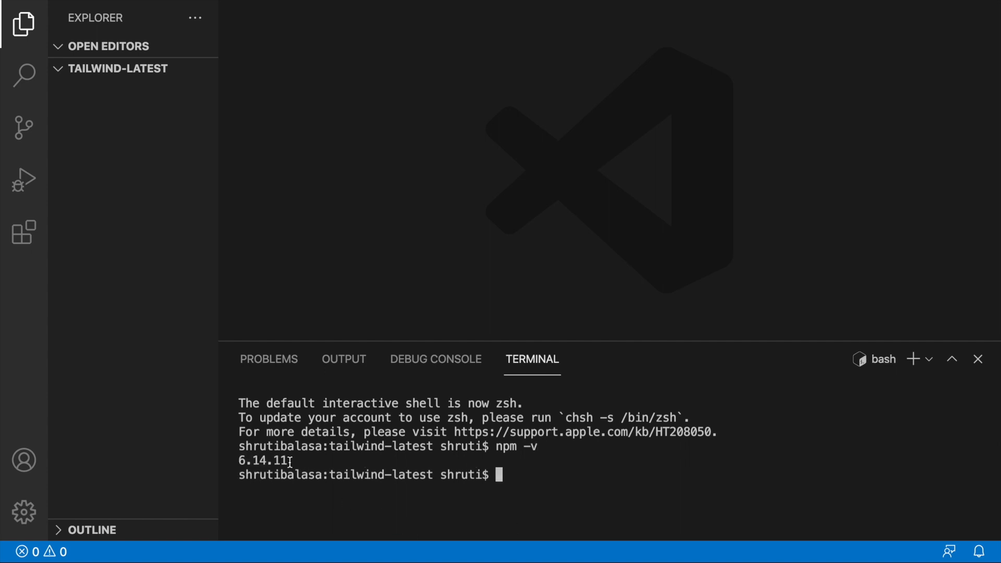
double_click(264, 460)
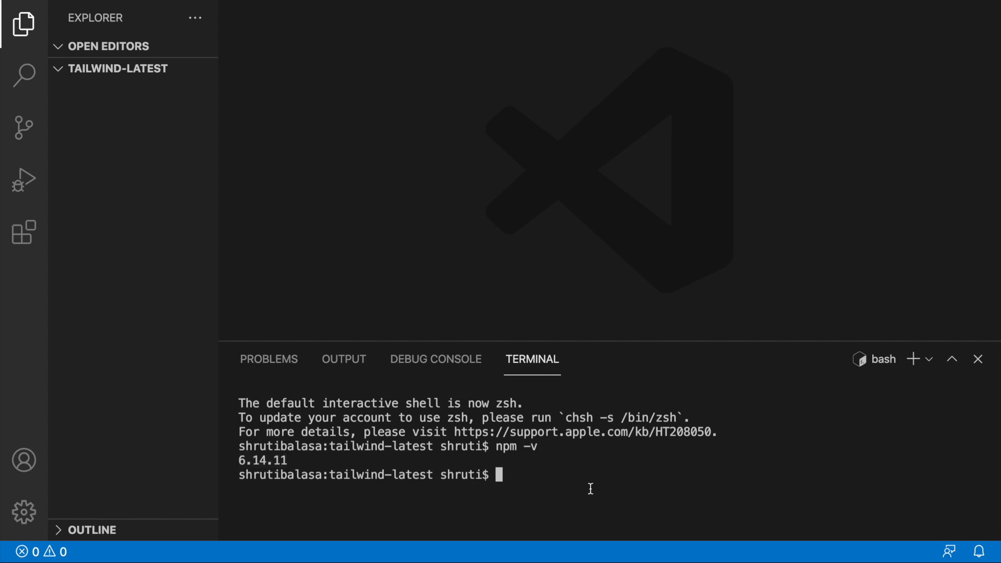
type("npm init")
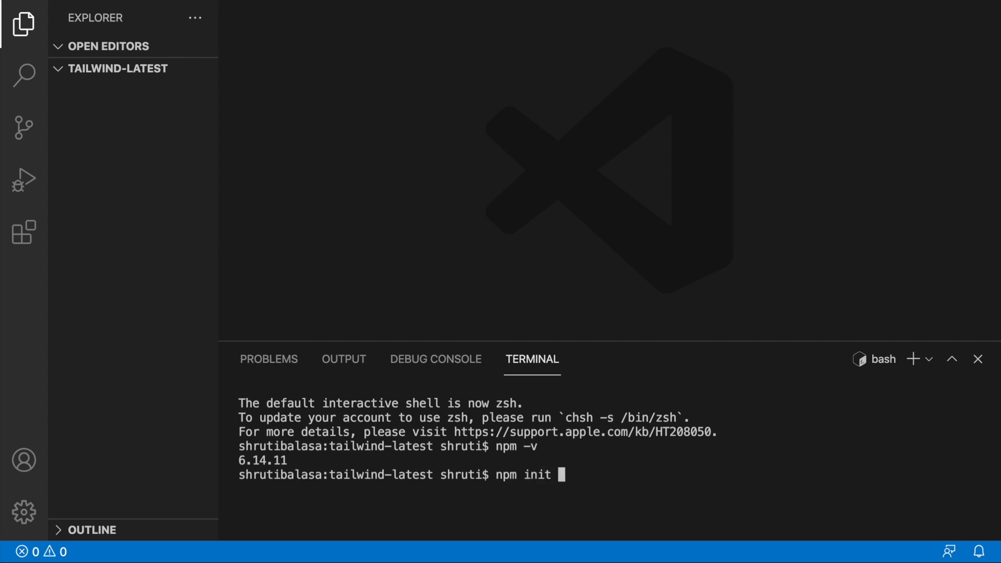
type("-y")
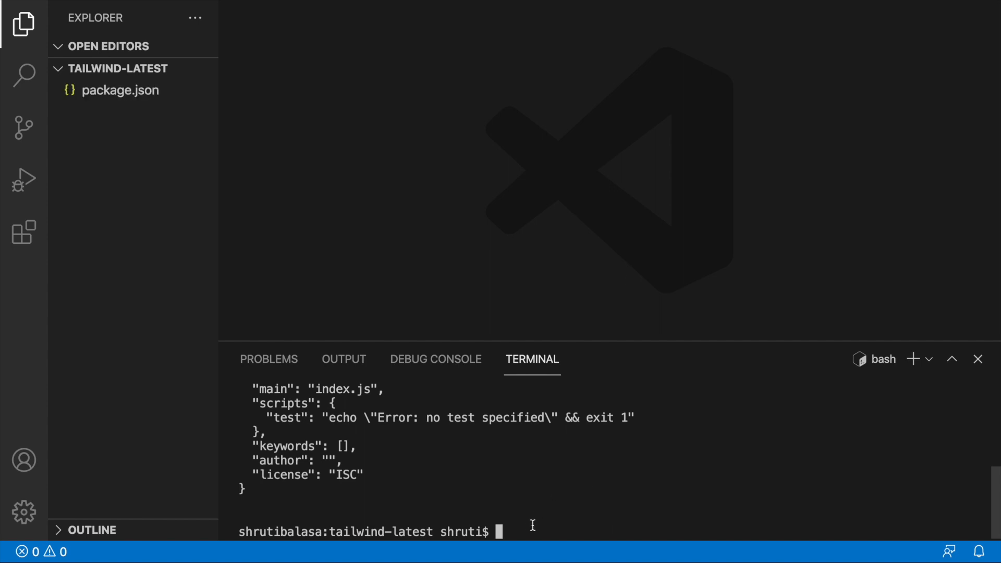
left_click(120, 90)
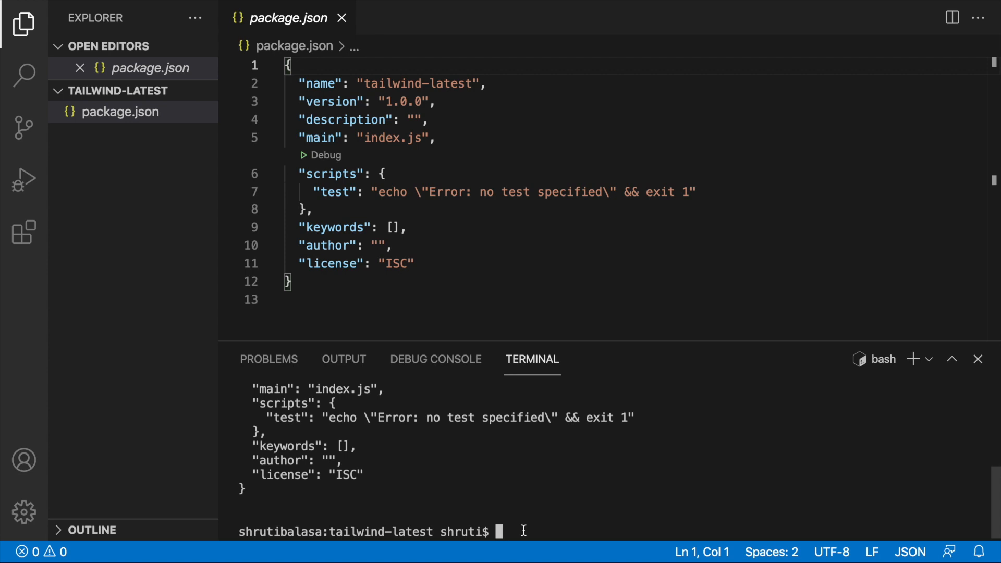
Step: Run npm install -D tailwindcss@latest autoprefixer@latest postcss-cli@latest
type("npm insta")
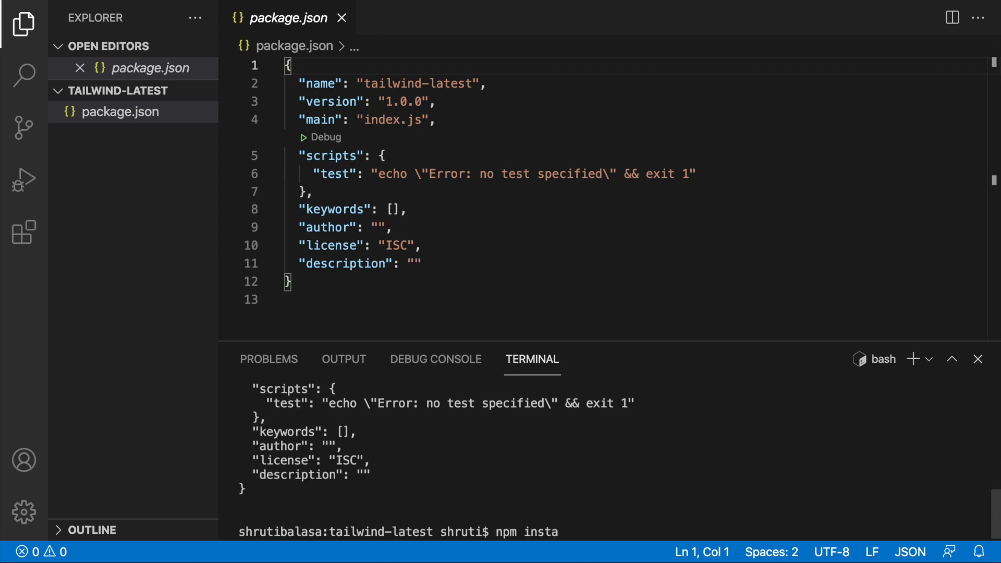
type("ll")
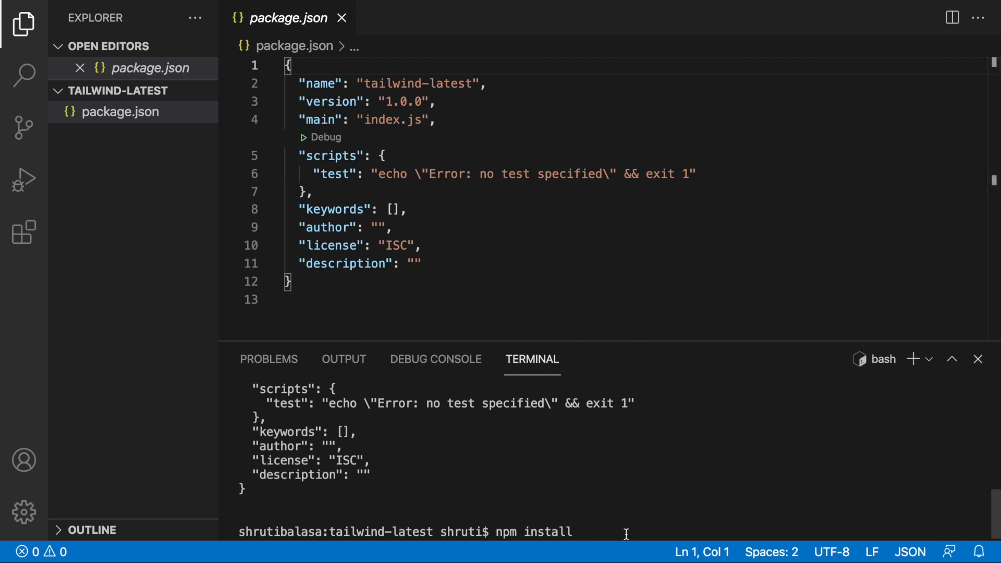
type("-D")
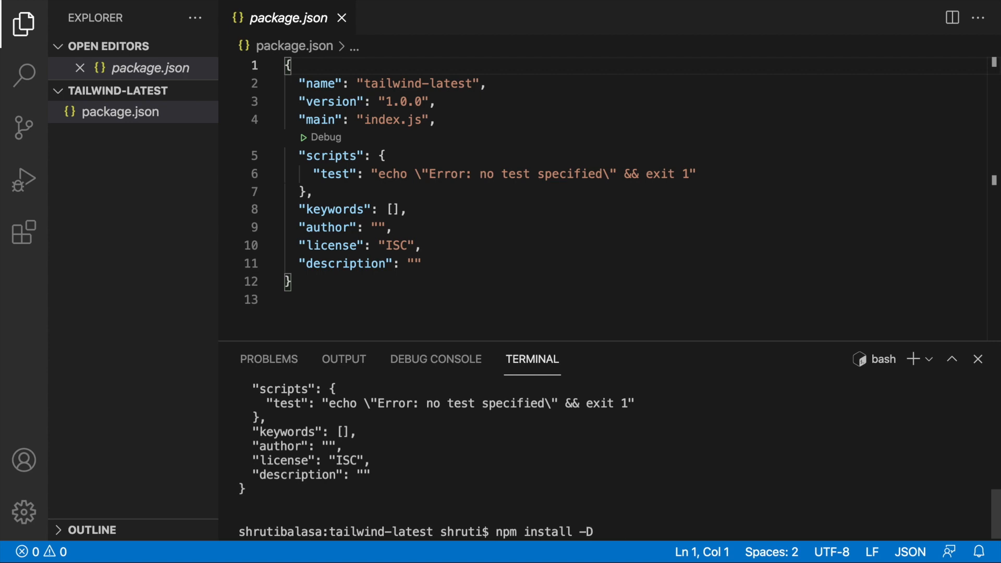
type("tailwin")
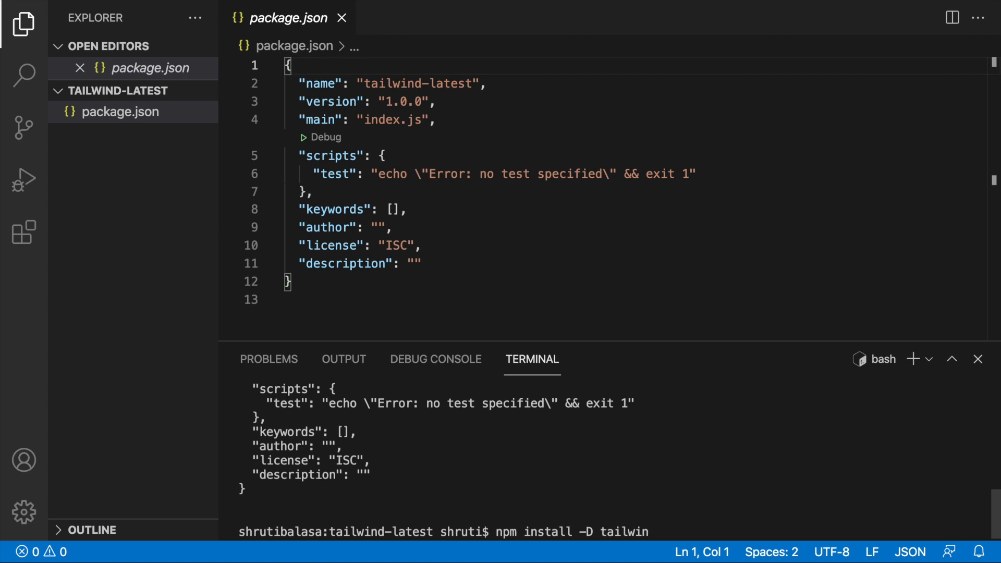
type("dcss")
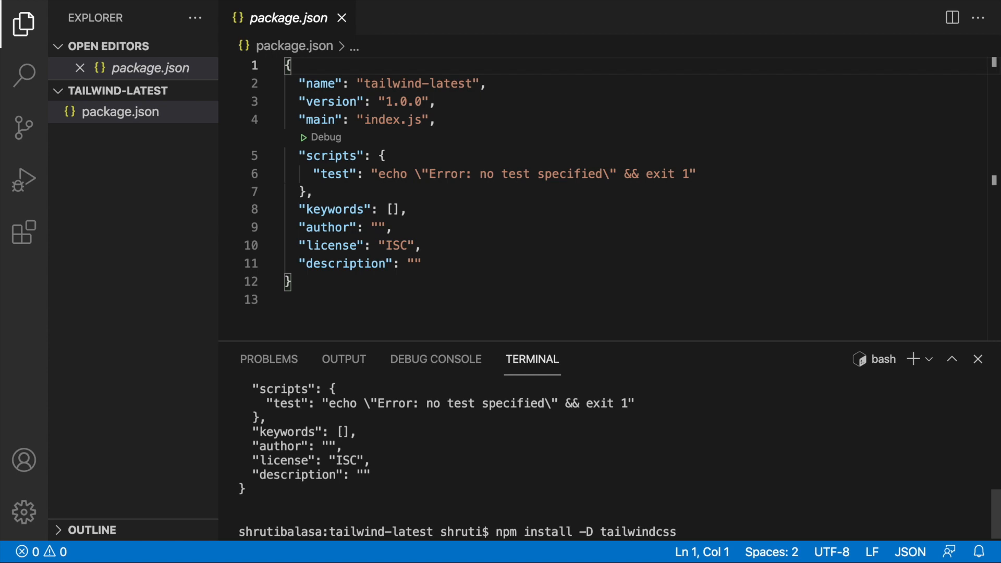
type("@latest")
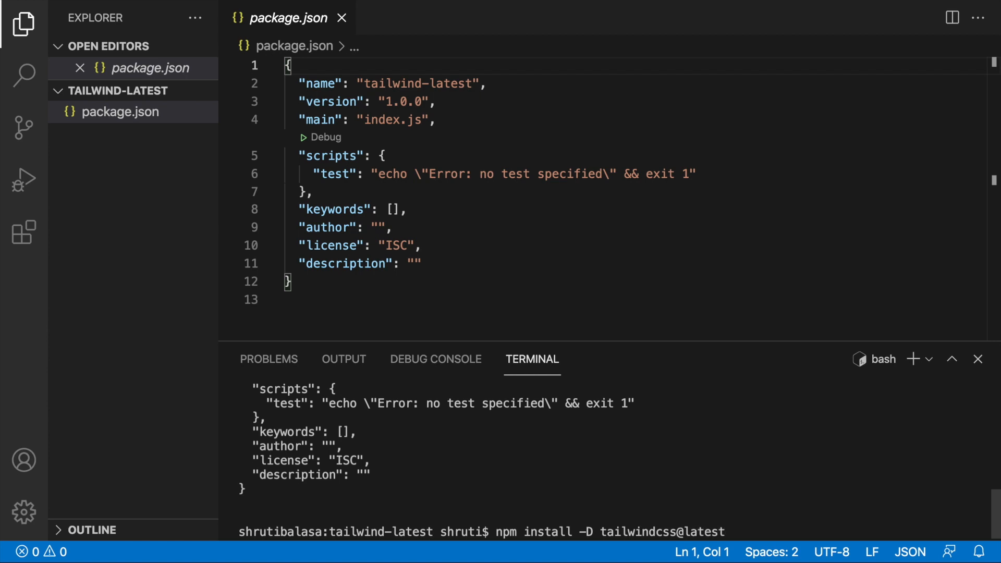
type("autopr")
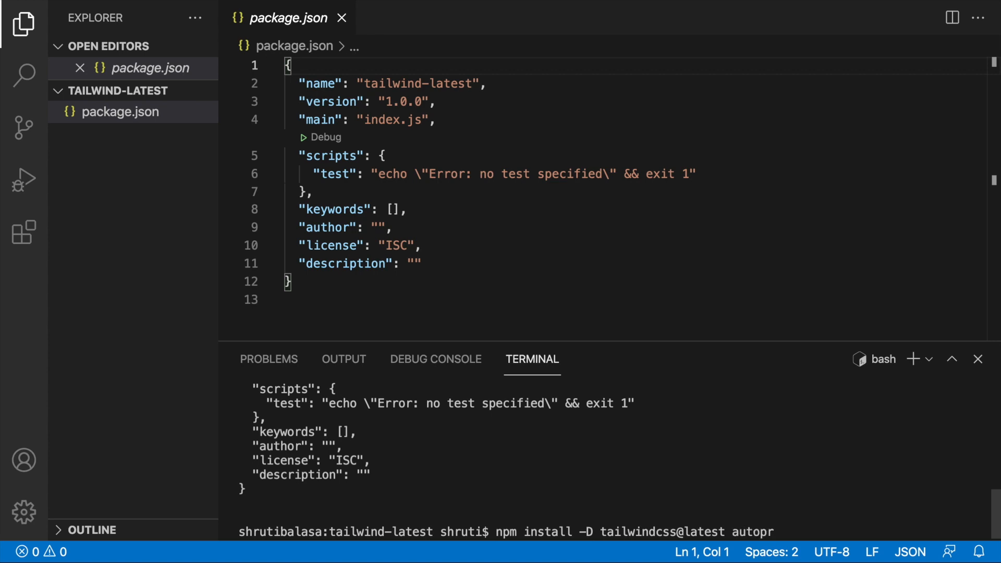
type("efixer")
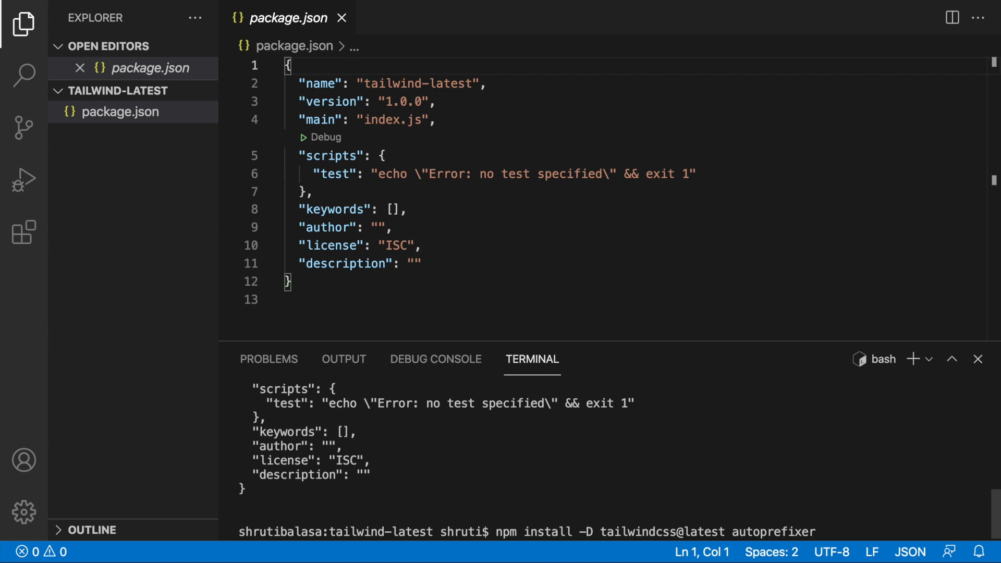
type("@latest")
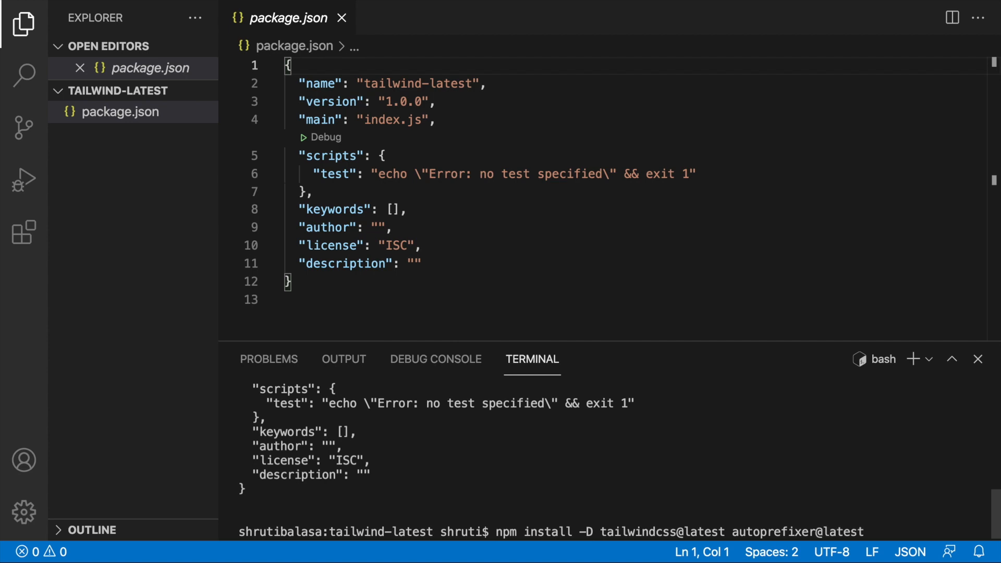
type("postcss-")
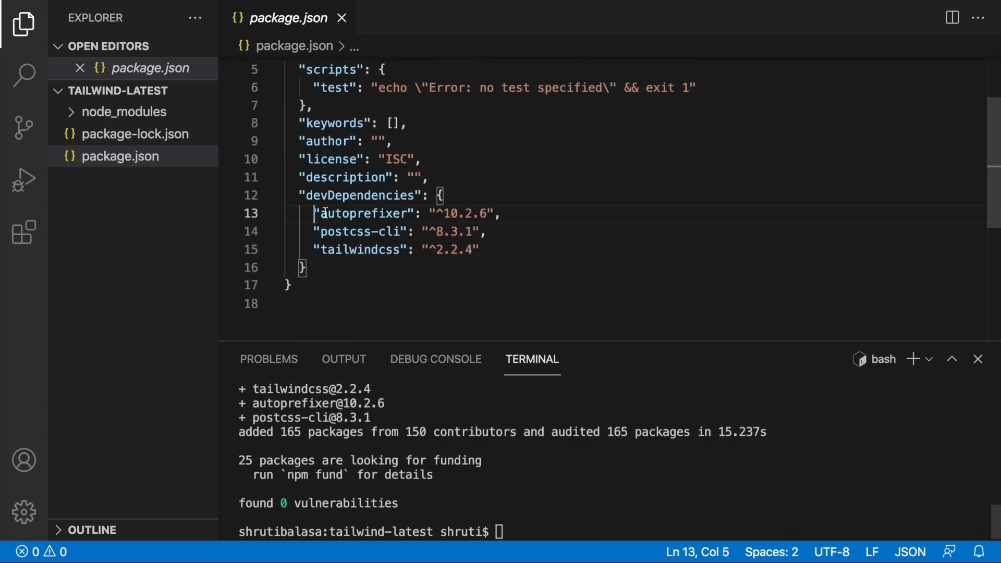
Step: Verify the three devDependencies in package.json and select the project root in Explorer
left_click_drag(317, 213, 479, 250)
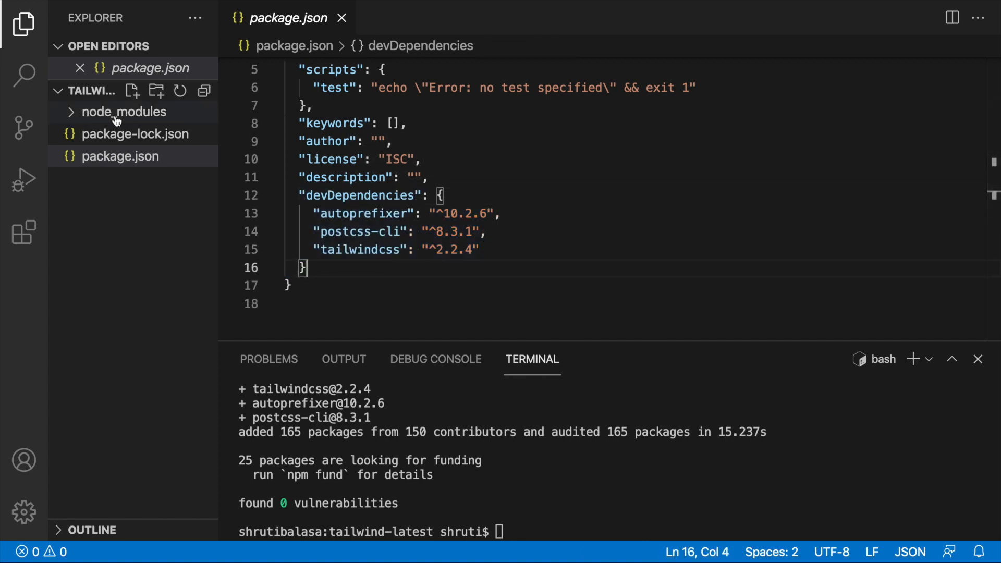
left_click(126, 112)
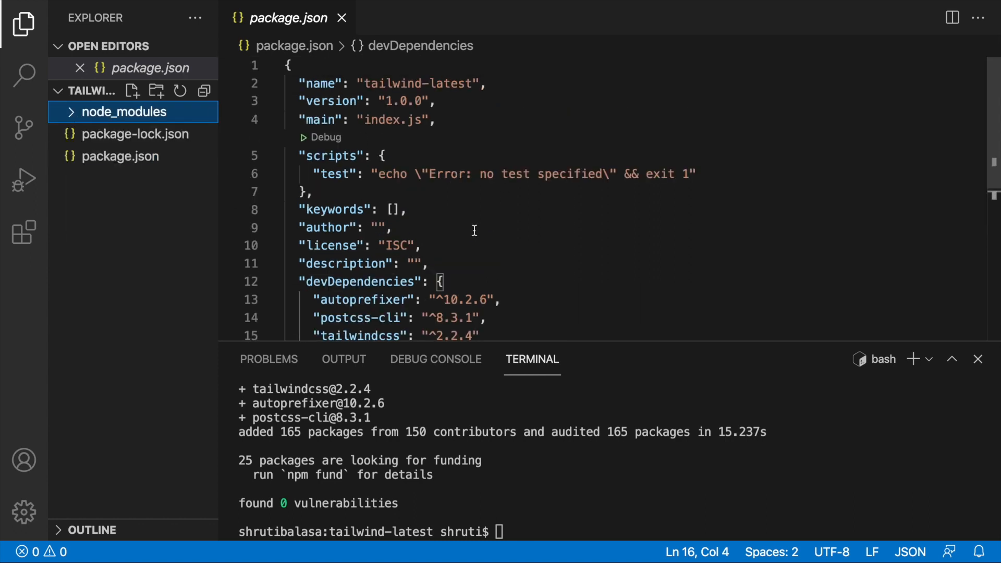
mouse_move(134, 325)
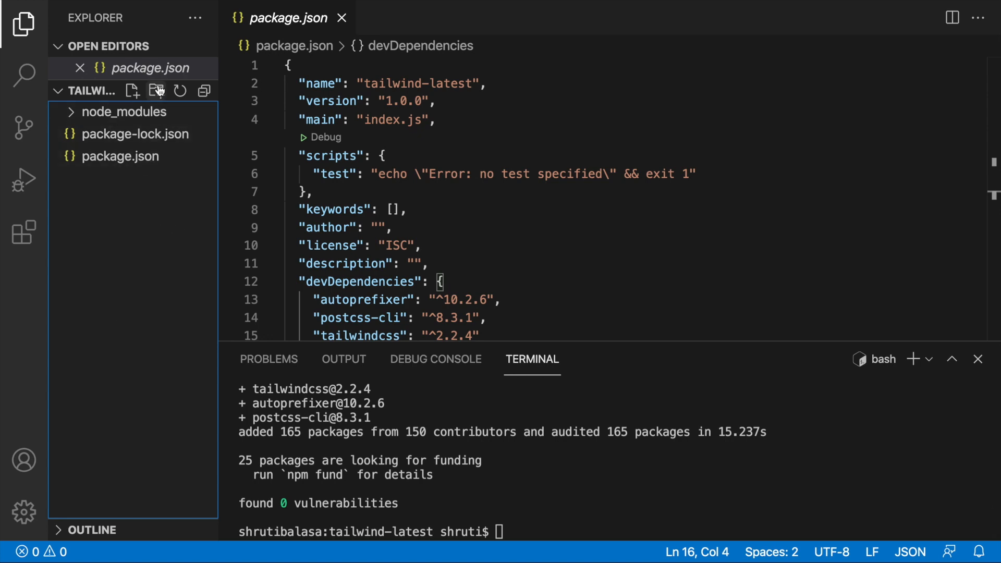
Step: Create a public folder with index.html and expand the ! Emmet HTML boilerplate
left_click(155, 90)
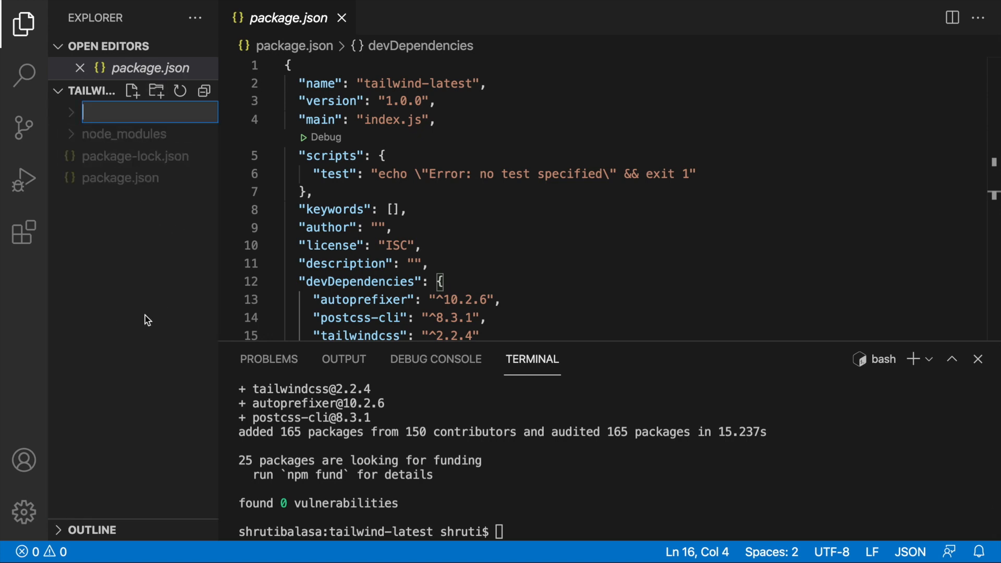
type("public")
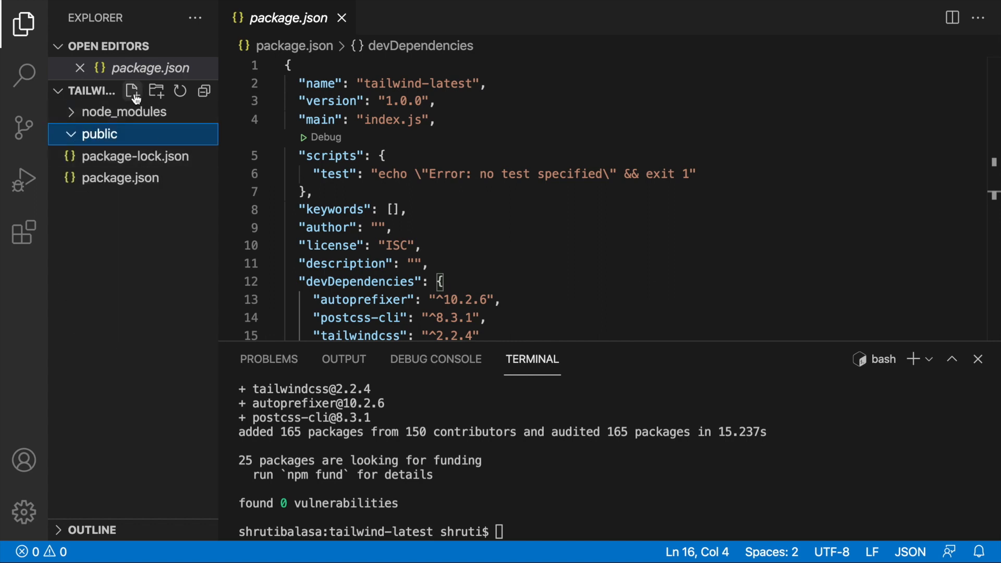
left_click(133, 90)
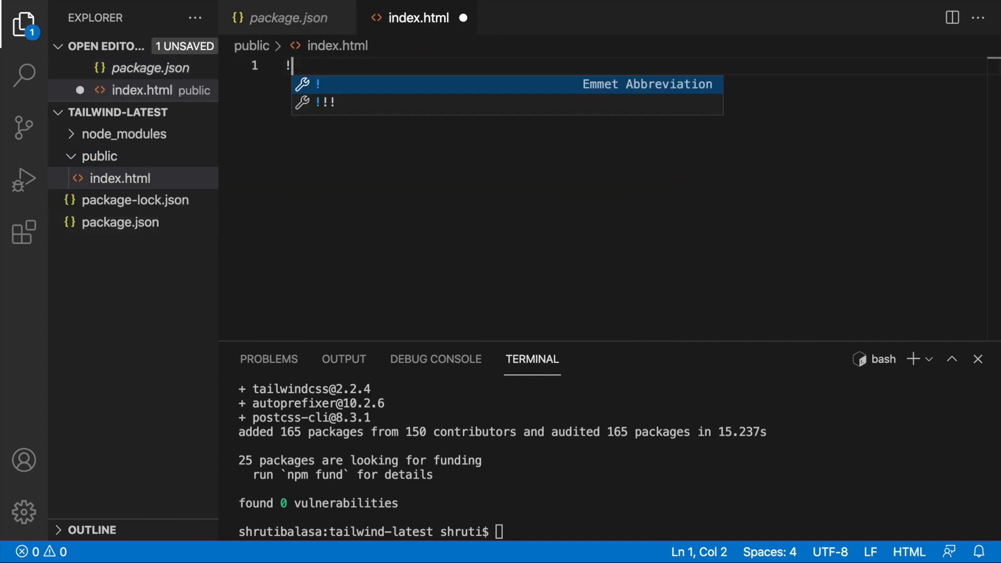
key("Tab")
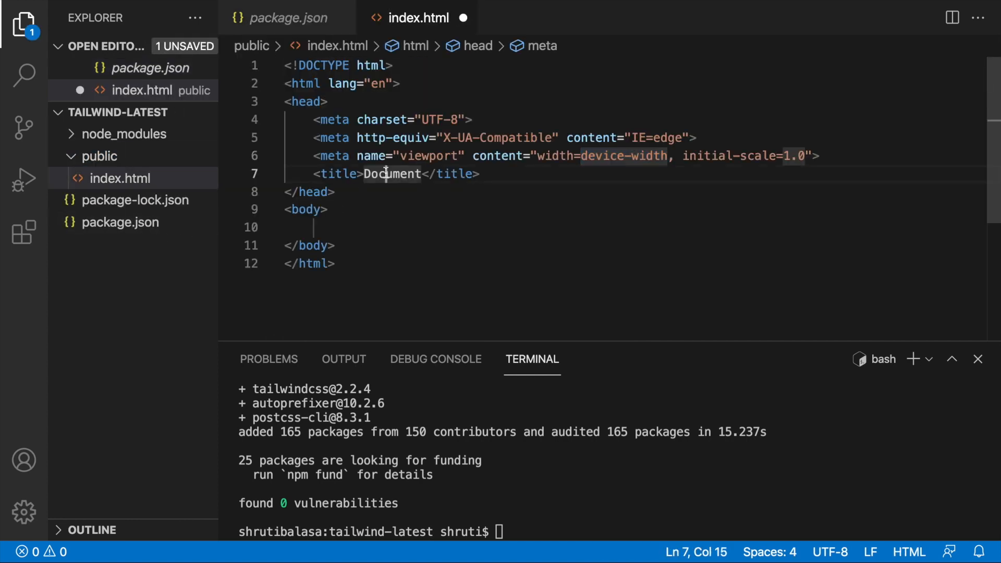
Step: Set title Tailwind CSS, add an h1 Hello Tailwind CSS and a styles.css stylesheet link
type("Tailwind CSS")
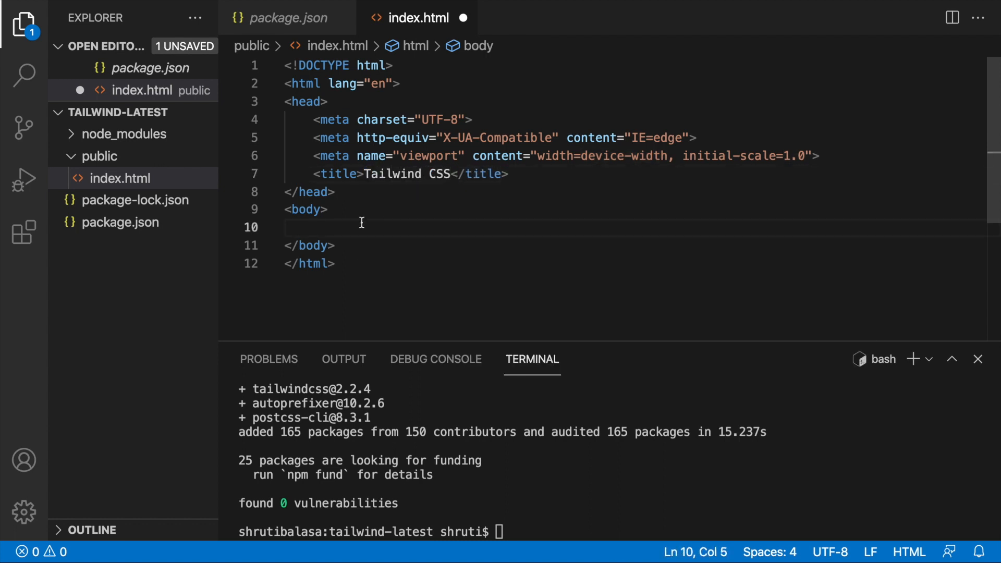
type("<h1>Hell</h1>")
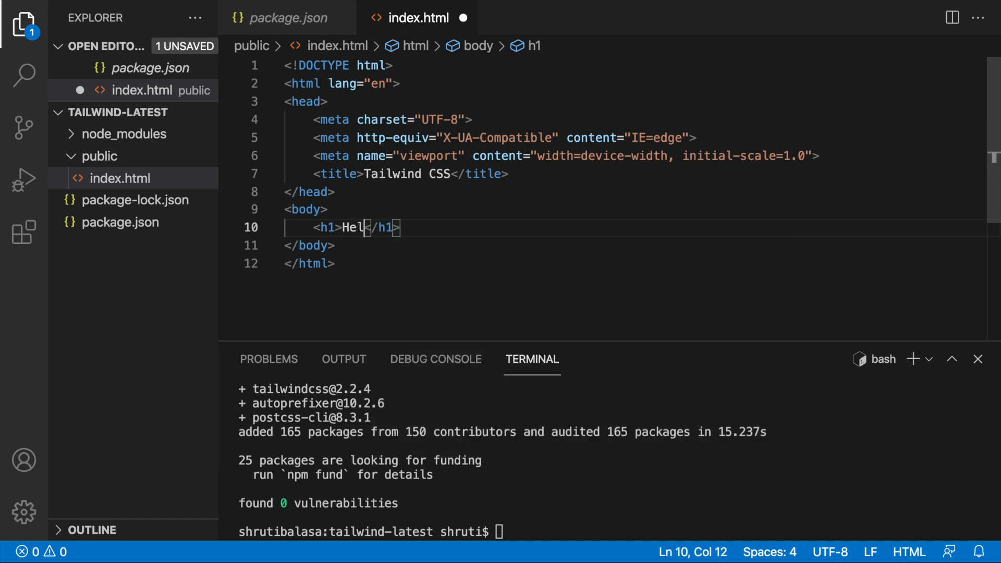
type("lo Tailwind CSS")
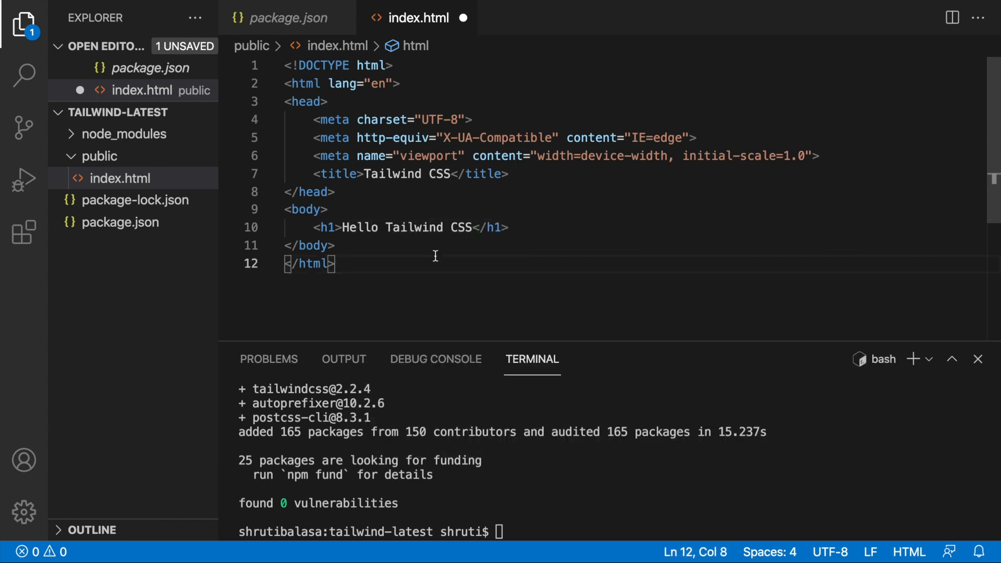
key("Enter")
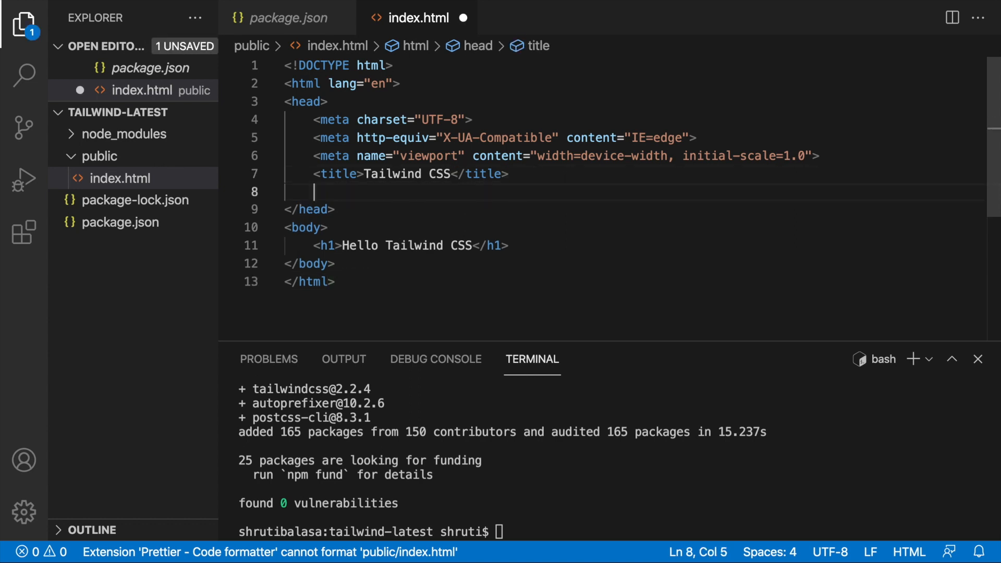
type("<link rel=\"stylesheet\" href=\"style.css\">")
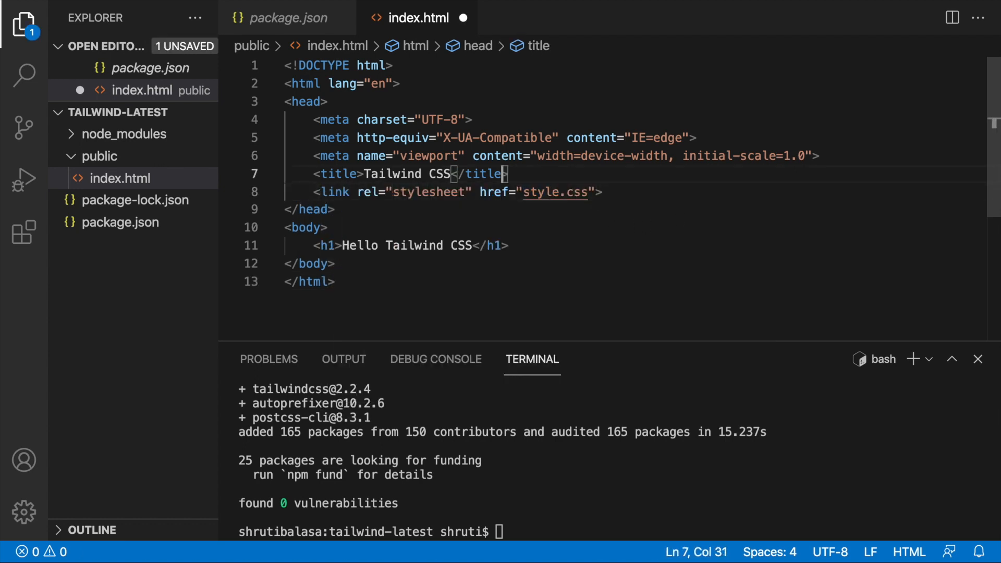
type("s")
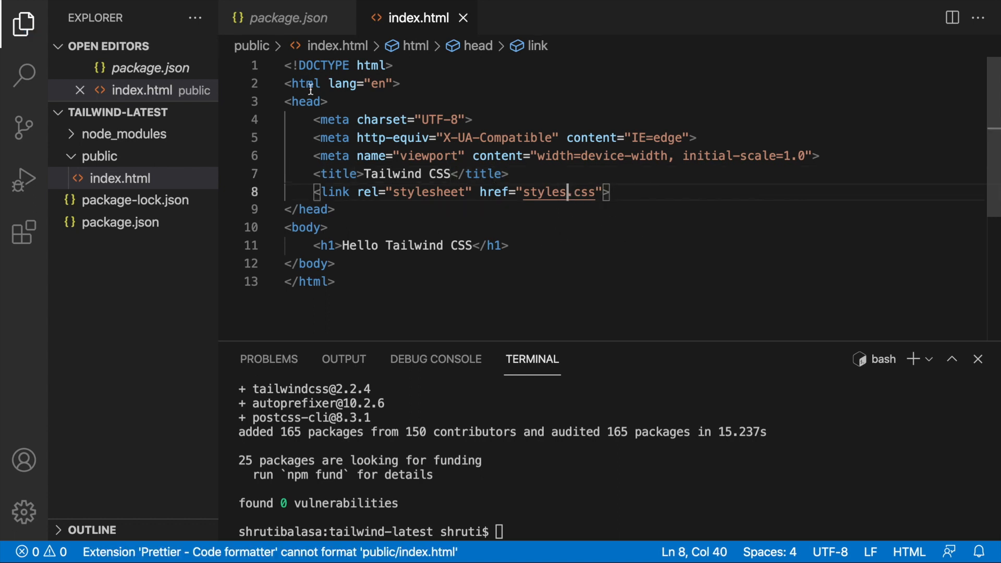
Step: Follow the styles.css link and create the missing public/styles.css file
left_click(557, 192)
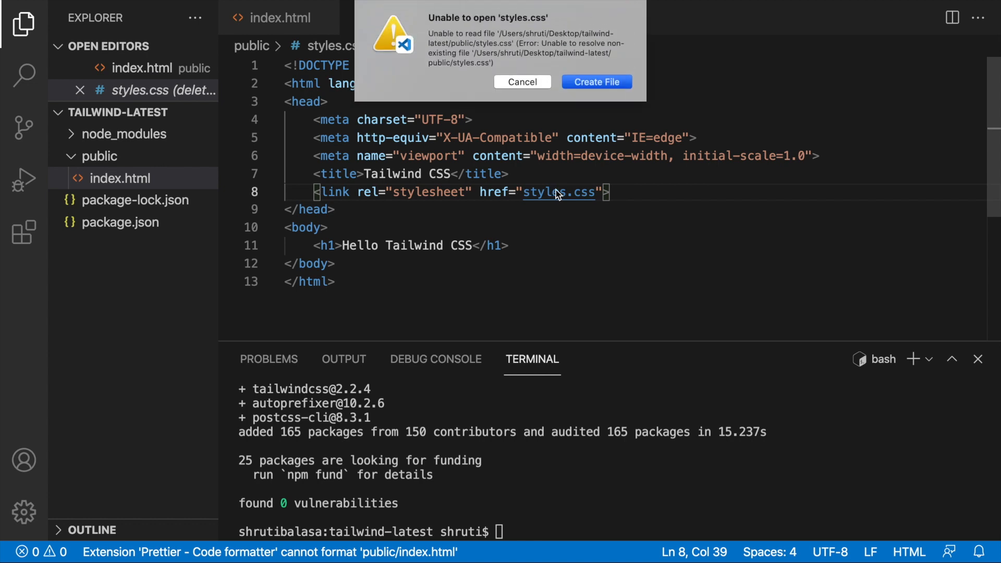
left_click(595, 82)
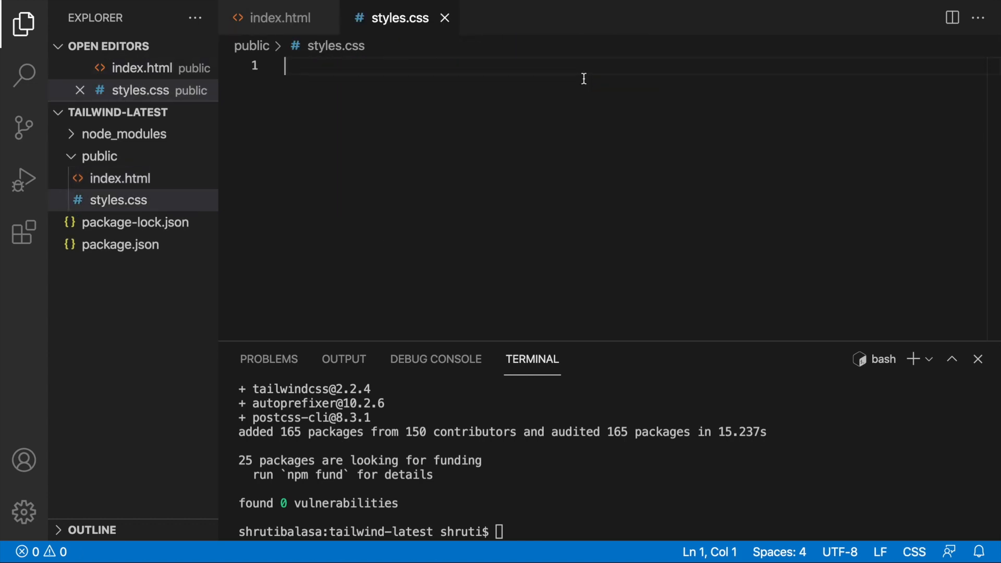
mouse_move(383, 107)
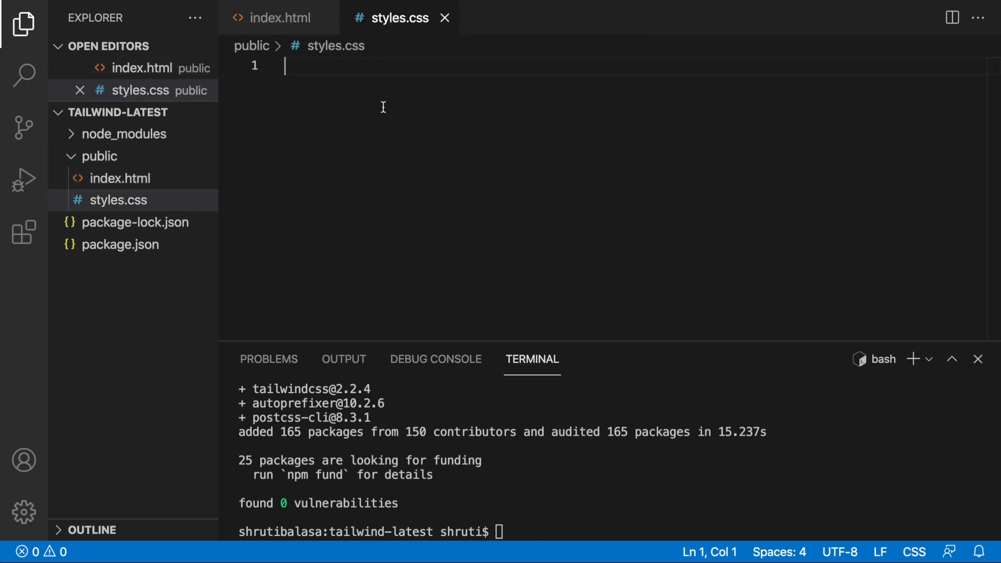
mouse_move(349, 82)
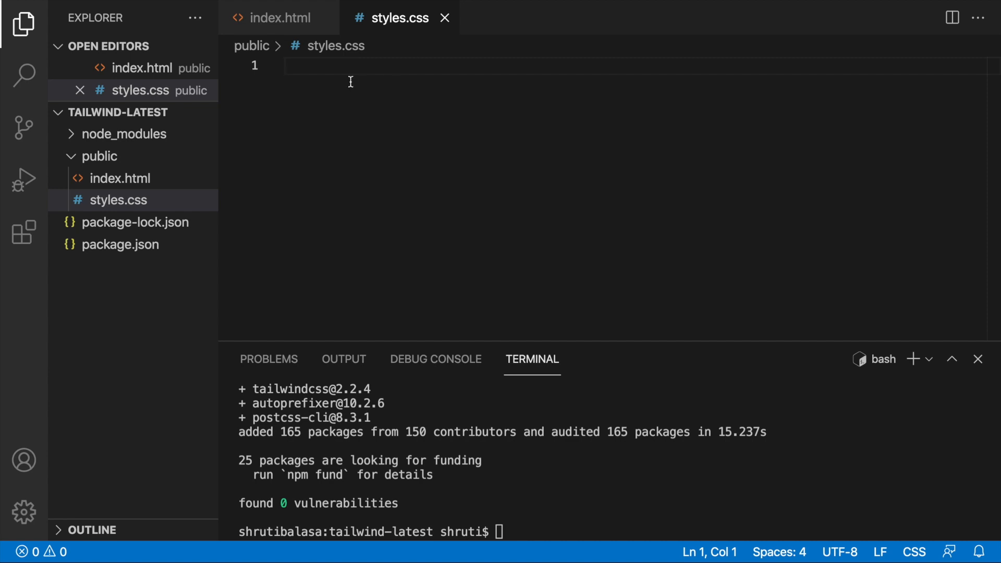
mouse_move(375, 111)
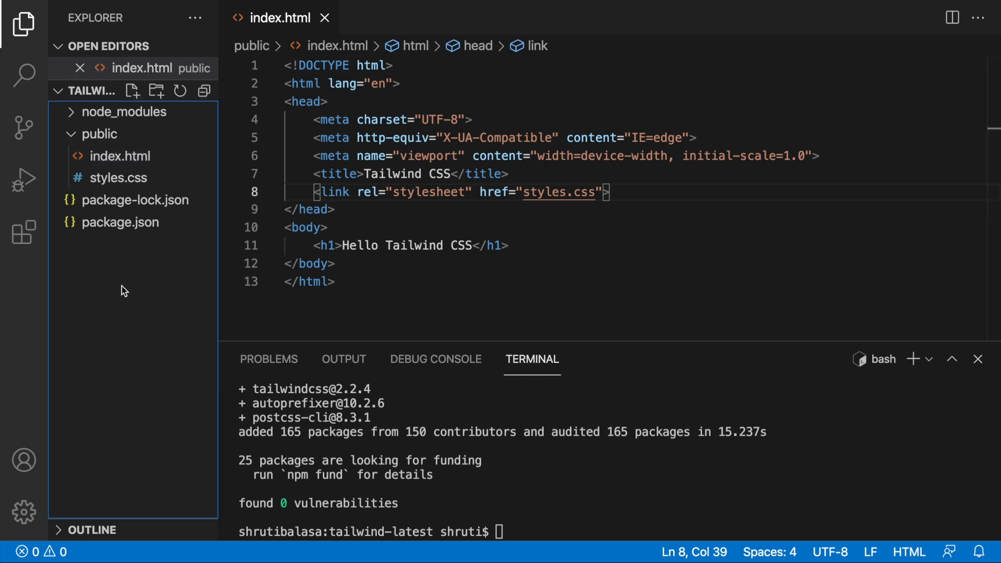
mouse_move(134, 272)
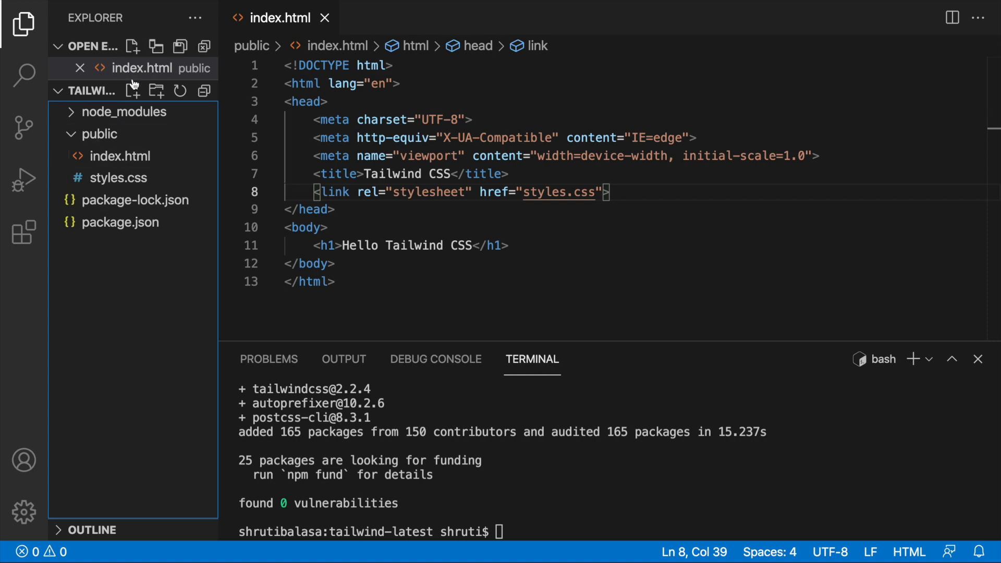
type("tailwind.css")
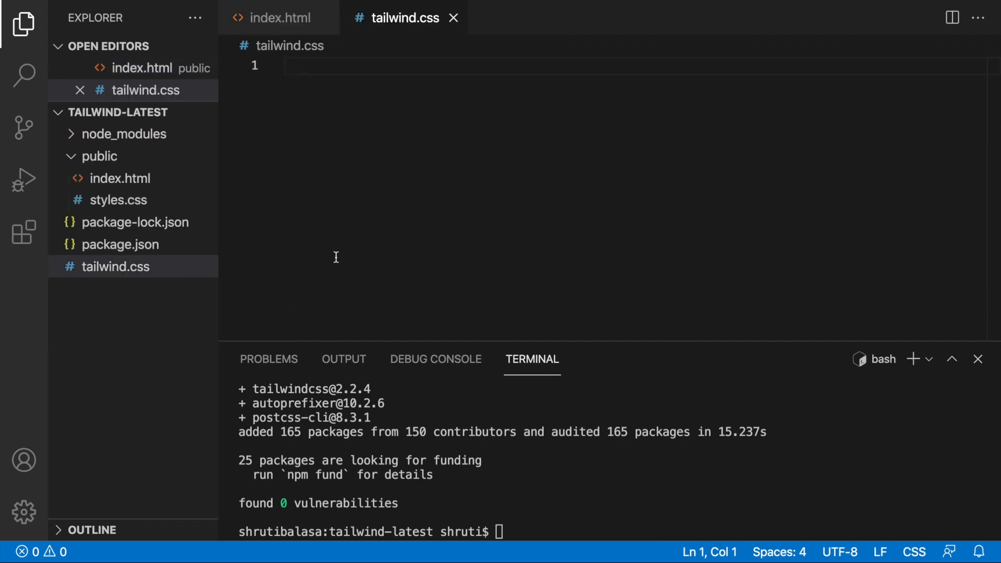
type("@tailw")
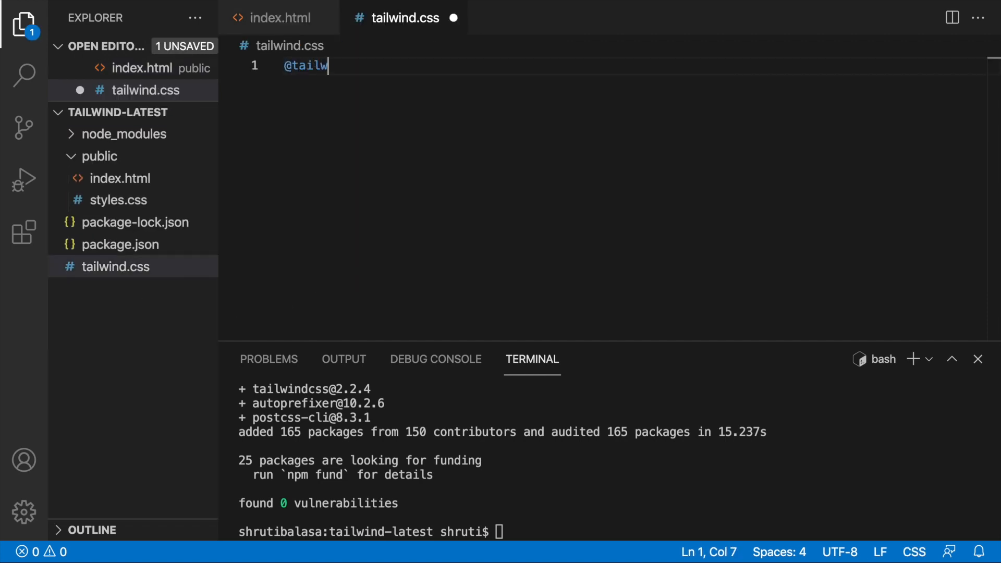
type("ind base;")
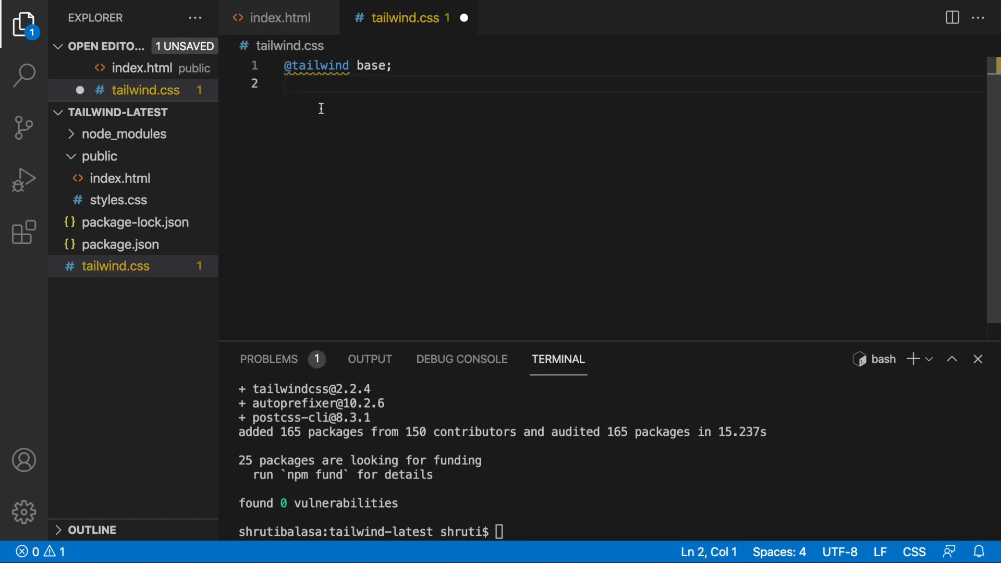
type("@tailwind components;")
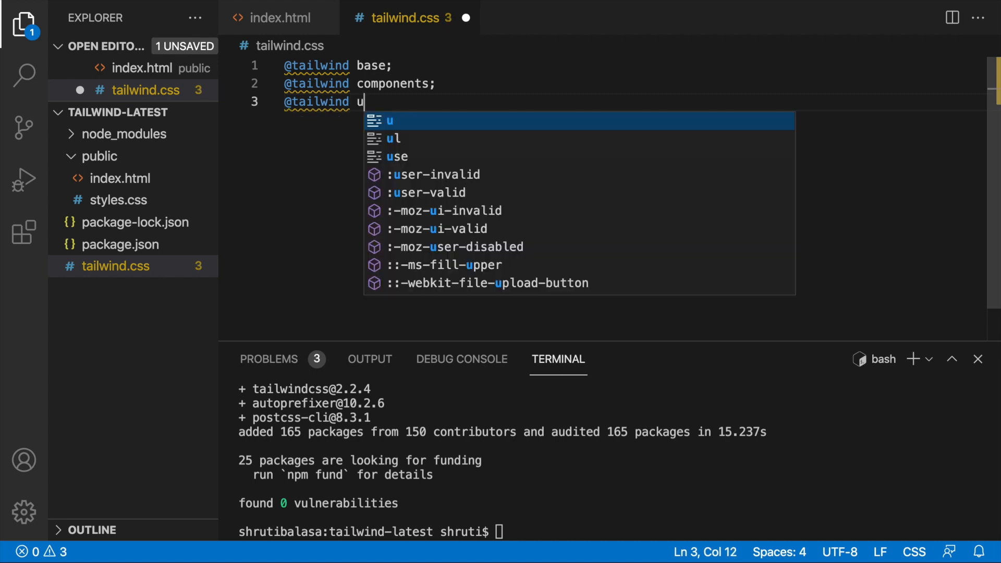
type("tilitie")
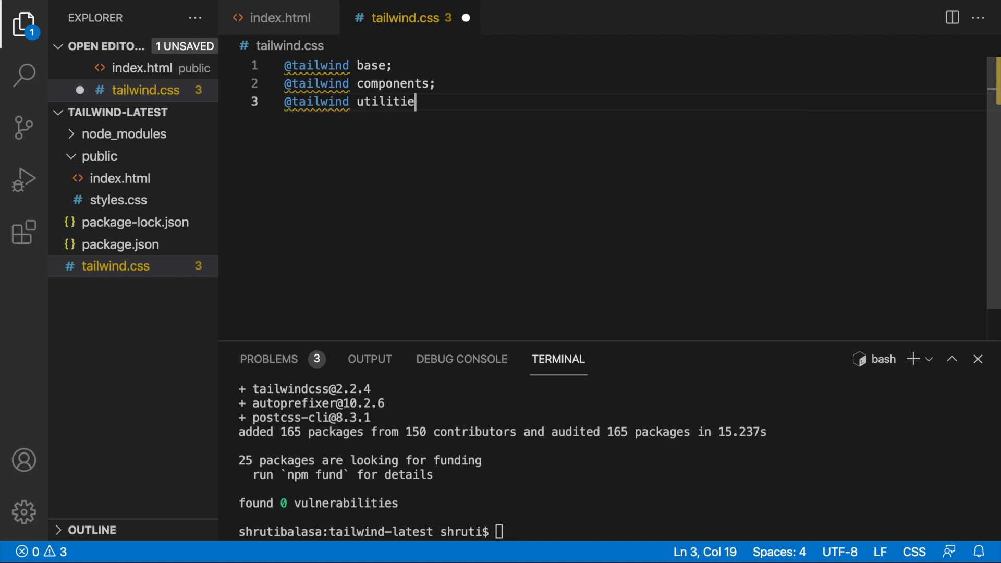
type("s;")
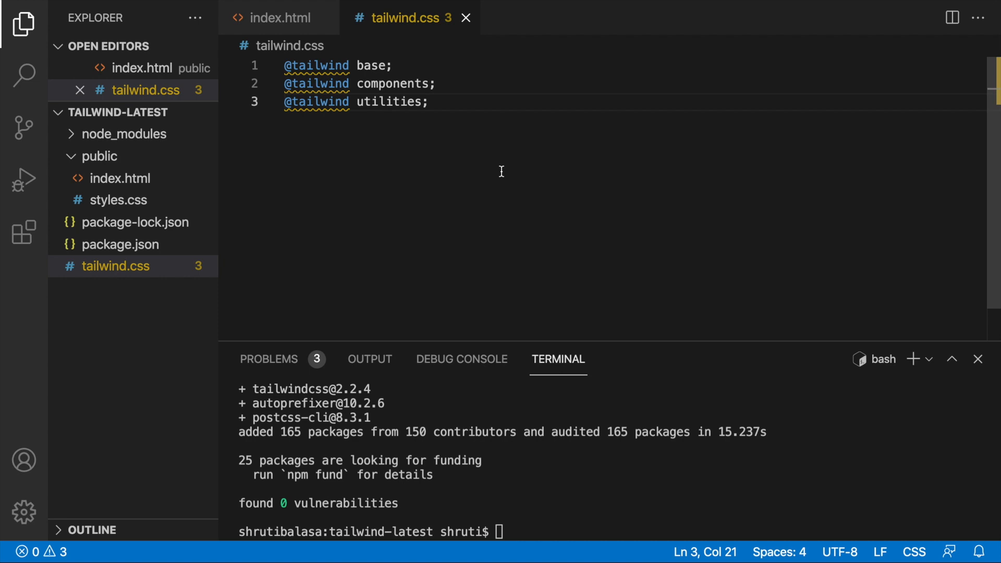
mouse_move(390, 186)
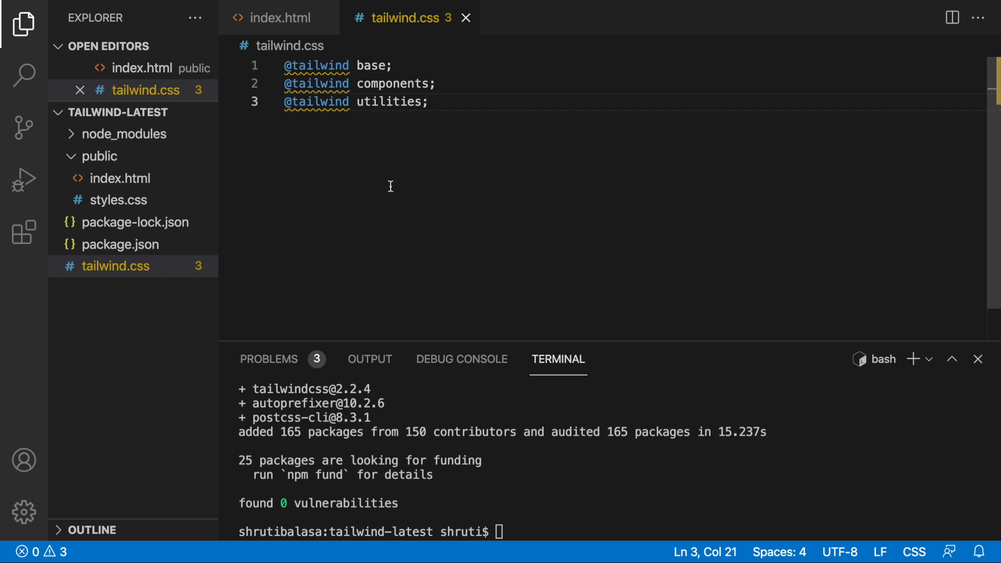
left_click(279, 17)
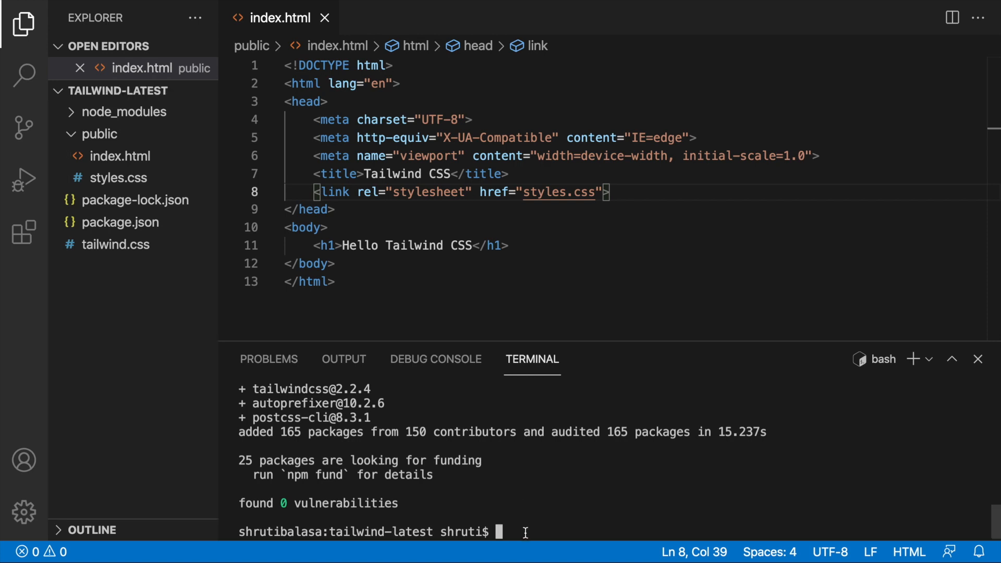
mouse_move(542, 529)
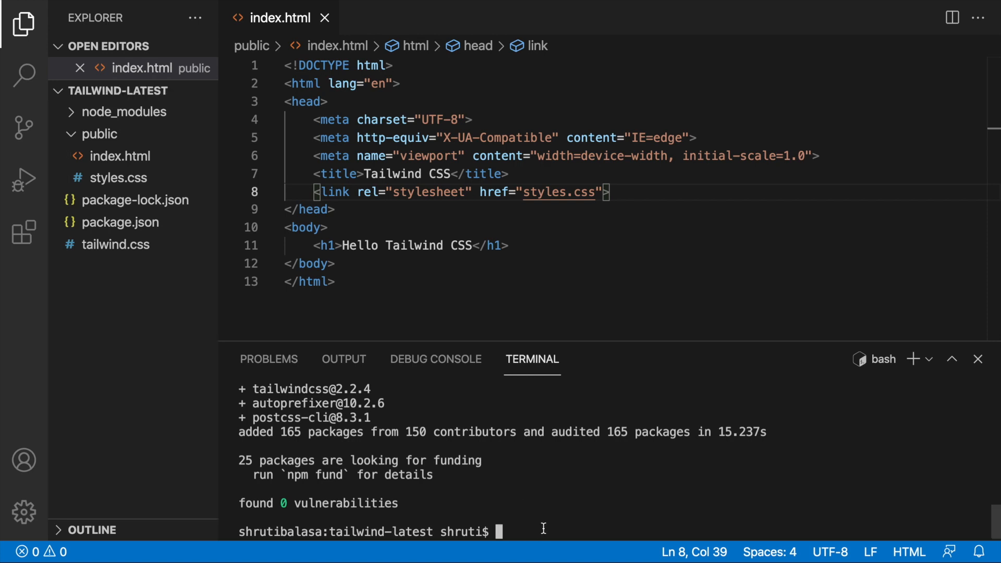
Step: Run npx tailwindcss init -p to generate both config files, then close postcss.config.js
type("npx tailwind")
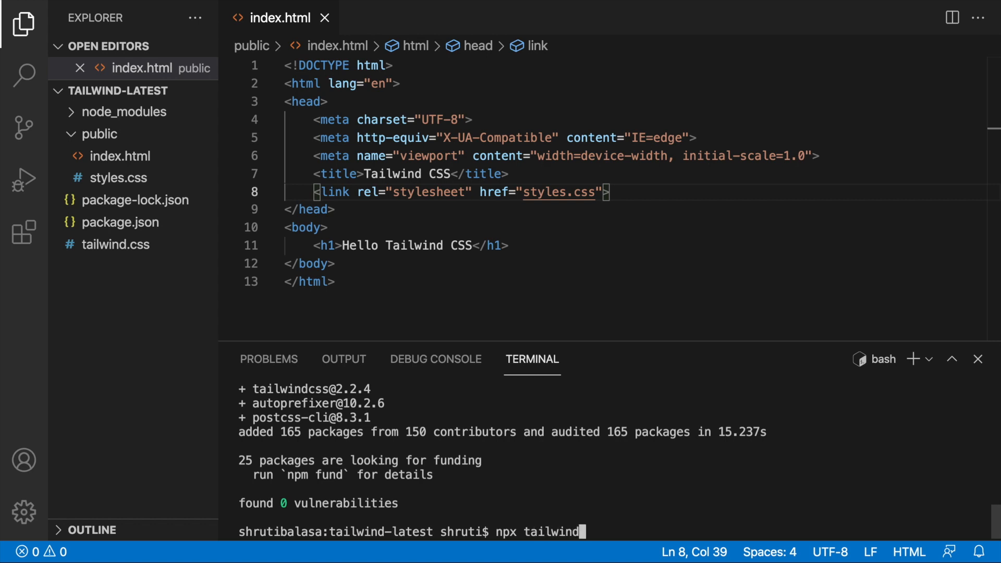
type("css init -p")
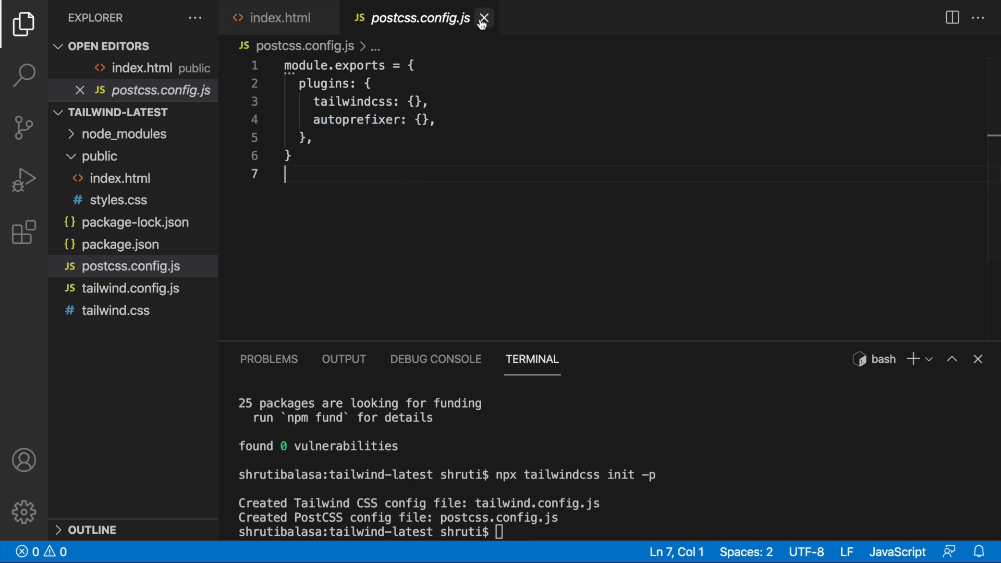
left_click(484, 18)
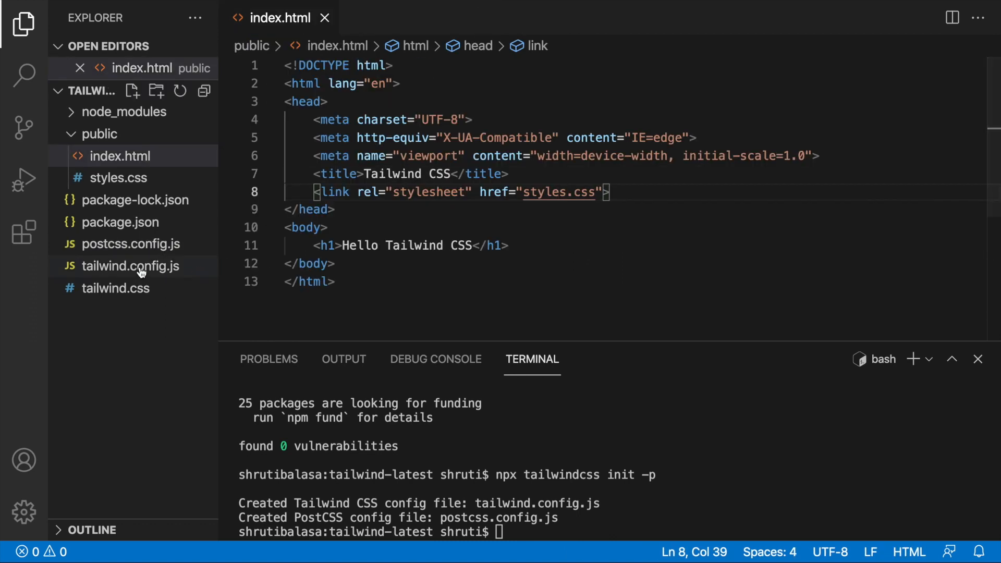
Step: Add mode: 'jit' at the top of module.exports in tailwind.config.js, then return to index.html
left_click(130, 266)
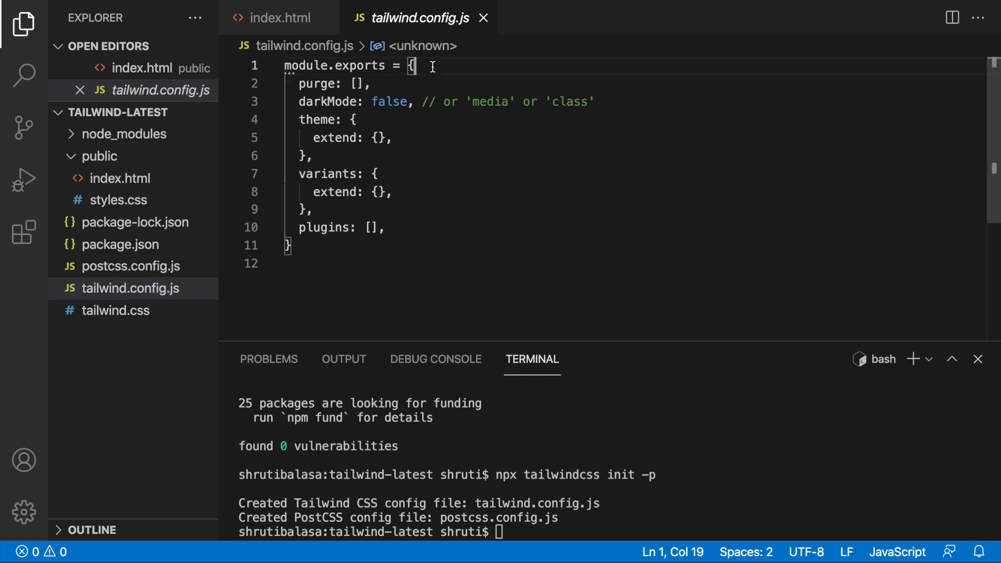
key("Enter")
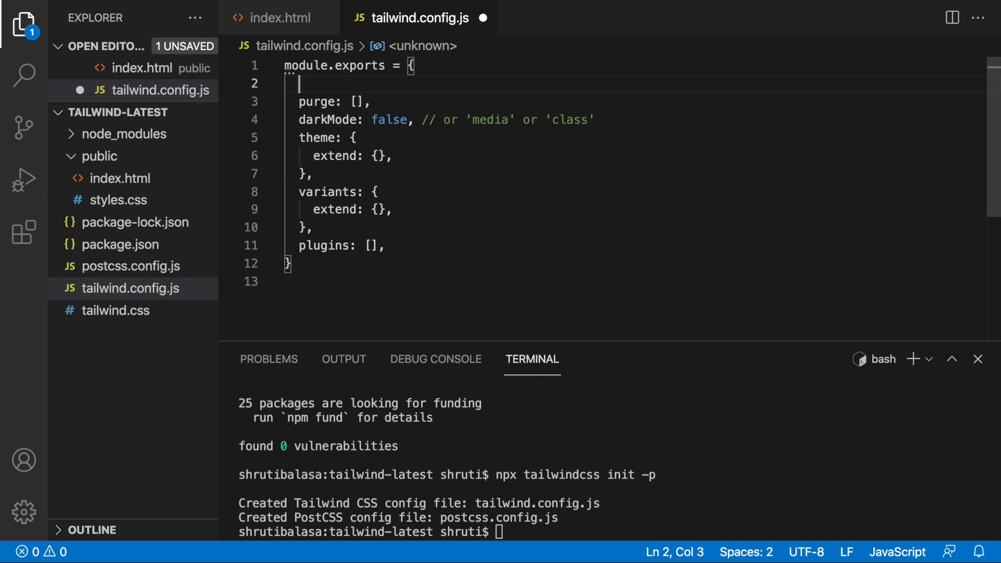
type("mode: ''")
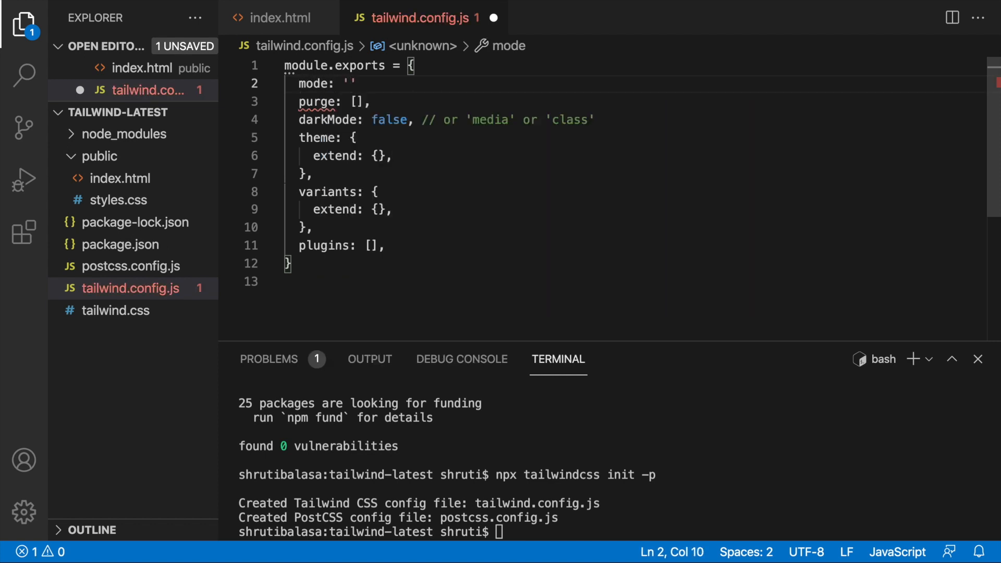
type("jit")
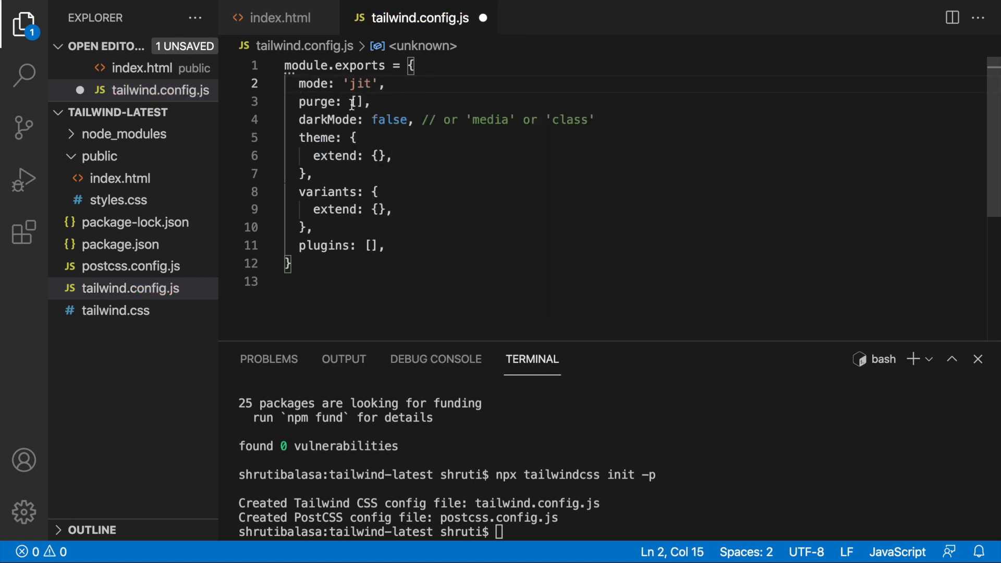
left_click(386, 84)
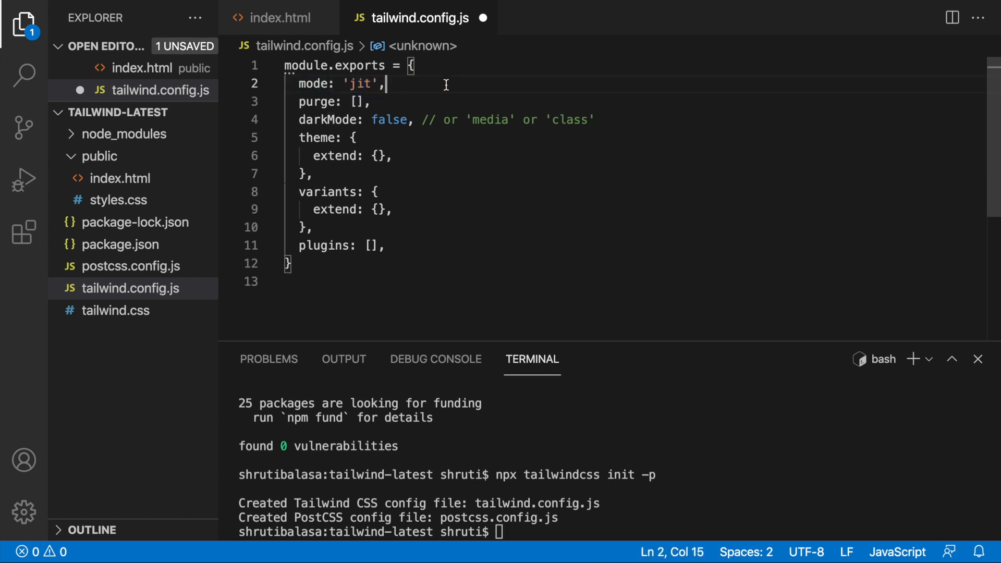
mouse_move(425, 294)
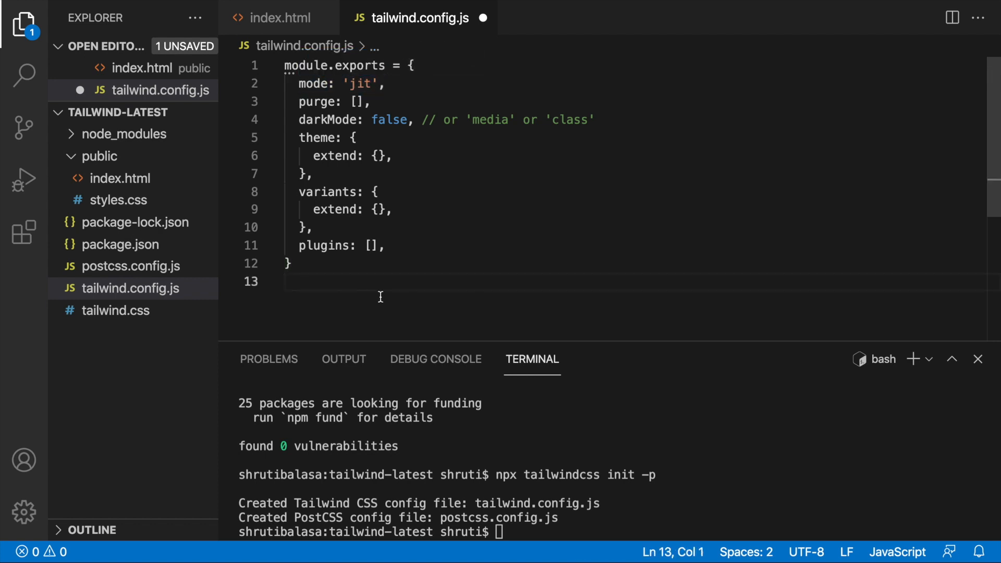
mouse_move(326, 65)
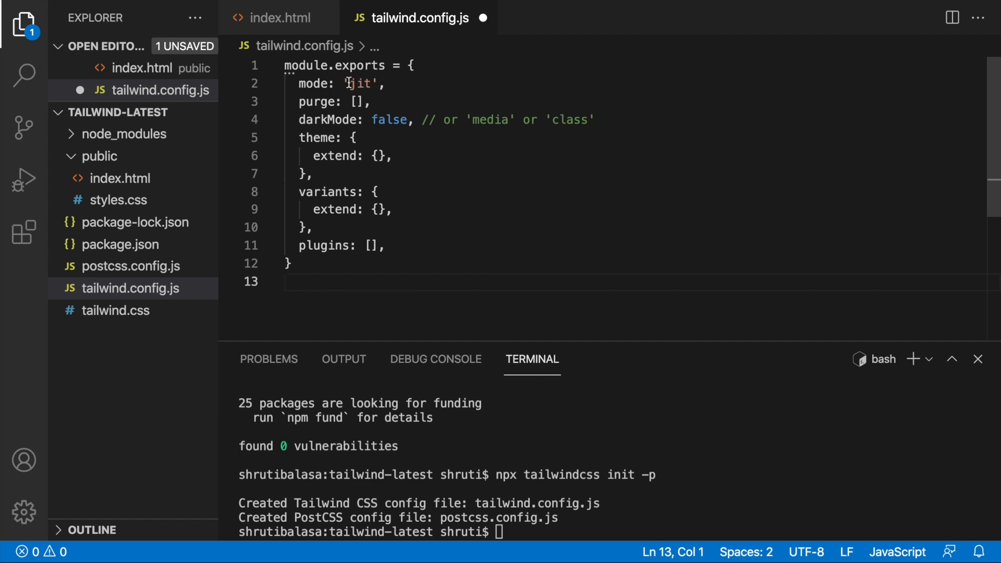
mouse_move(452, 297)
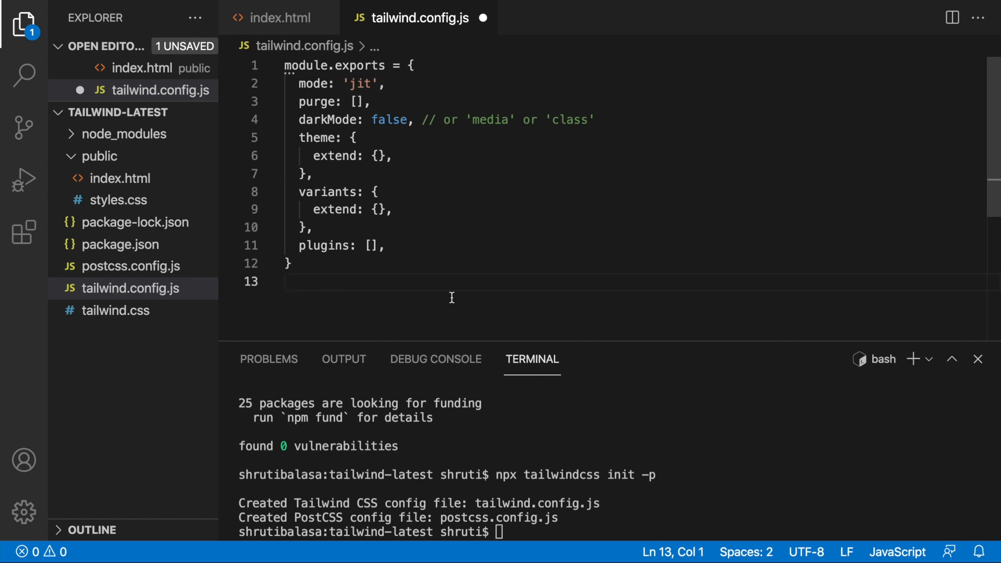
double_click(358, 83)
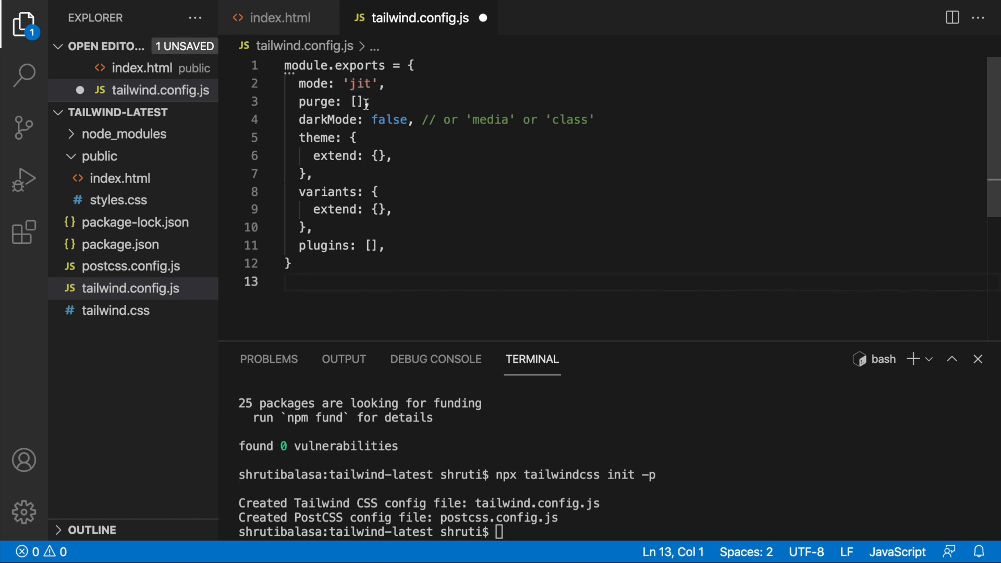
left_click(278, 17)
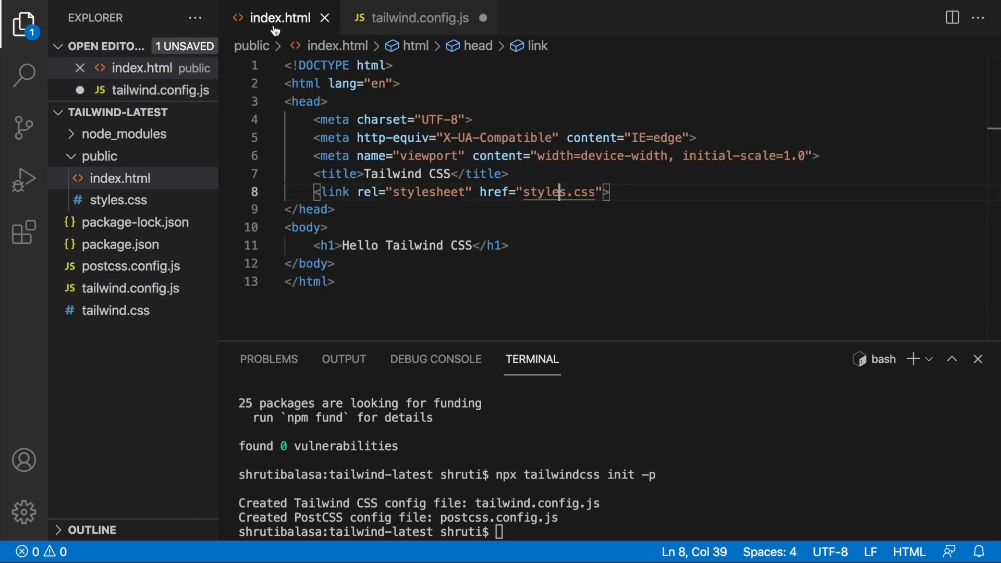
mouse_move(322, 230)
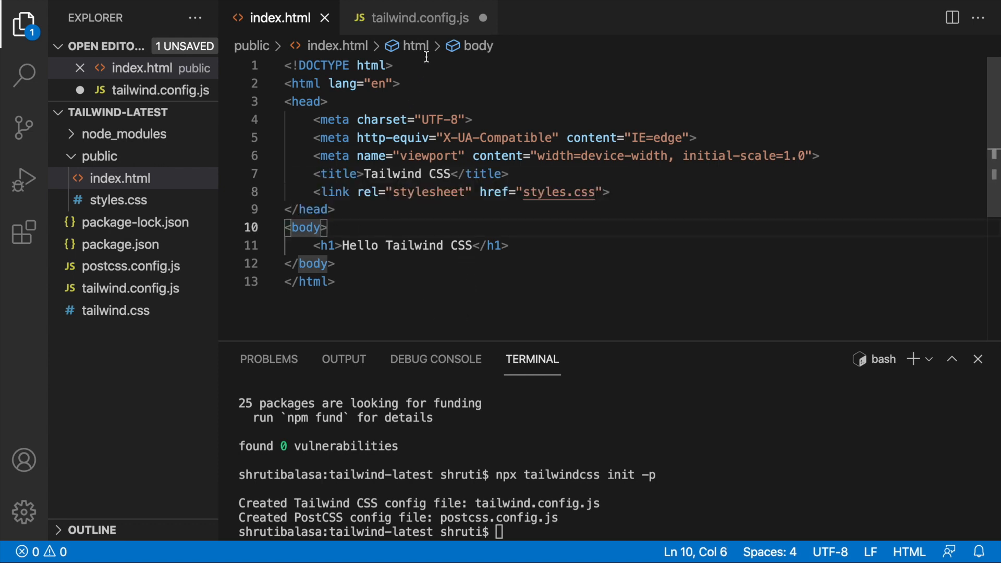
mouse_move(431, 299)
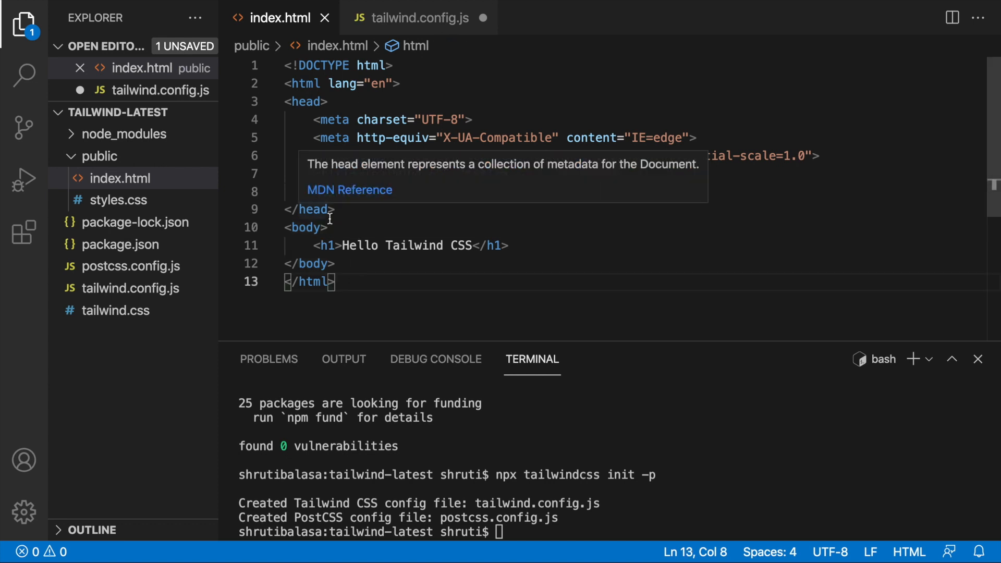
mouse_move(415, 271)
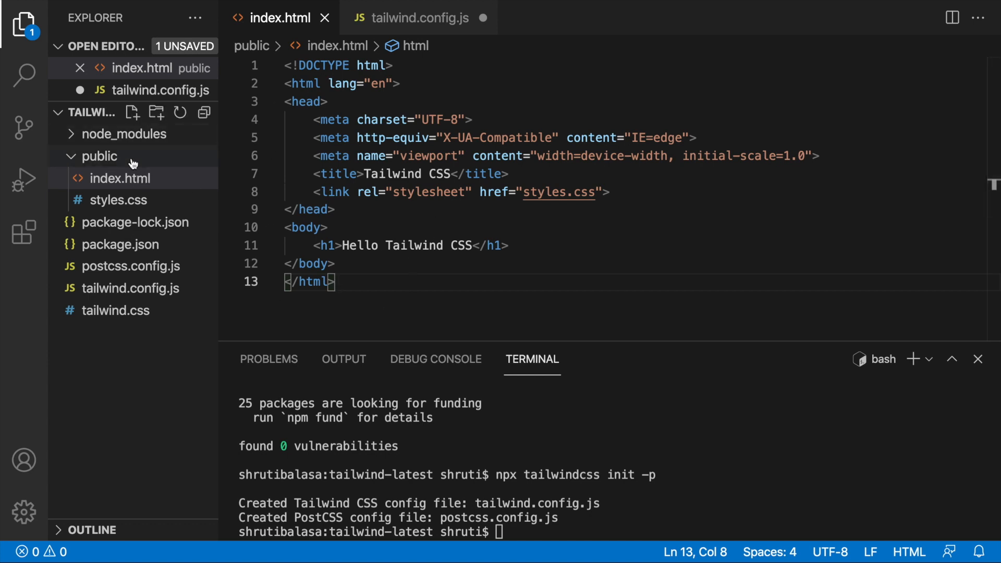
mouse_move(172, 223)
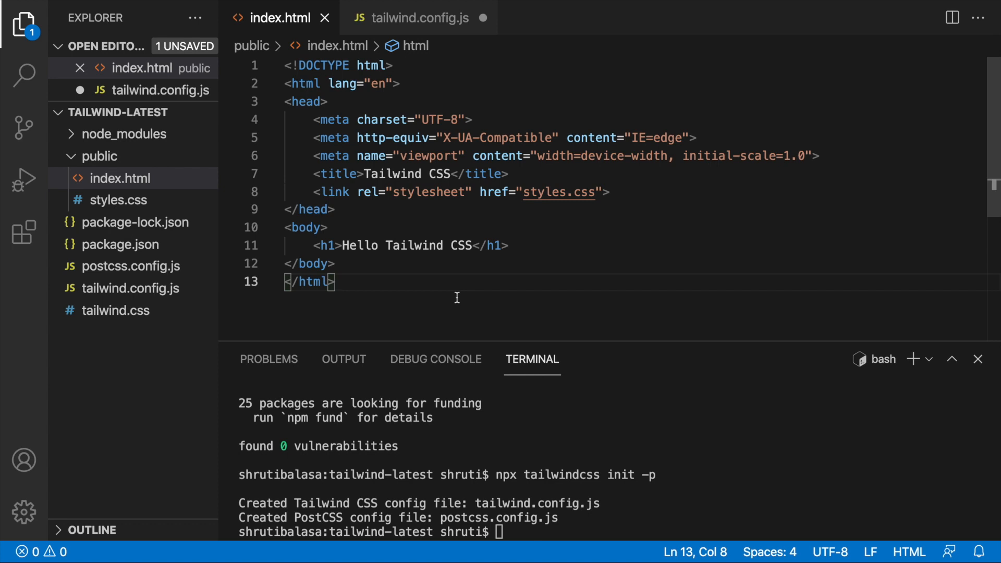
Step: Switch to tailwind.config.js and expand the empty purge array onto its own inner line
left_click(420, 18)
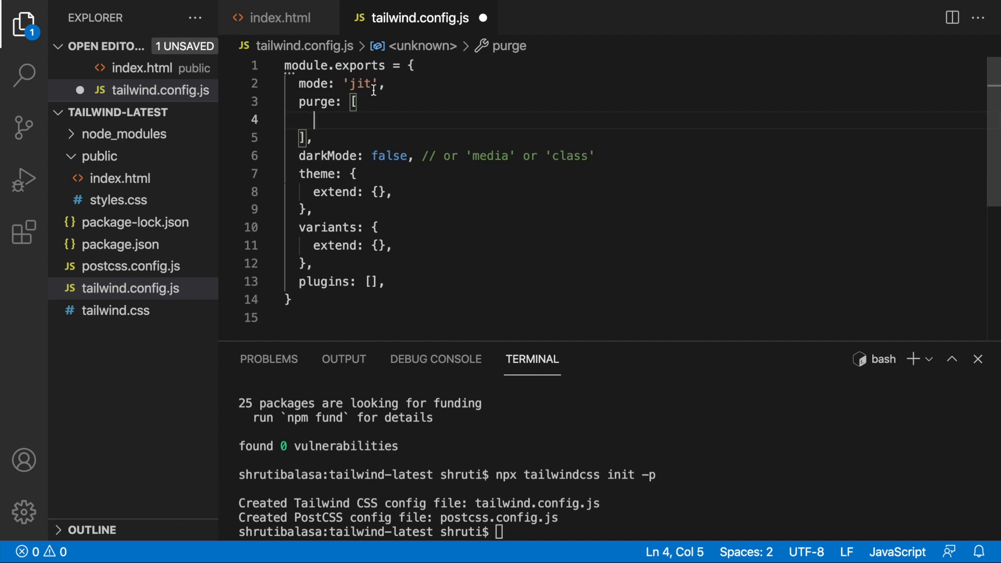
mouse_move(426, 119)
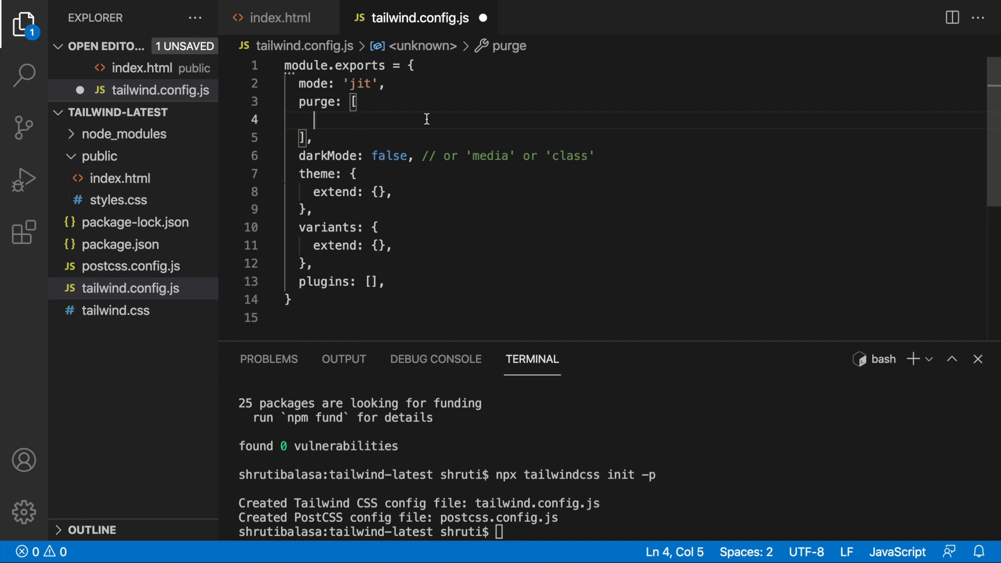
Step: Set the purge entry to './public/**/*.html' and save tailwind.config.js
type("'.")
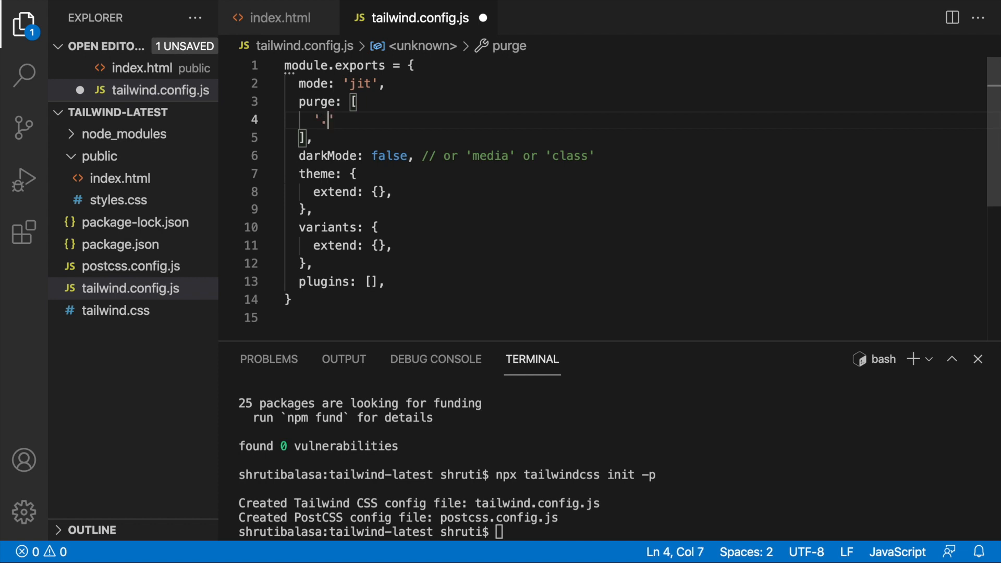
type("/public")
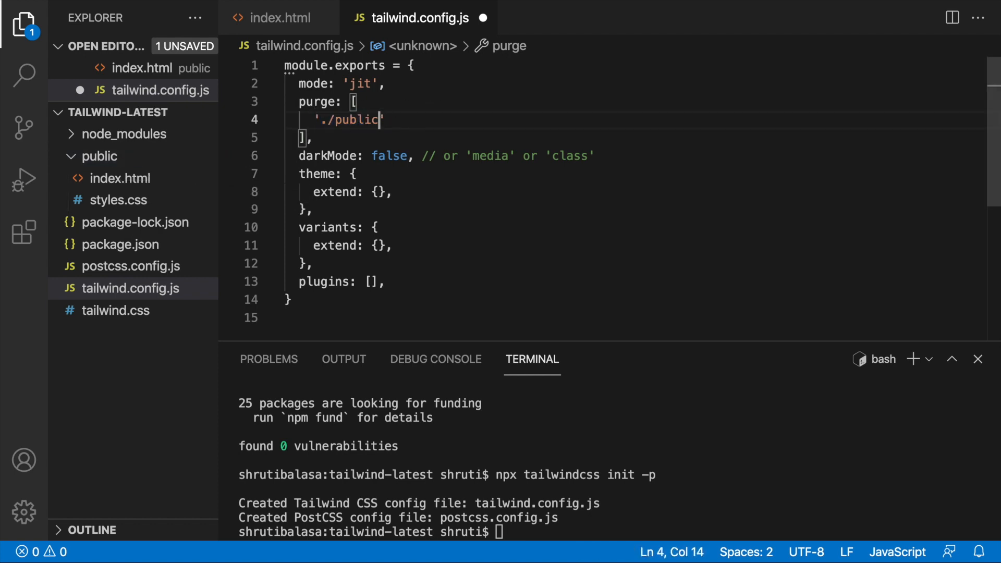
type("/**")
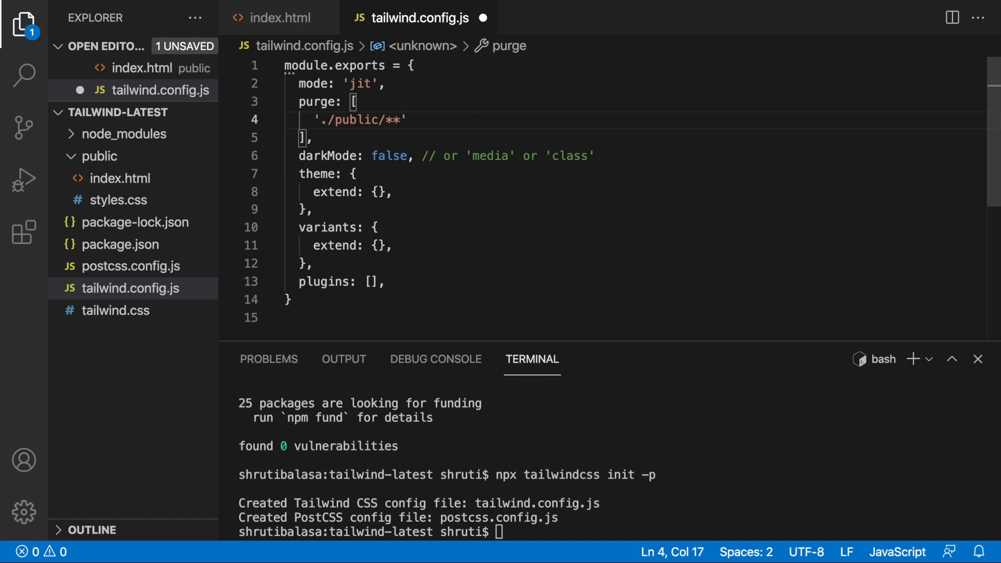
type("/")
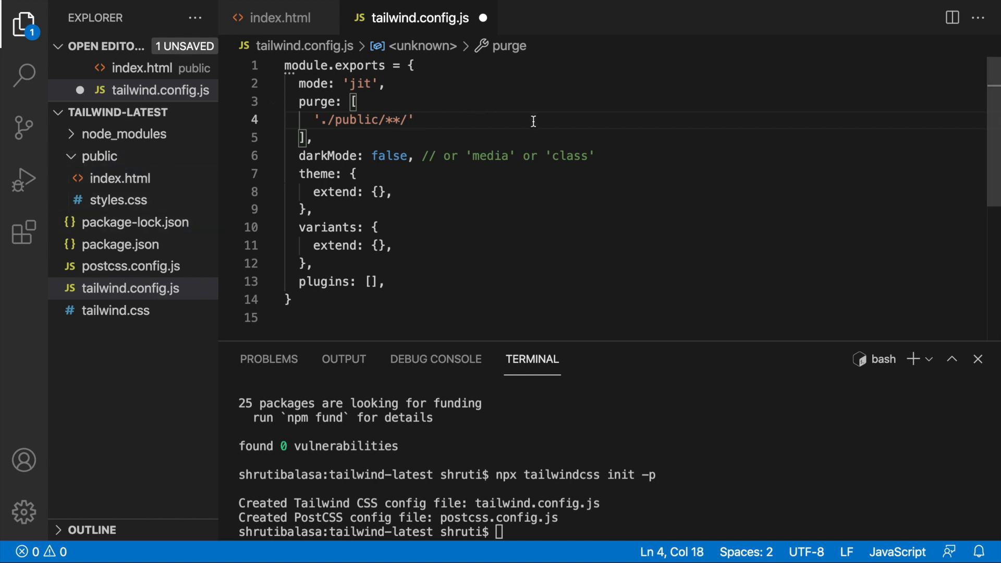
type("*.htm")
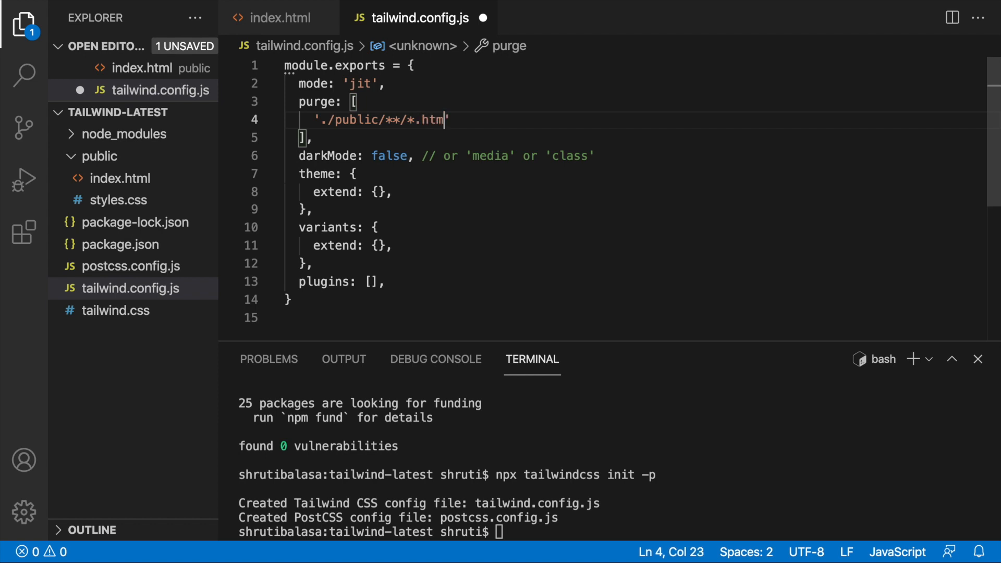
type("l'")
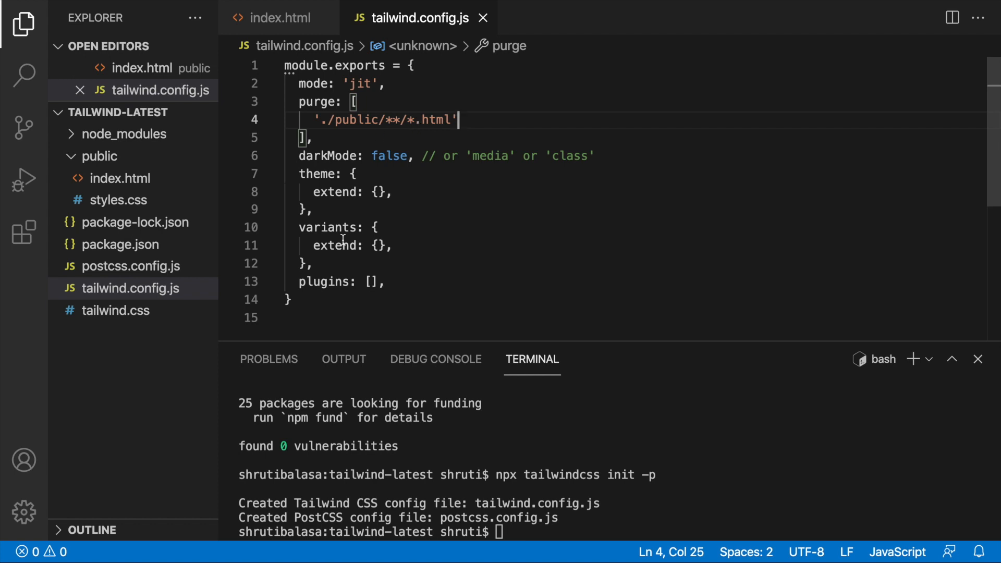
mouse_move(479, 65)
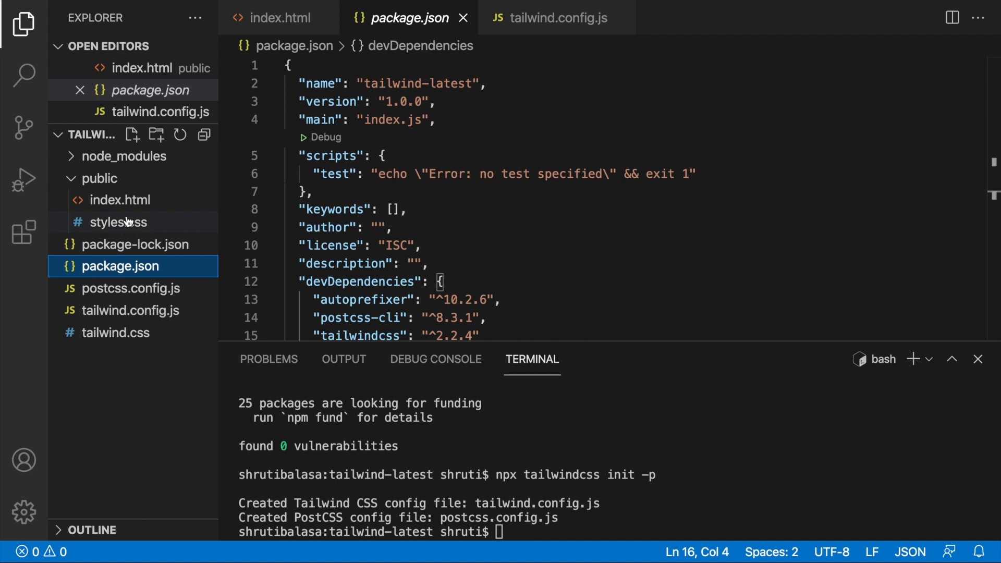
Step: Glance at the empty styles.css, close it and bring index.html back into view
left_click(118, 222)
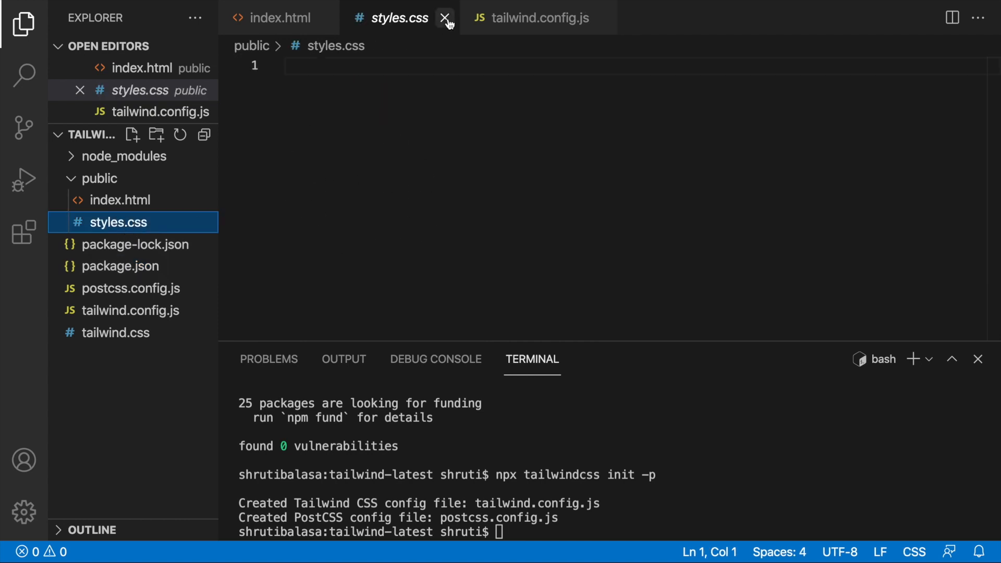
left_click(445, 17)
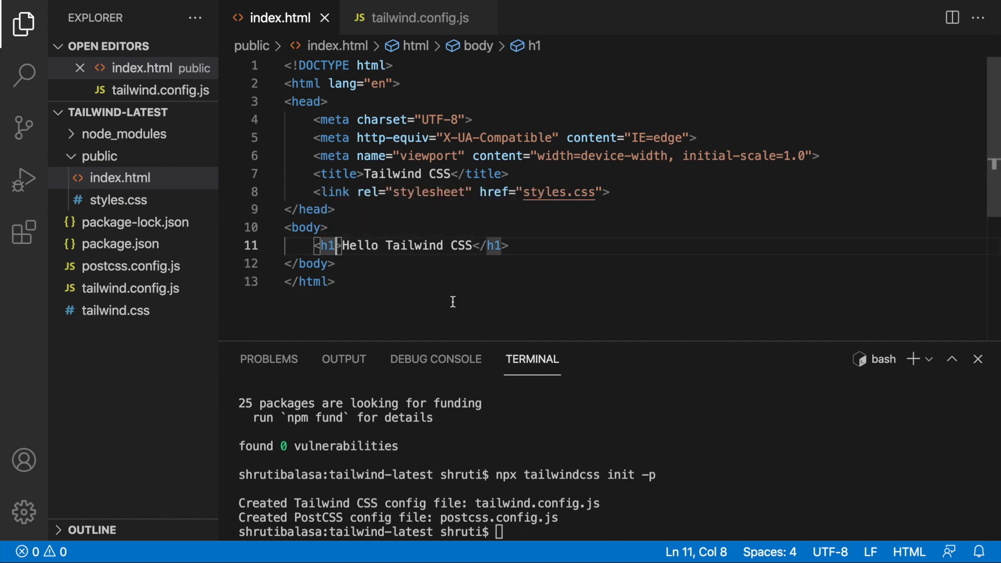
Step: Give the h1 class="font-bold text-4xl text-center pt-14 text-purple-600" and save index.html
type("class=\"\"")
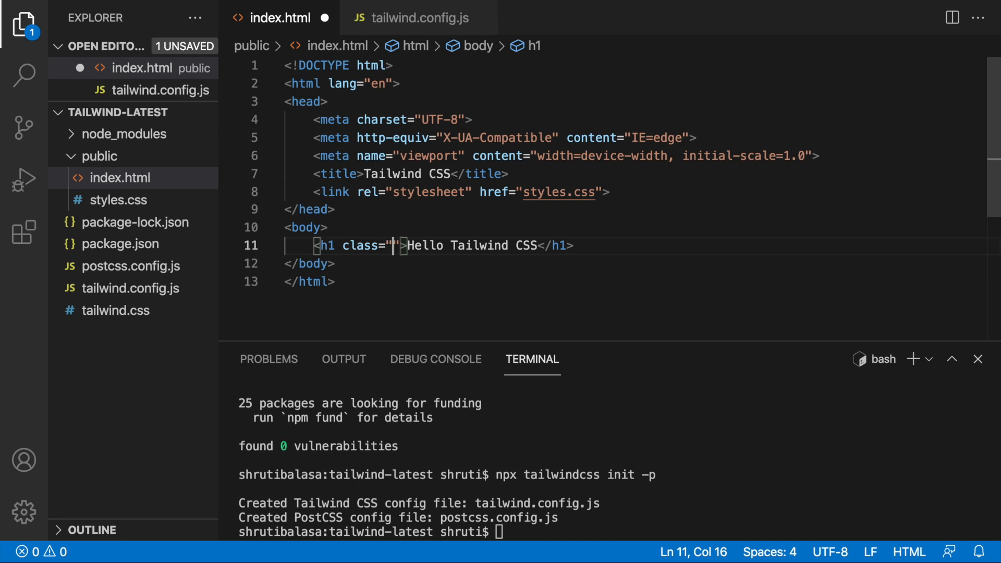
type("font")
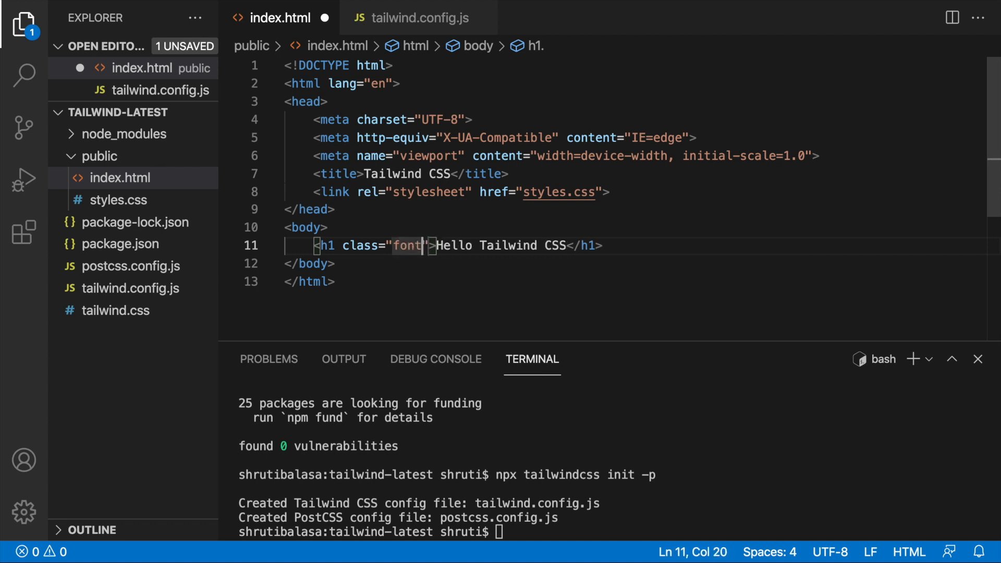
type("-bold text-4xl")
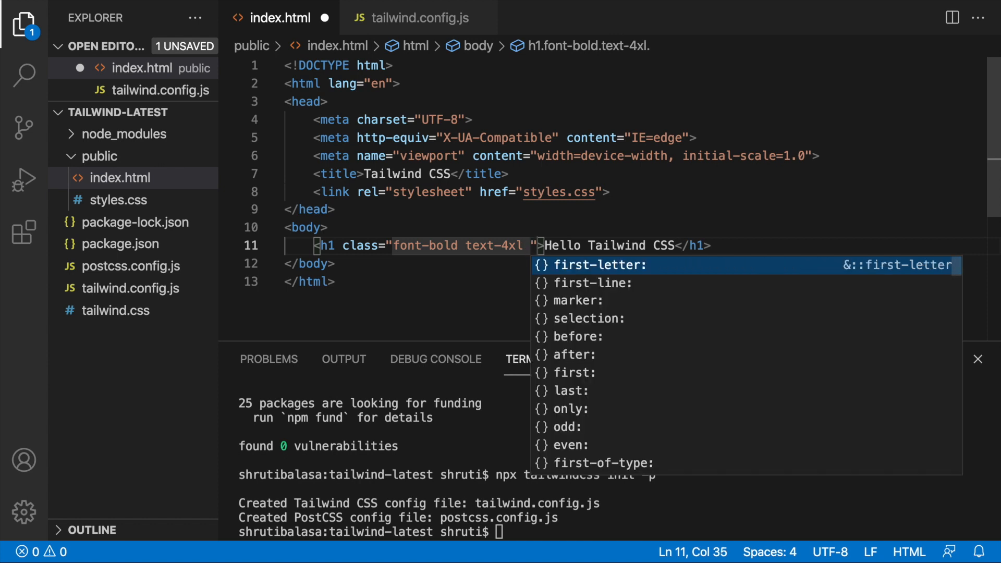
type("text-center")
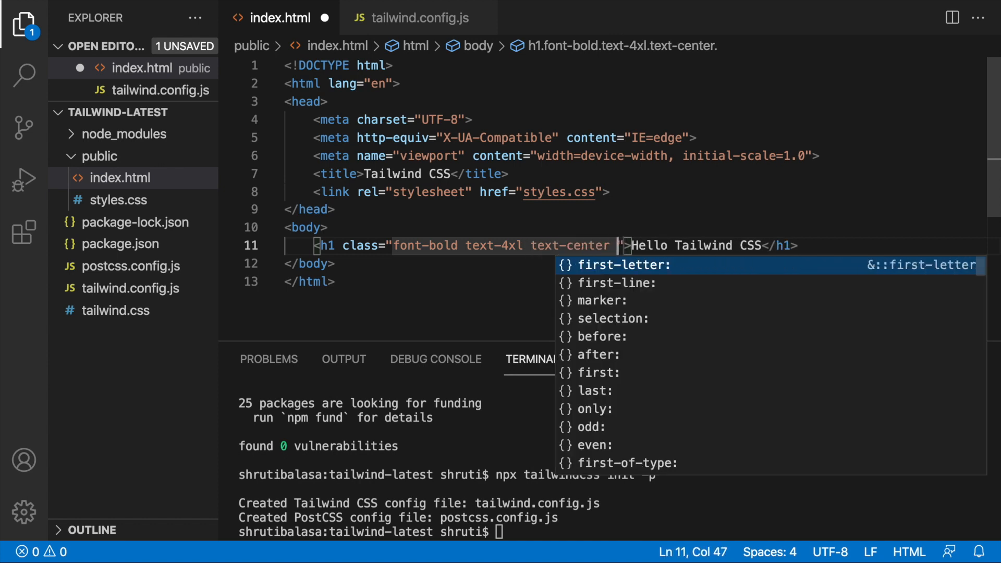
type("pt-14")
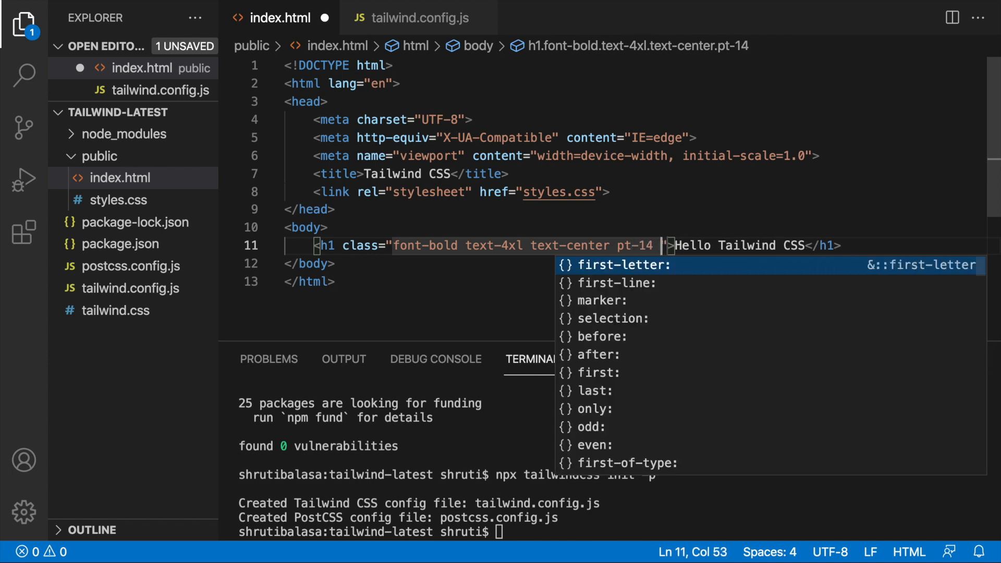
type("text-")
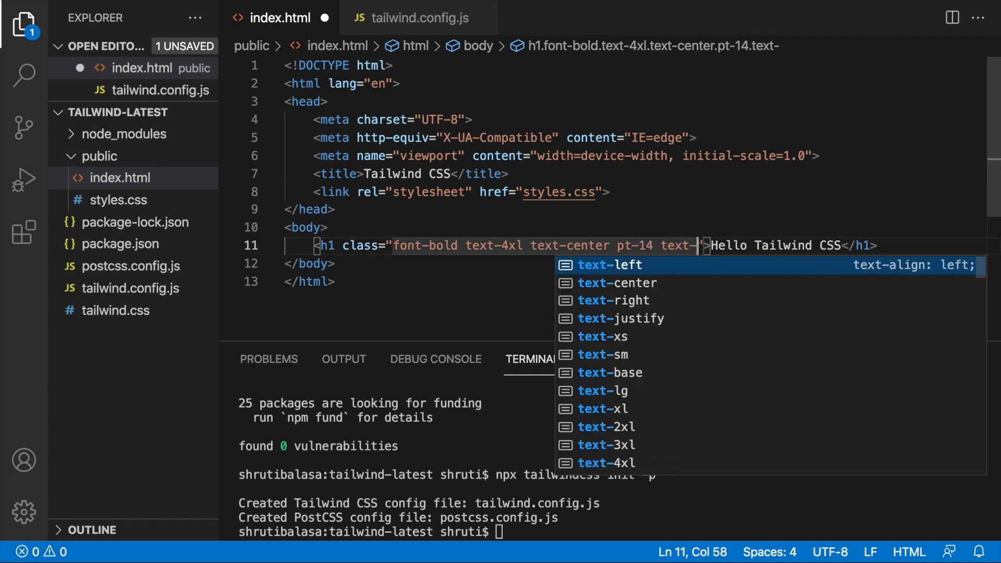
type("purple-600")
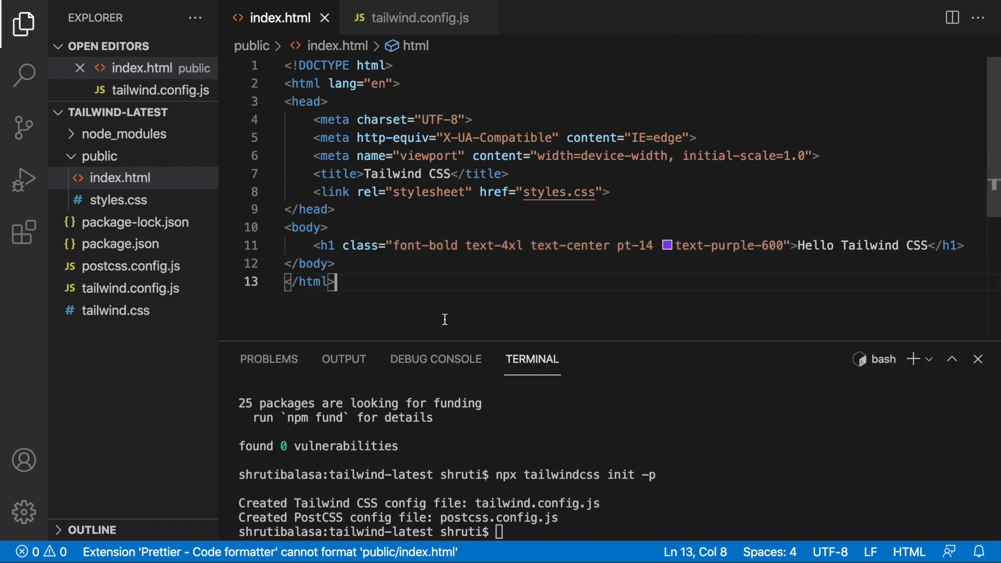
mouse_move(425, 245)
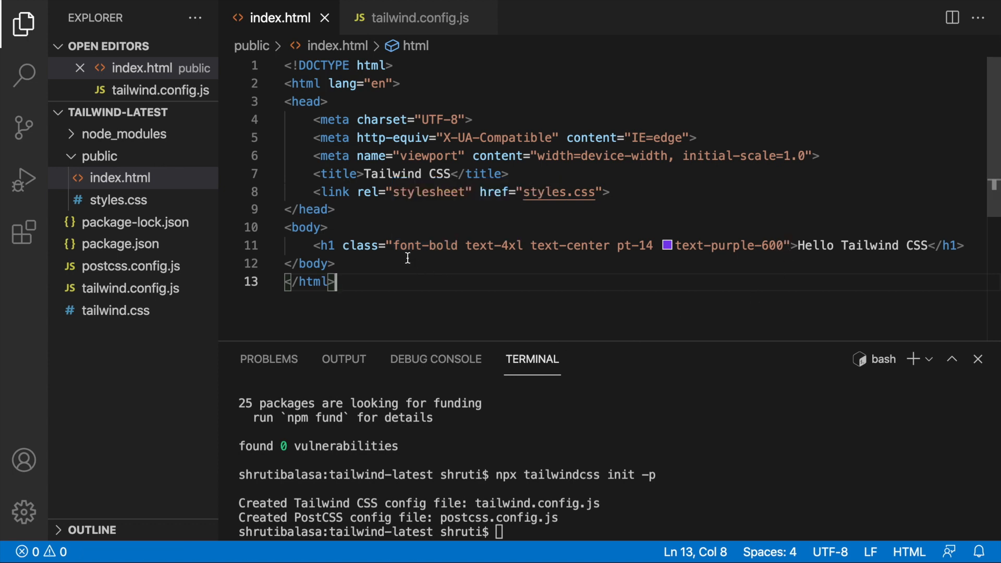
mouse_move(721, 245)
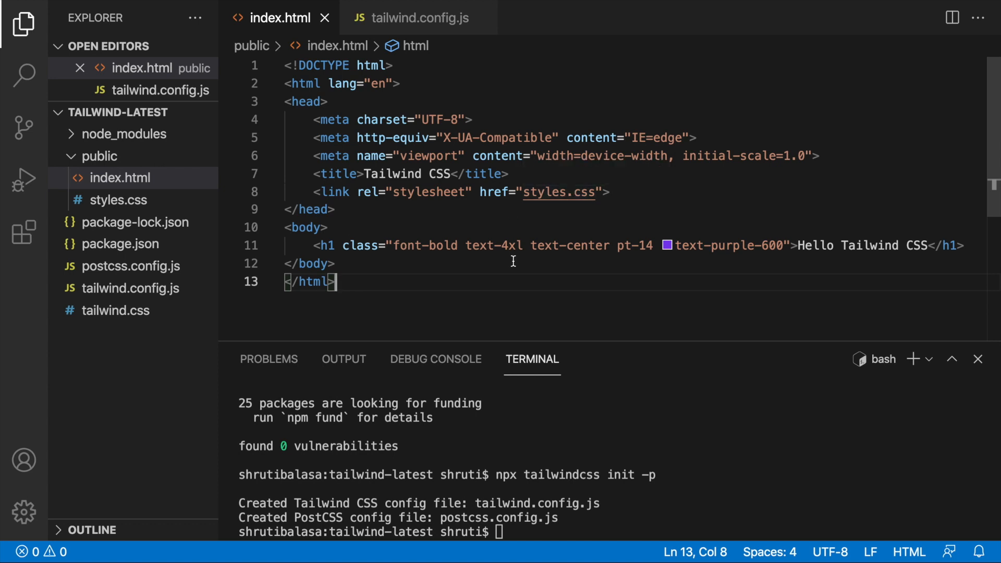
mouse_move(107, 249)
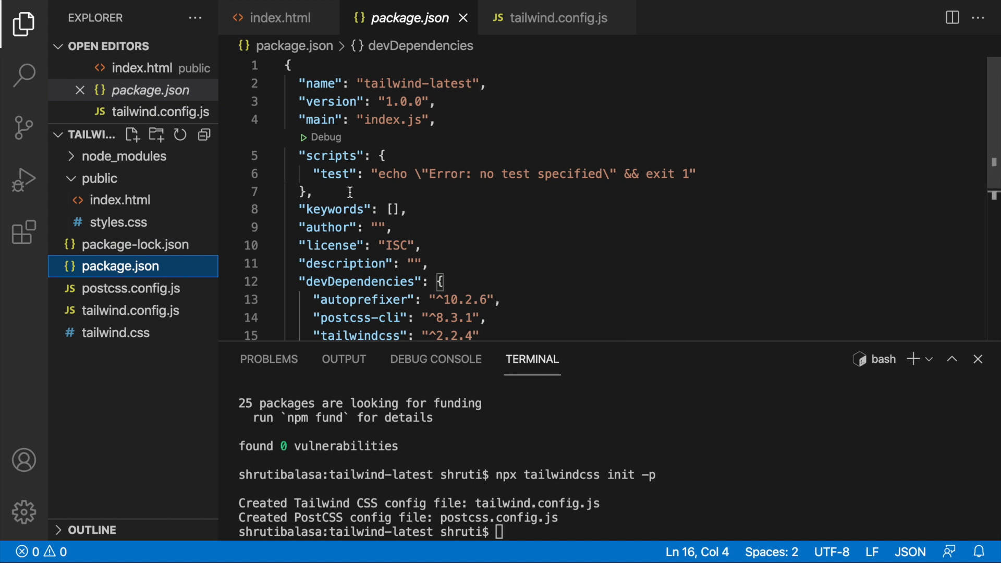
Step: Rename the test script to build, clear its placeholder command and add an empty prod entry
double_click(335, 174)
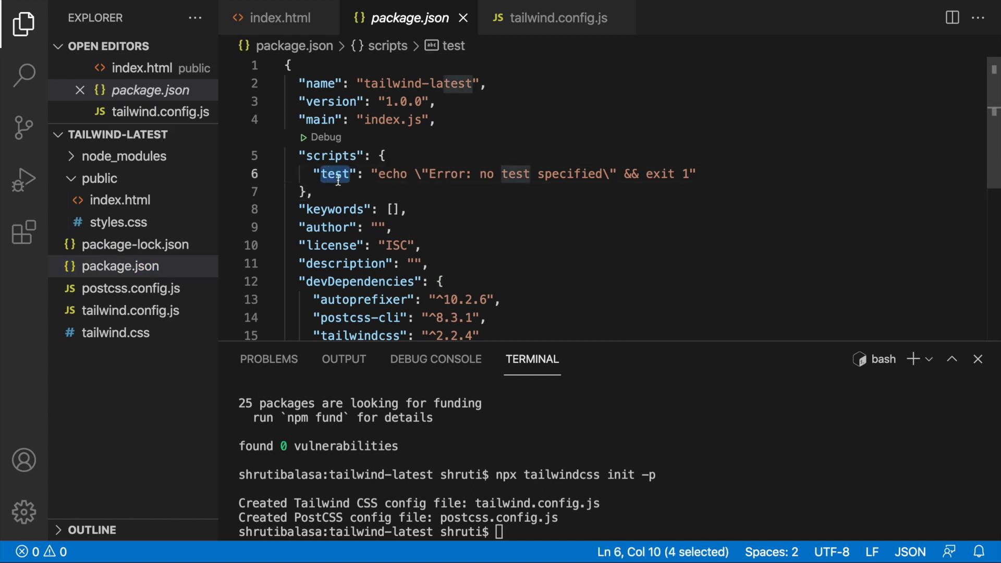
type("build")
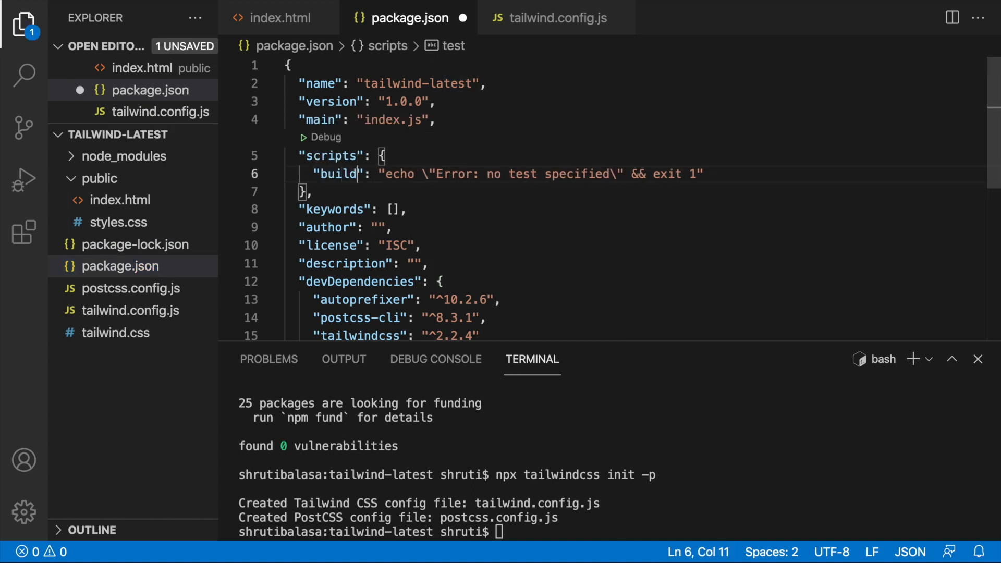
left_click_drag(385, 174, 698, 174)
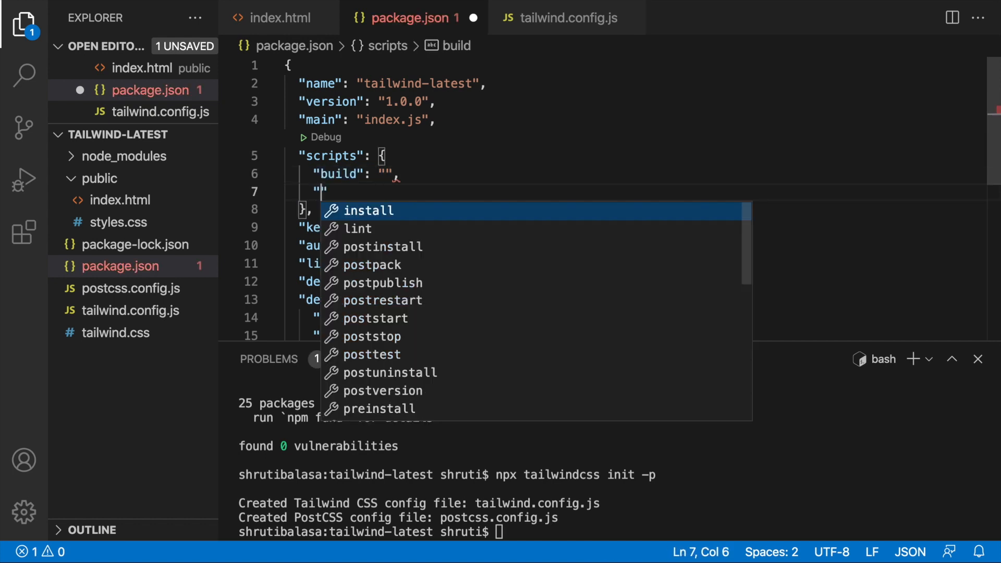
type("prod\":")
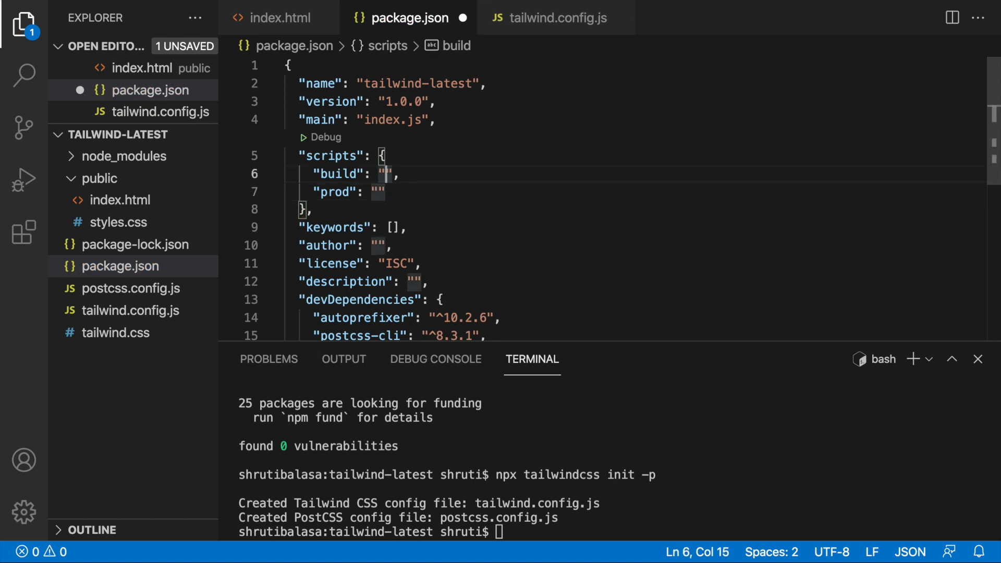
Step: Set the build script to "postcss tailwind.css -o ./public/styles.css"
type("postcss")
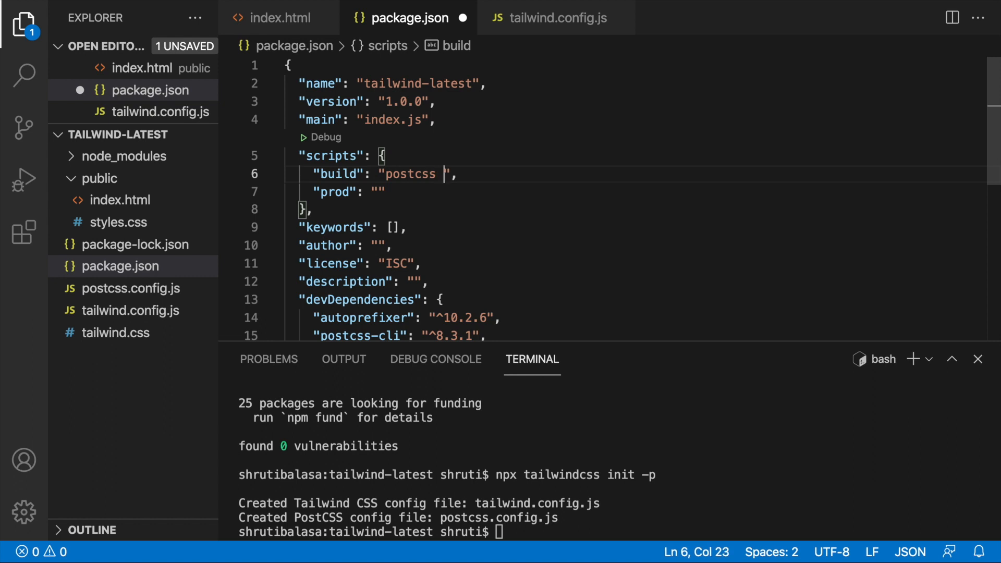
type("tai")
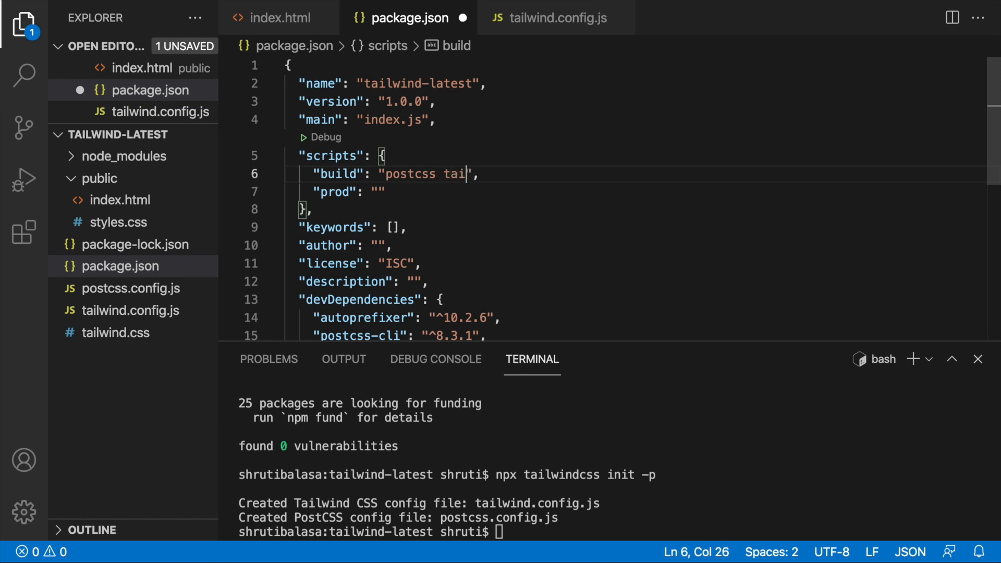
type("lwind.css -o")
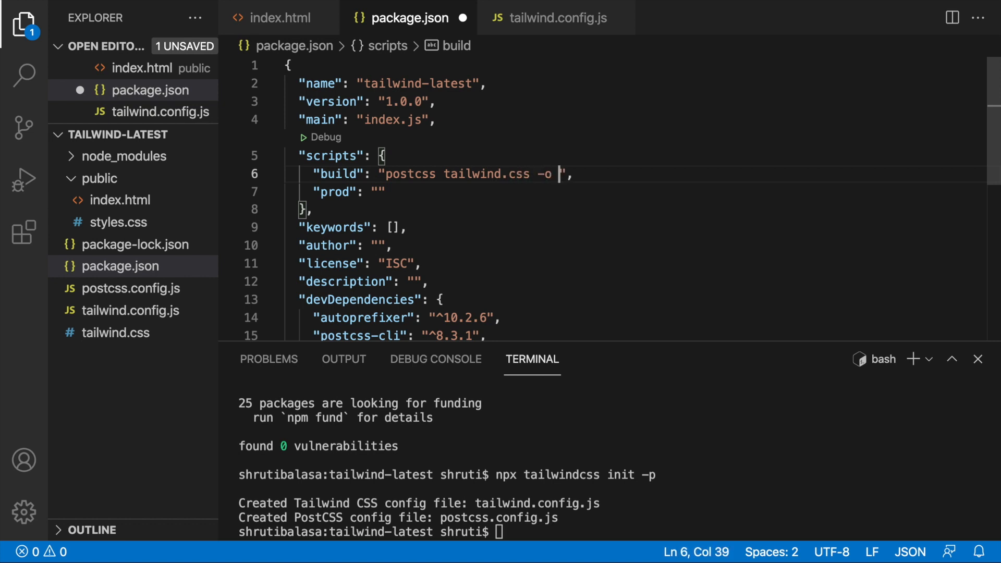
type("./pu")
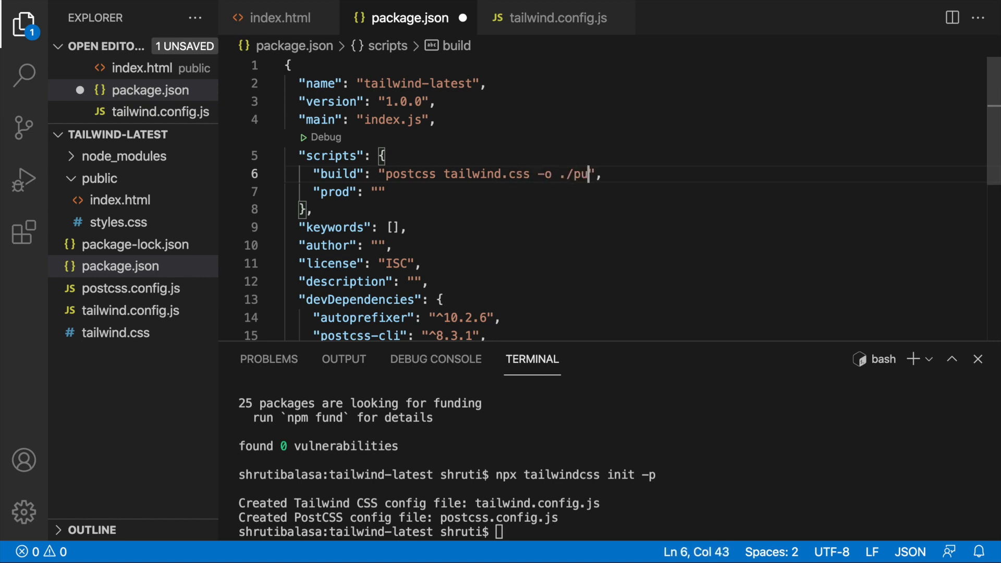
type("blic/sty")
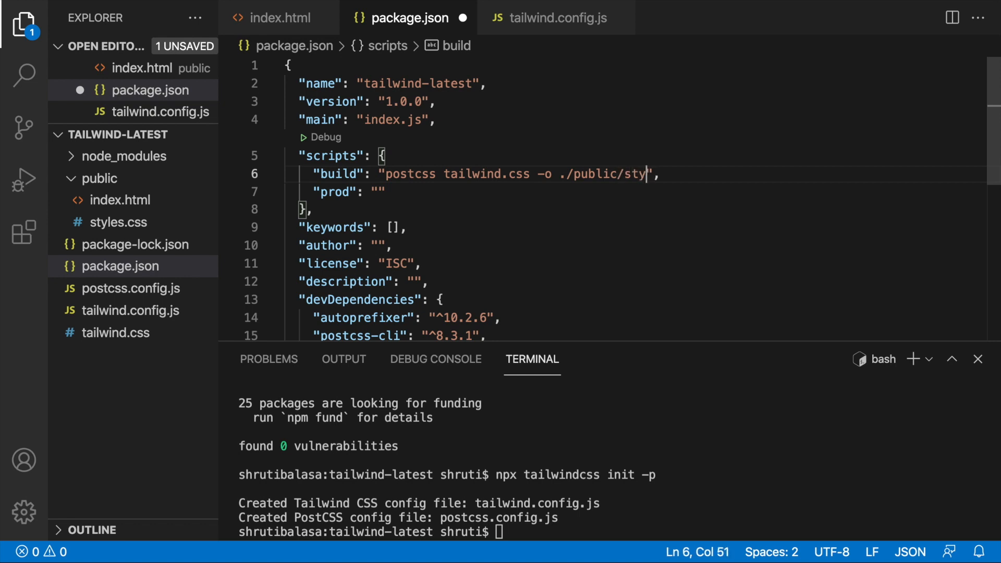
type("les.css")
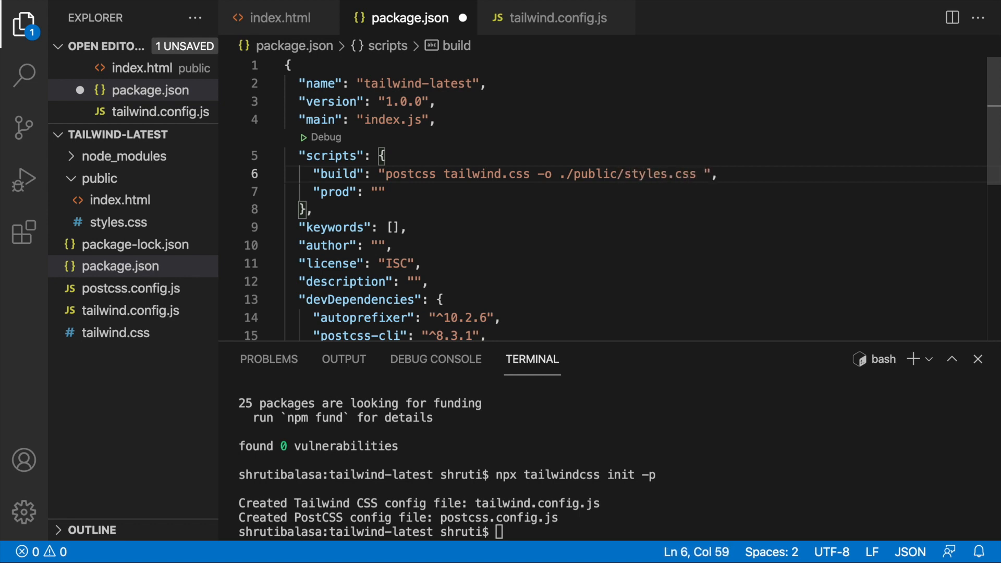
mouse_move(277, 17)
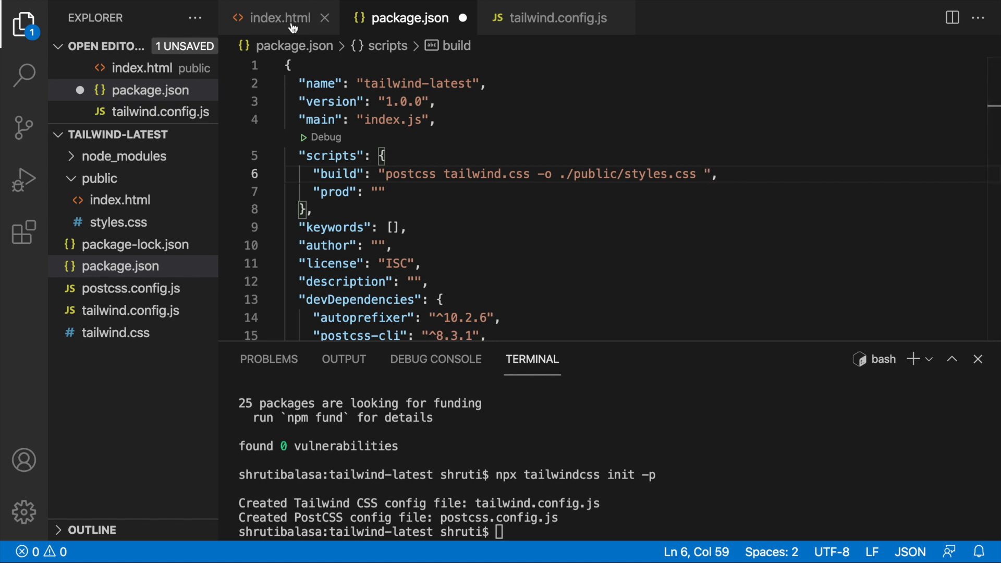
left_click(277, 18)
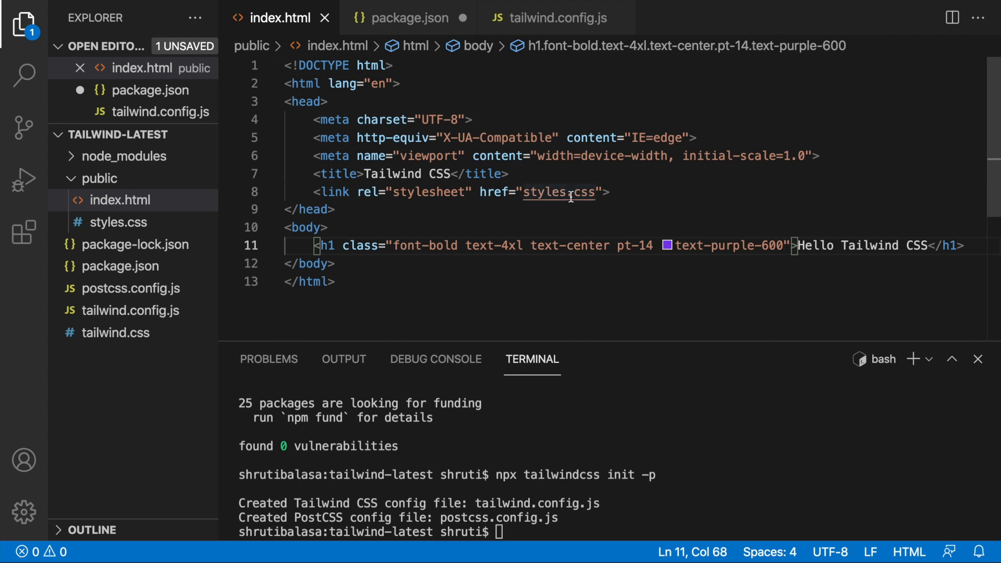
mouse_move(557, 192)
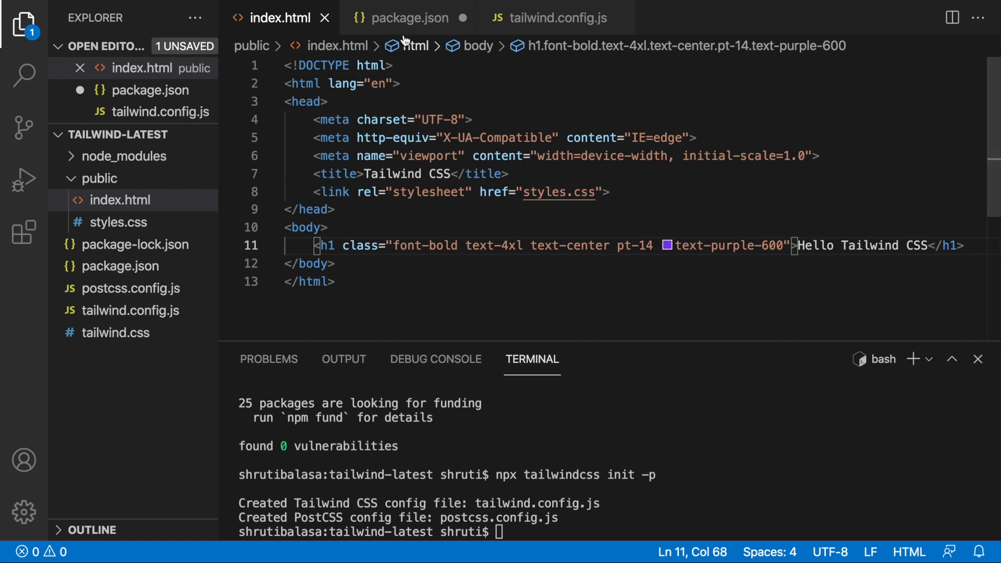
left_click(409, 18)
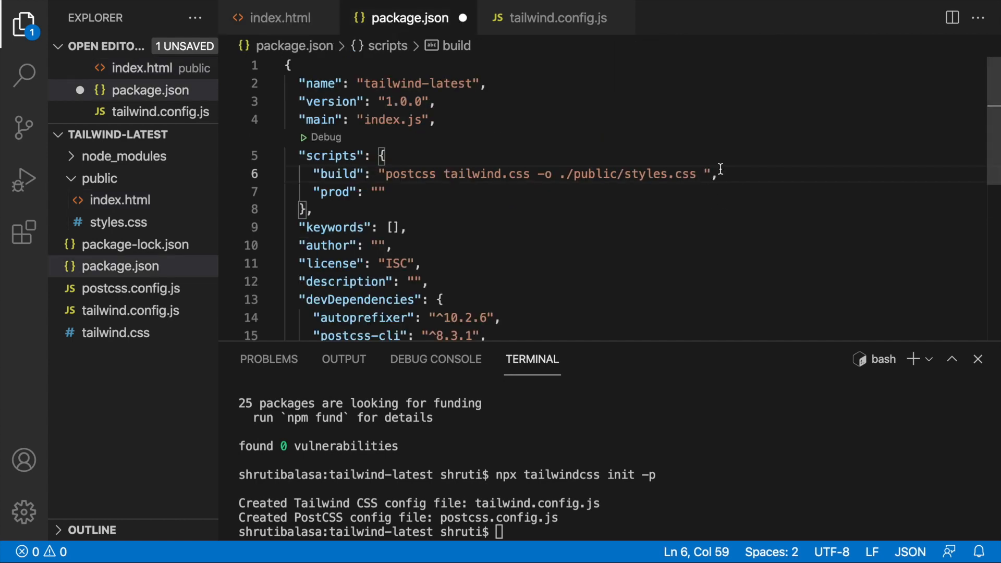
Step: Prefix the build script with TAILWIND_MODE=watch, append -w --verbose, and save package.json
type("-wa")
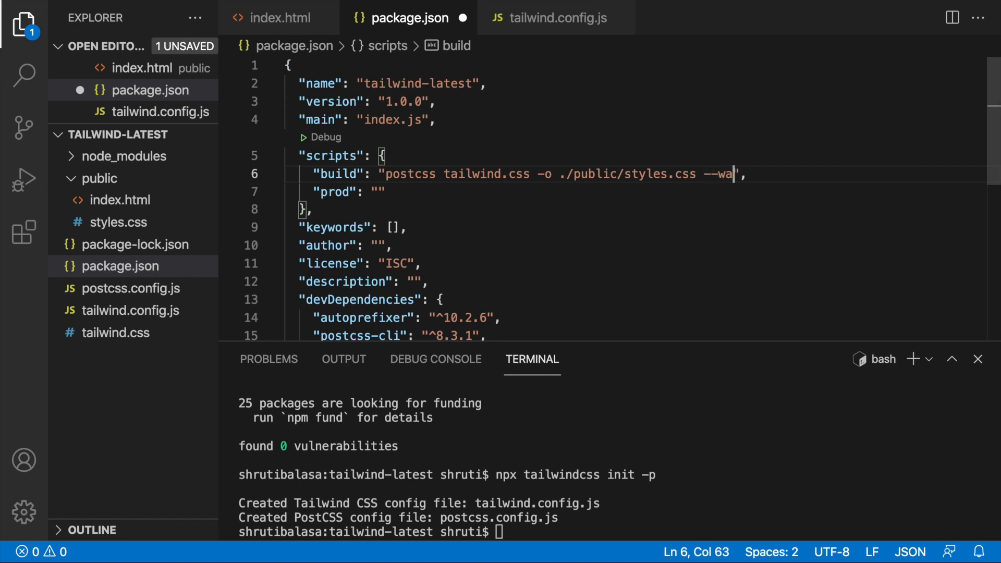
key("Backspace")
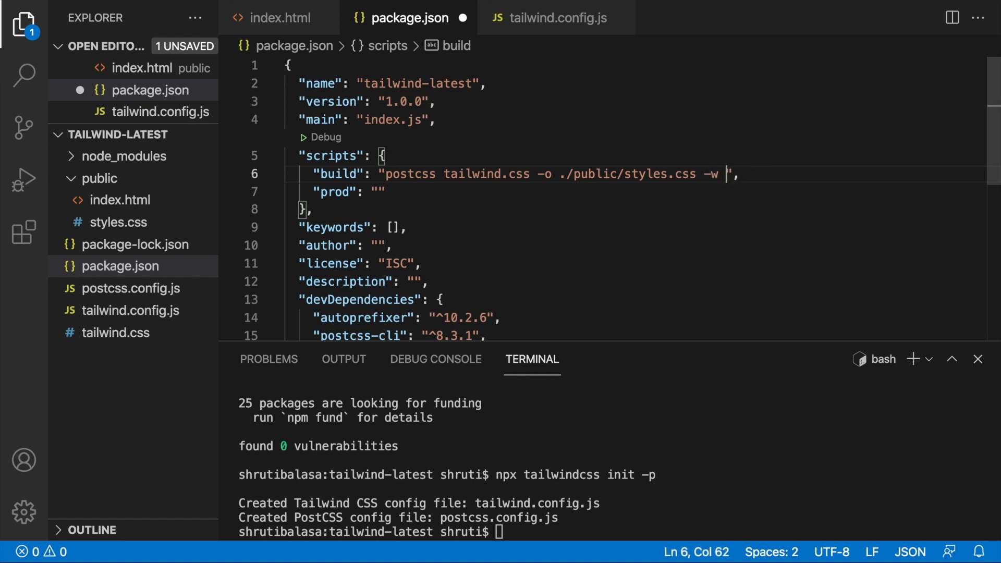
type("--ver")
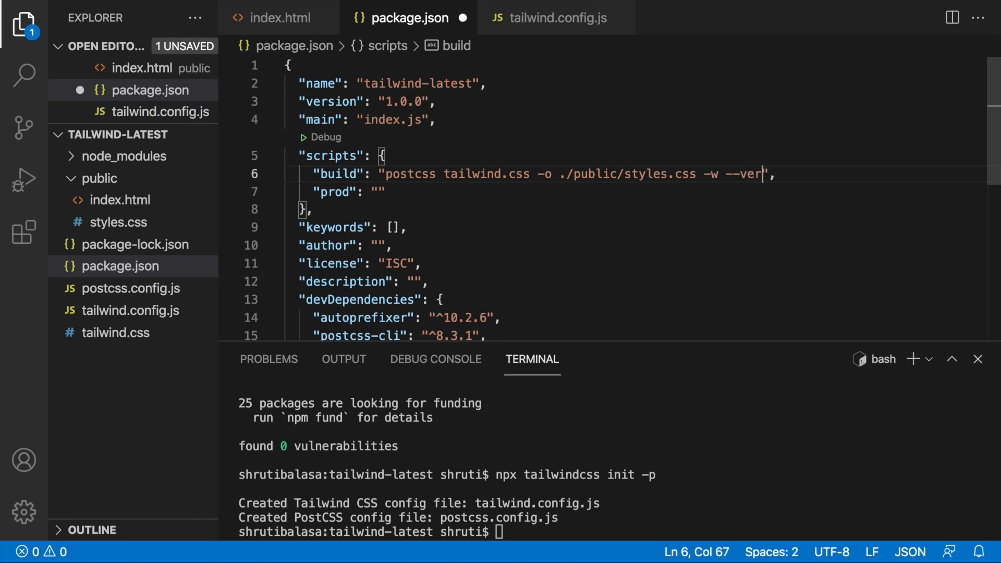
type("bose")
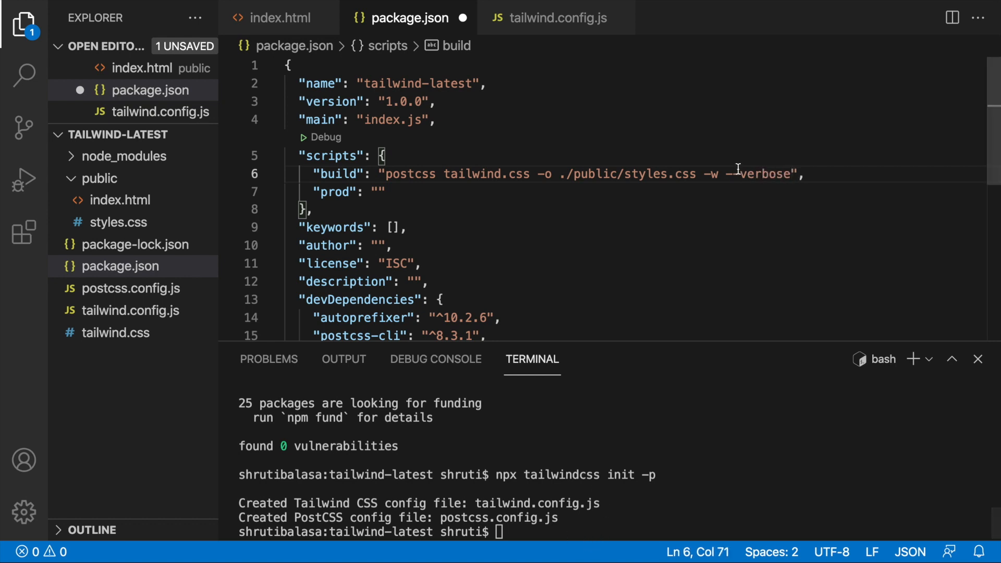
double_click(758, 175)
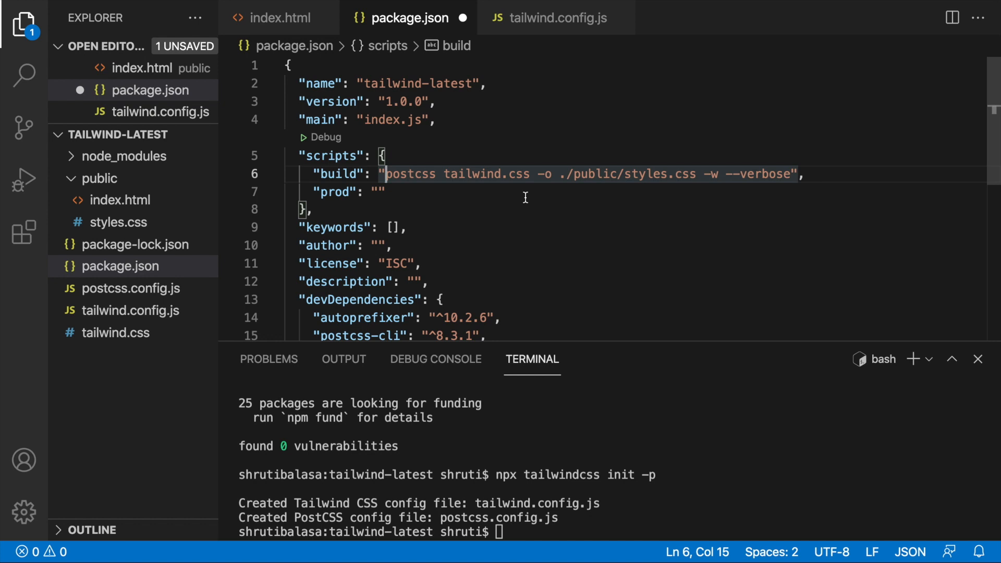
type("TAI")
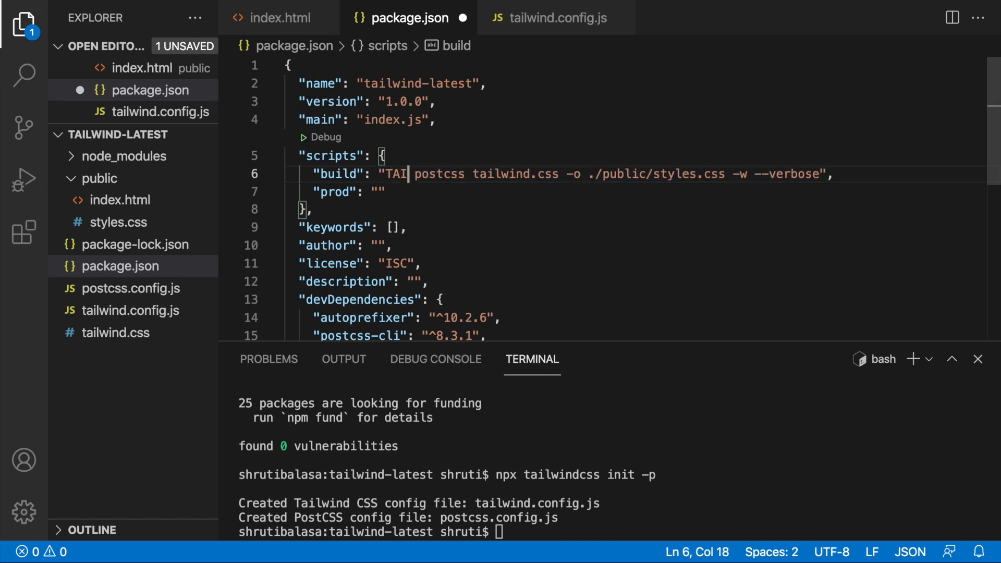
type("LWIND_")
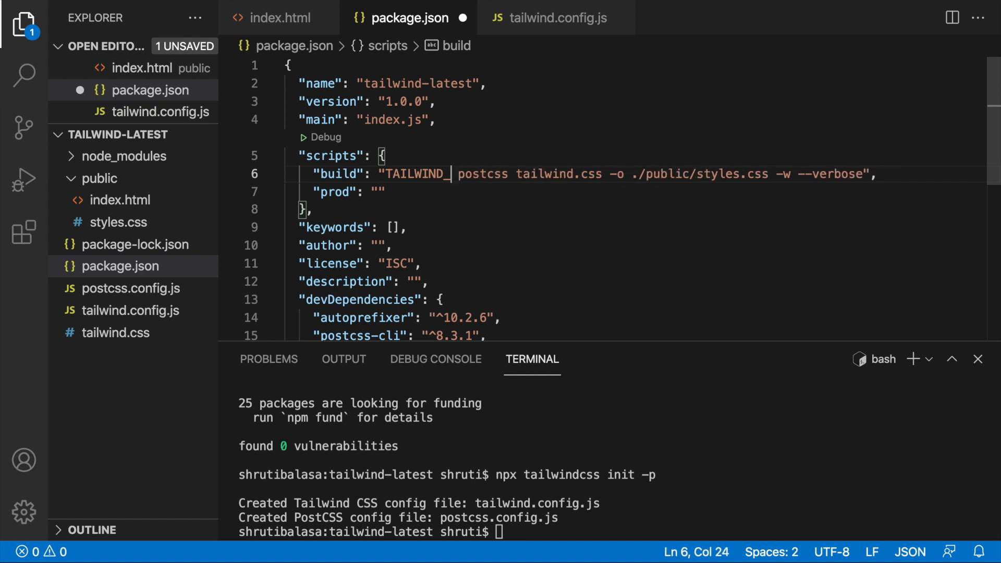
type("MODE=e")
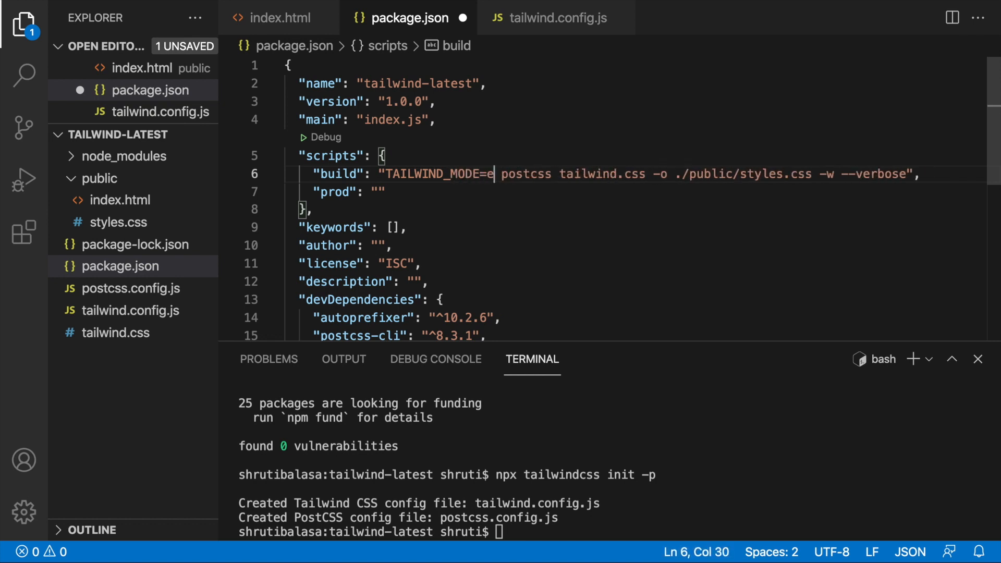
type("watch")
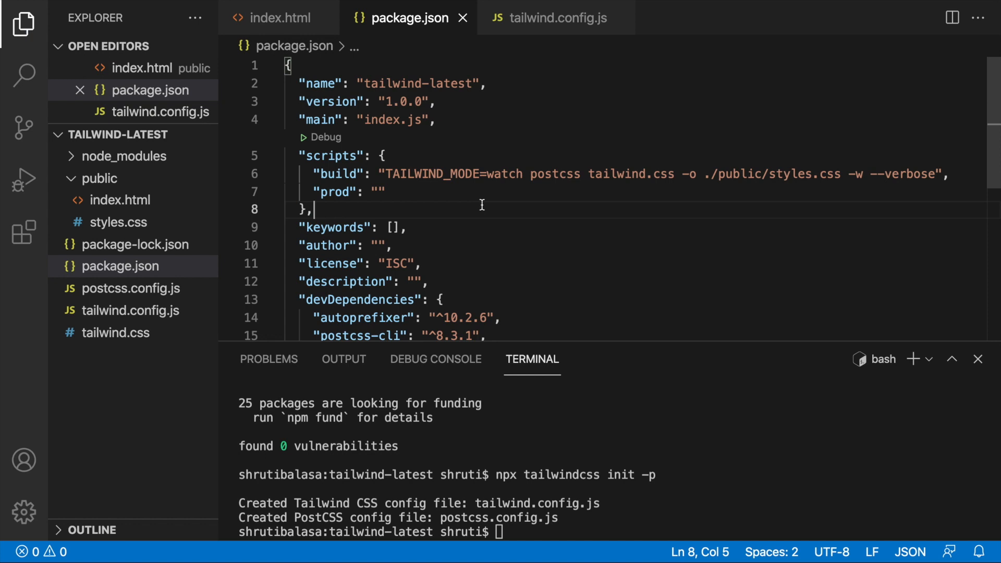
mouse_move(512, 159)
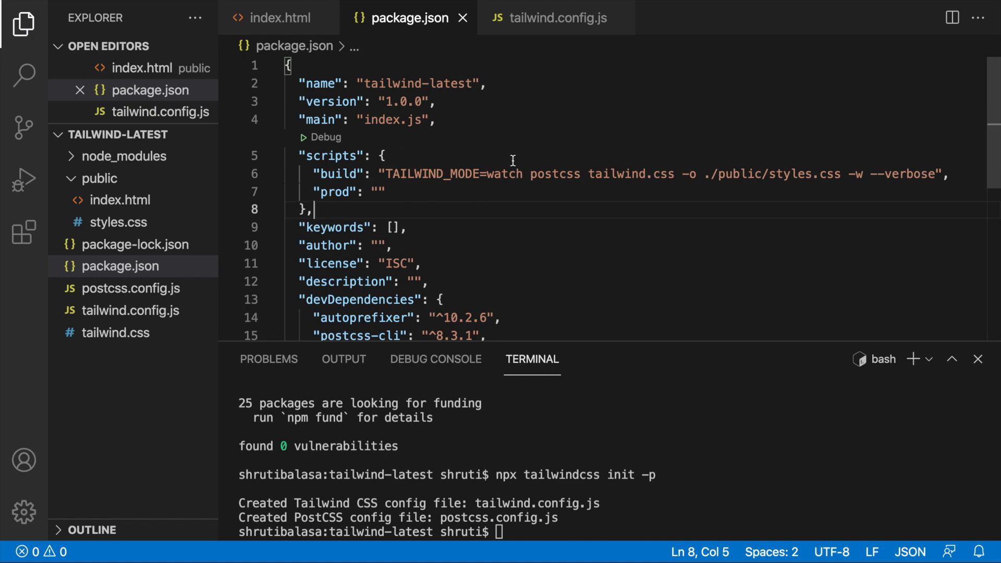
mouse_move(451, 186)
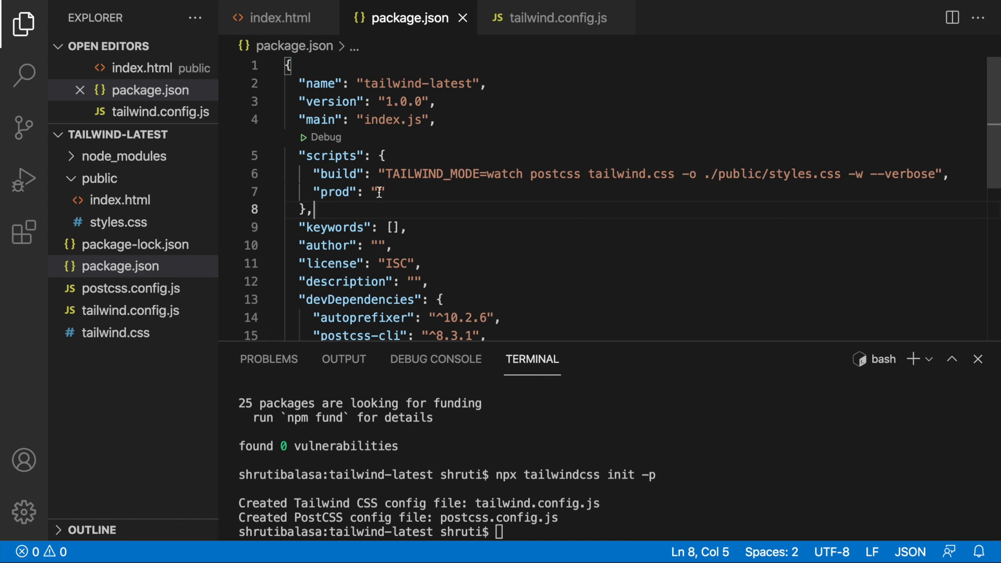
Step: Set prod to "NODE_ENV=production postcss tailwind.css -o ./public/styles.css" and save package.json
type("NODE_E")
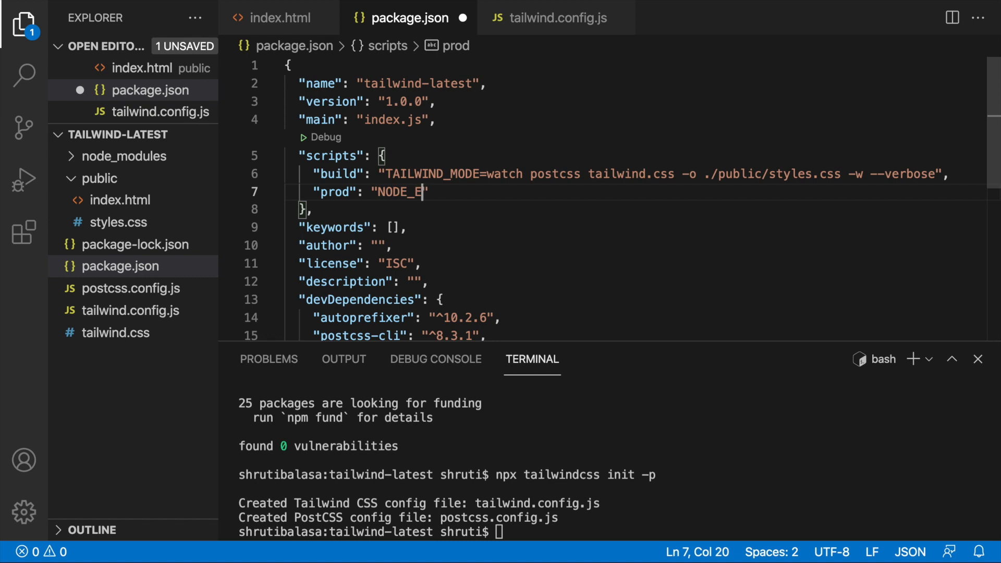
type("NV=pr")
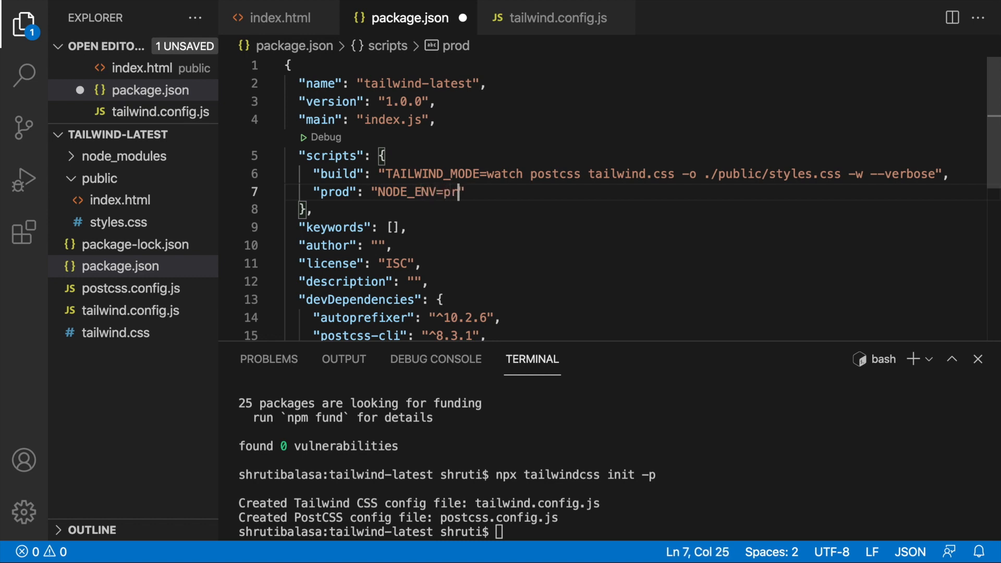
type("oduction")
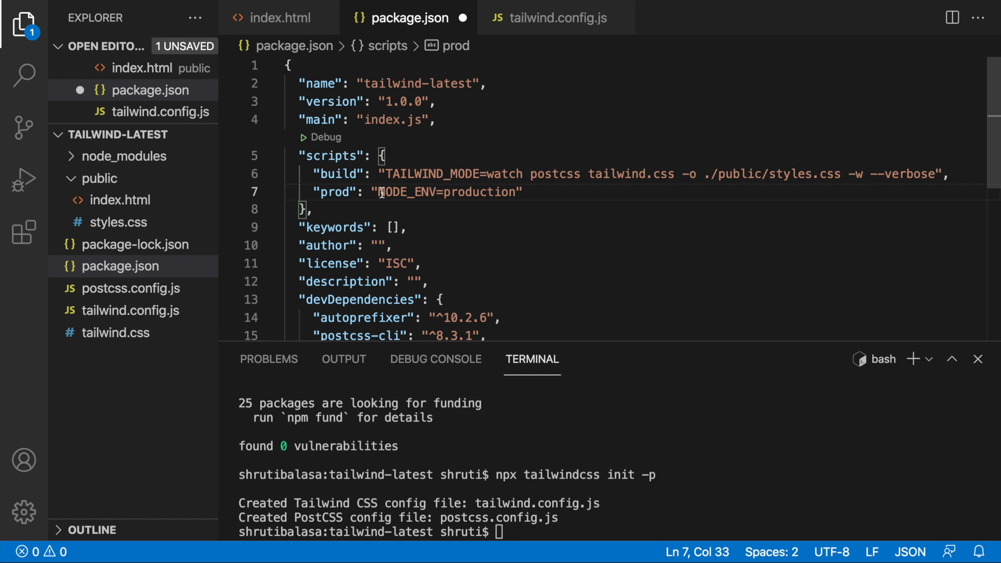
double_click(408, 192)
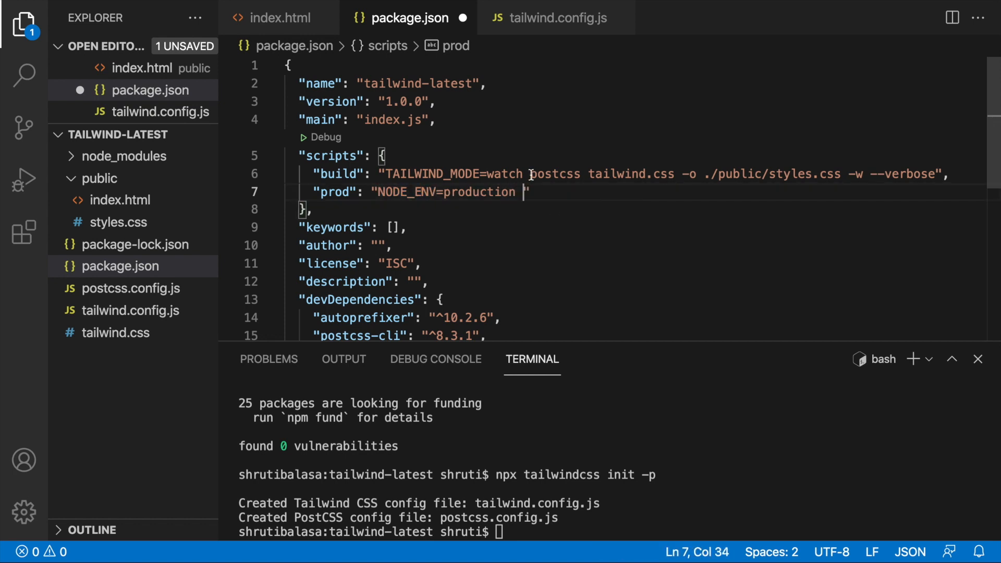
left_click_drag(530, 174, 842, 174)
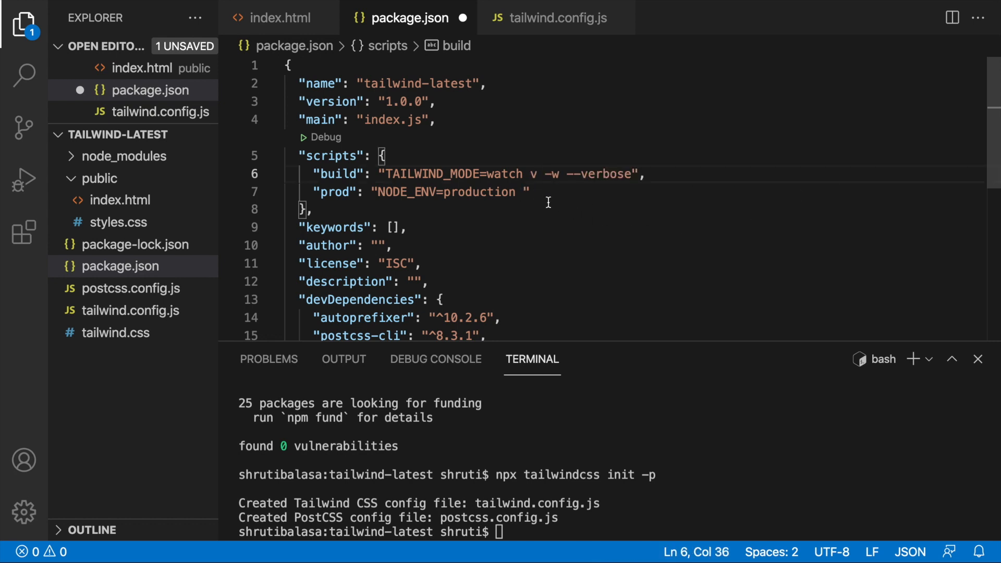
type("postcss tailwind.css -o ./public/styles.css")
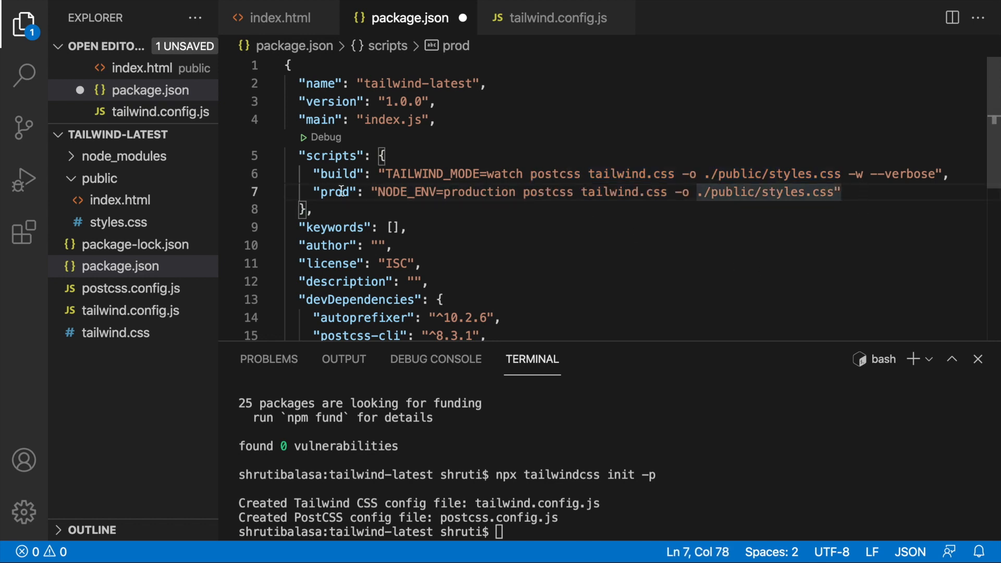
key("ctrl+s")
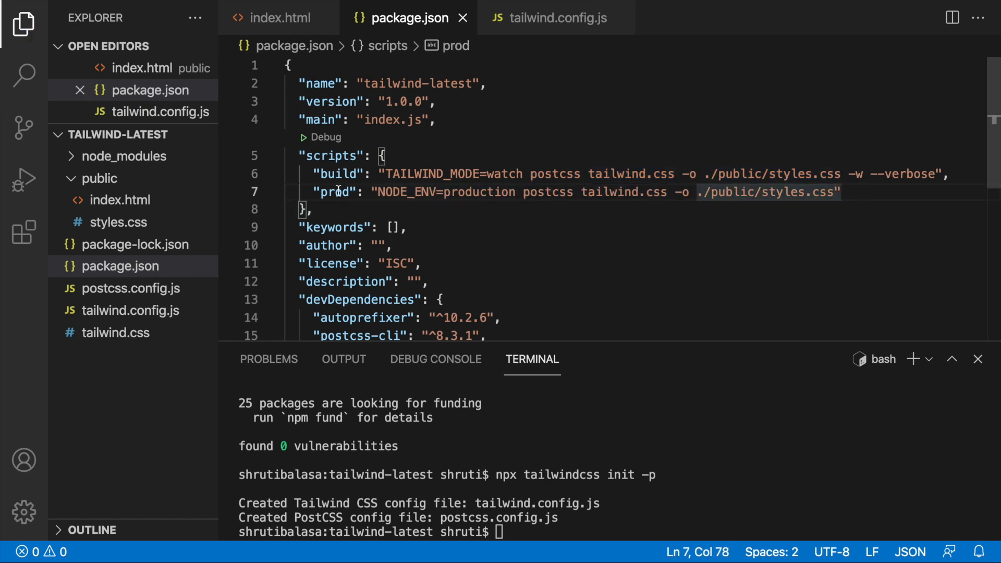
mouse_move(548, 202)
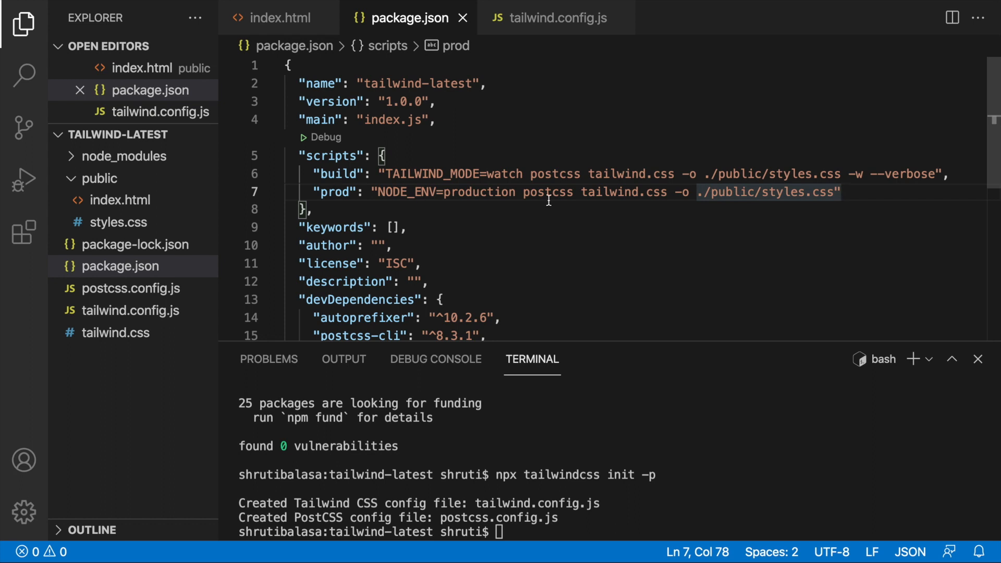
mouse_move(633, 220)
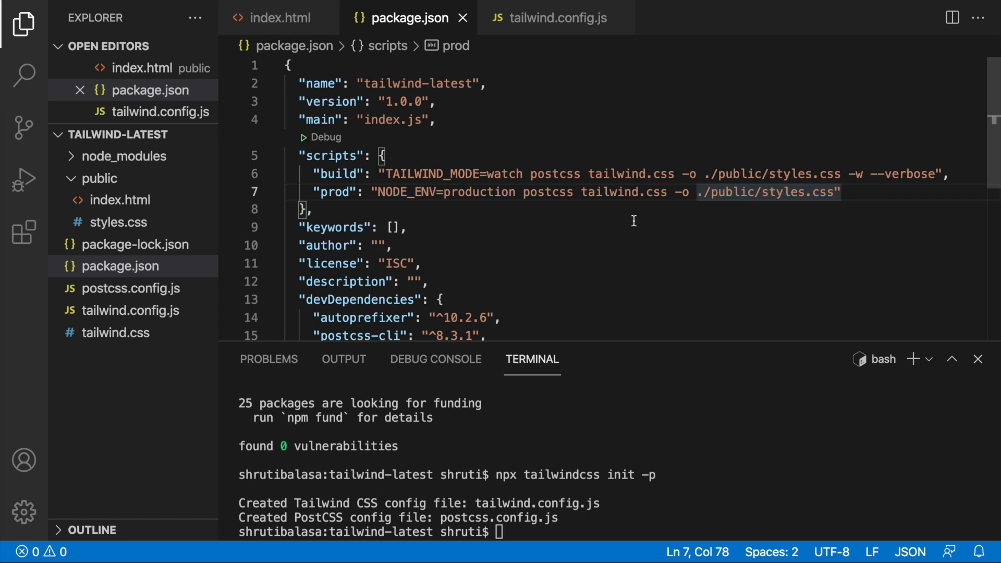
mouse_move(557, 532)
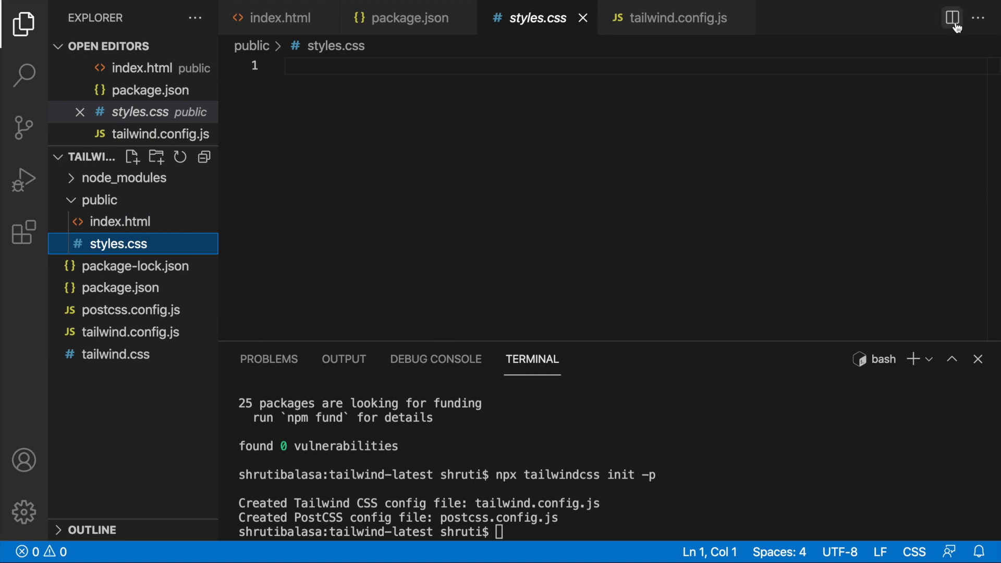
Step: Split the editor to show styles.css beside index.html and run npm run build in the terminal
left_click(952, 17)
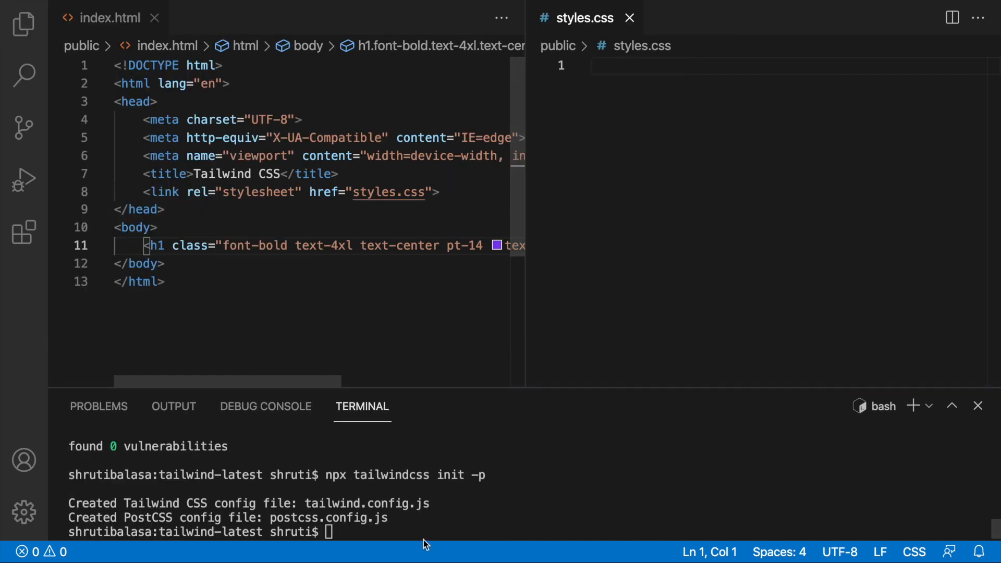
type("npm")
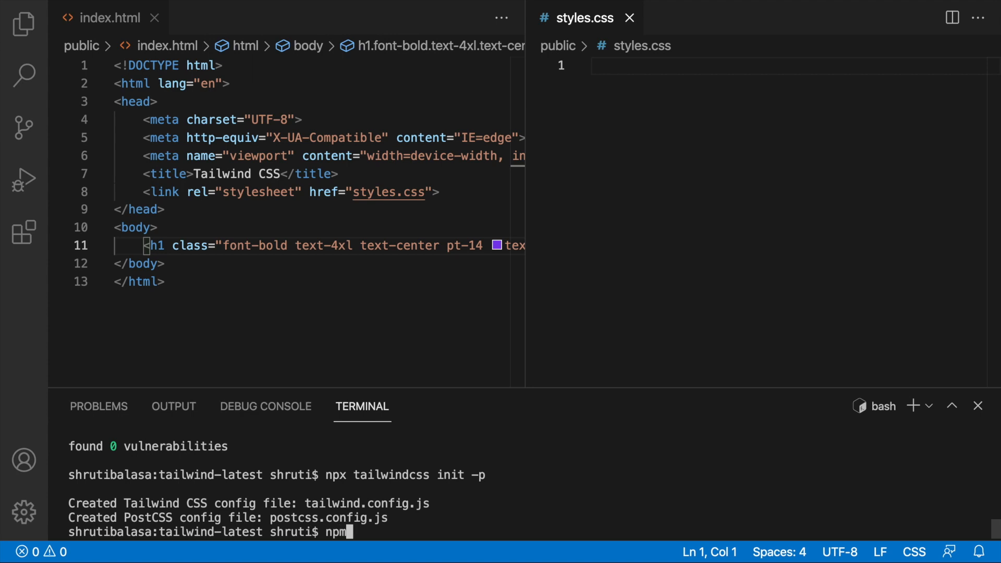
type("run build")
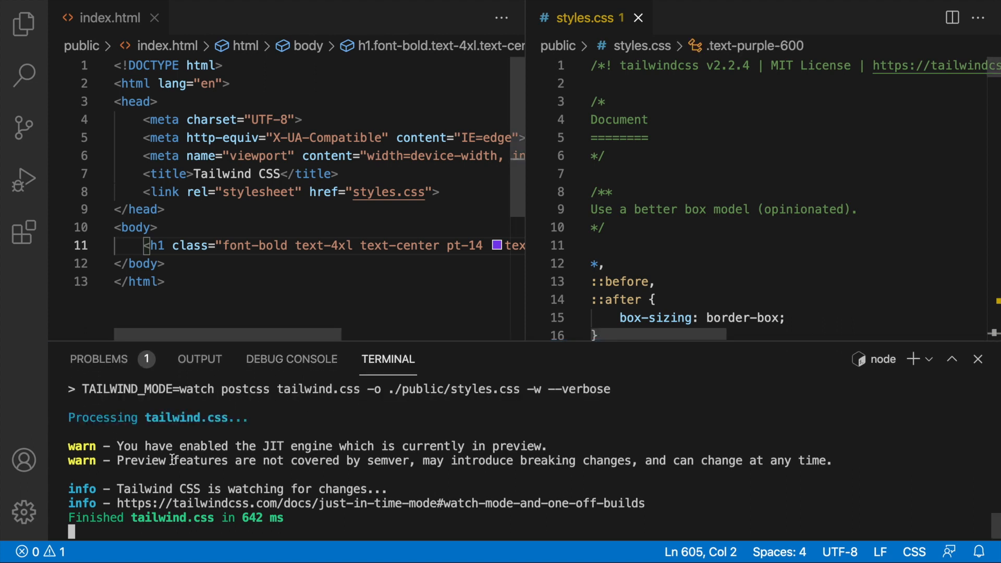
Step: Note the JIT engine message, then scroll styles.css to its final .text-purple-600 rule
double_click(272, 445)
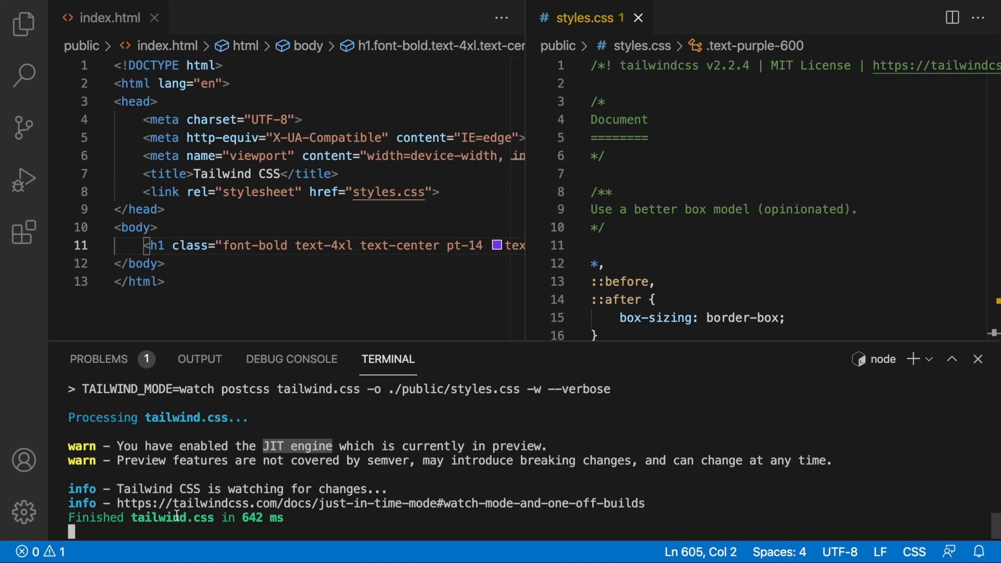
mouse_move(292, 520)
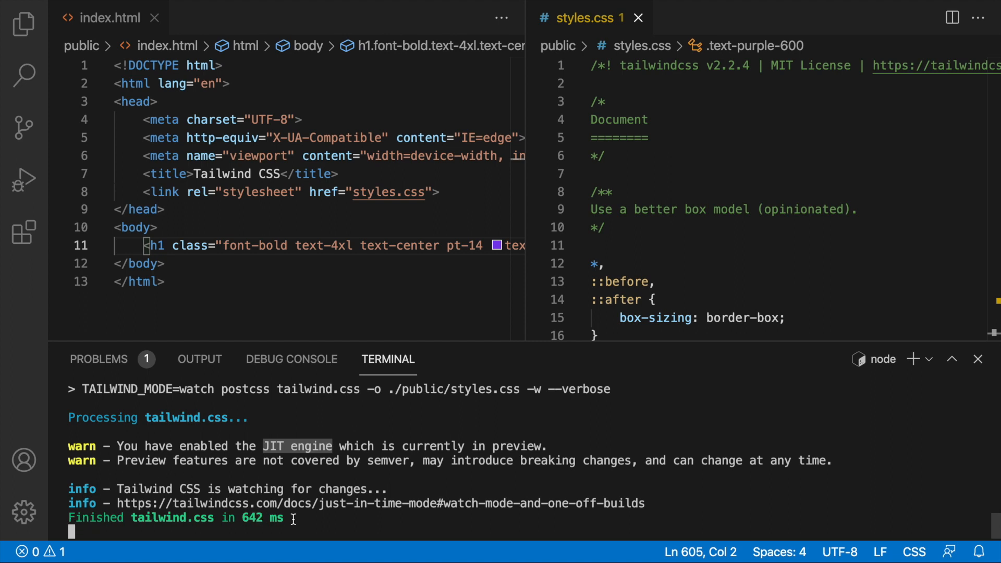
left_click(687, 173)
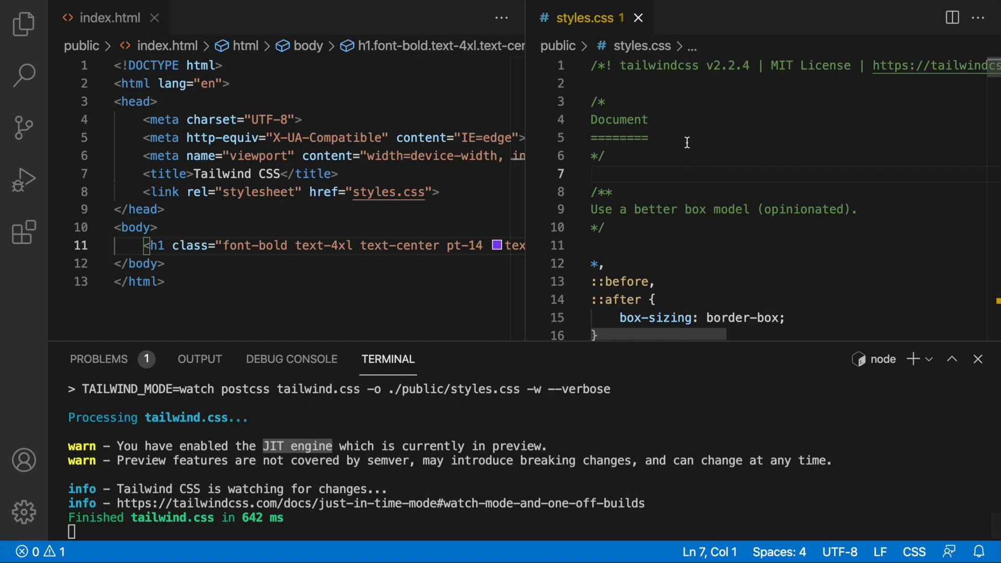
scroll("down", 3)
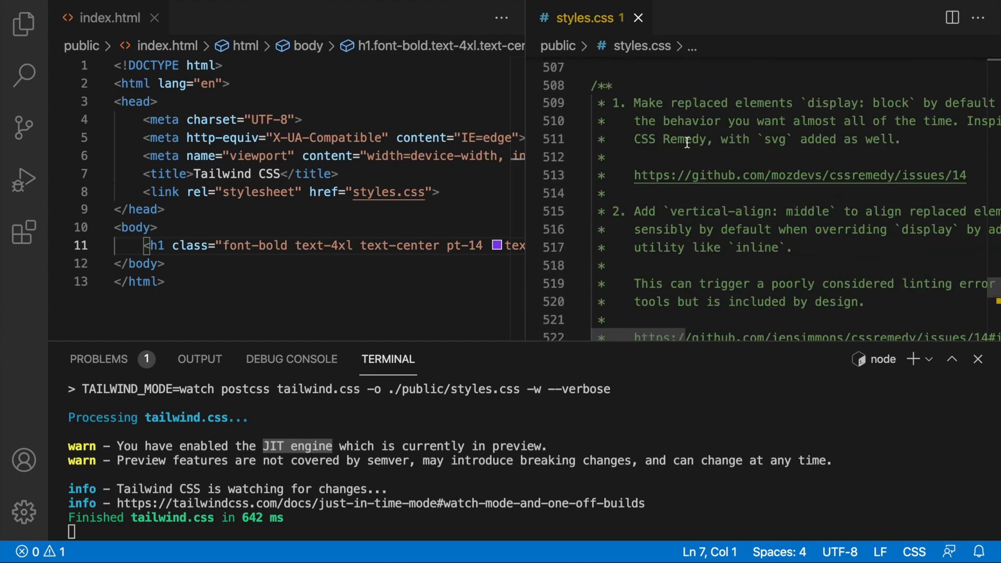
scroll("down", 3)
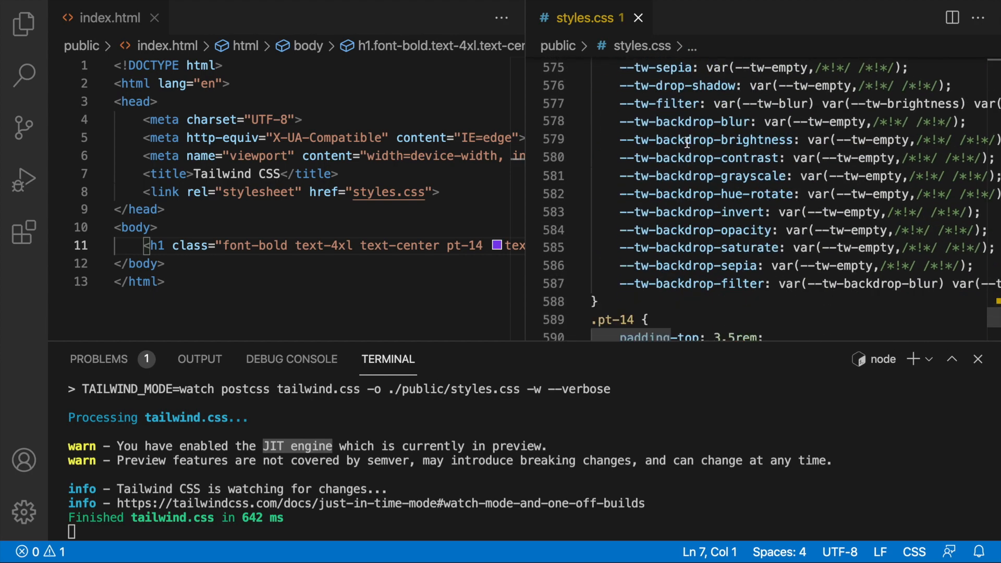
scroll("down", 3)
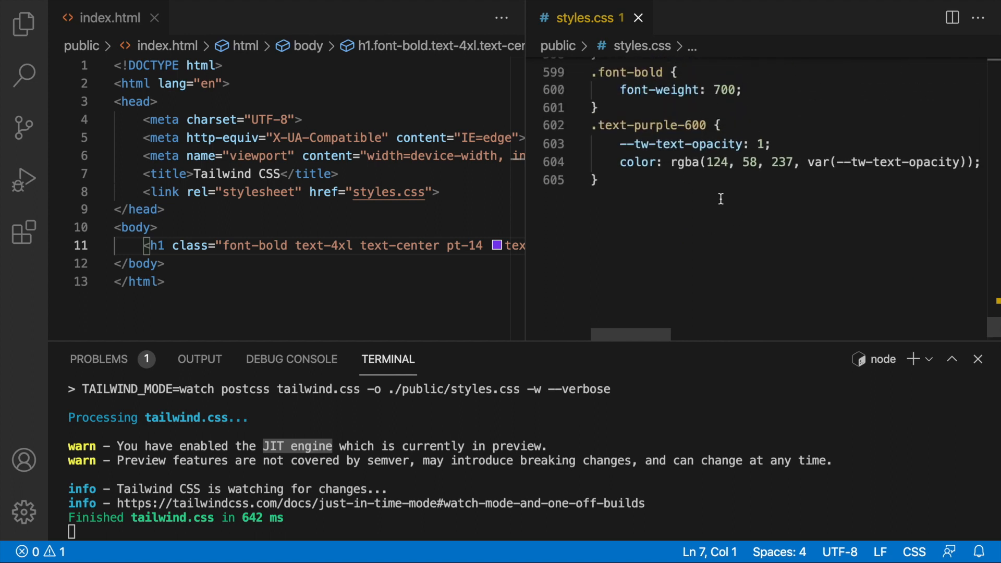
mouse_move(650, 194)
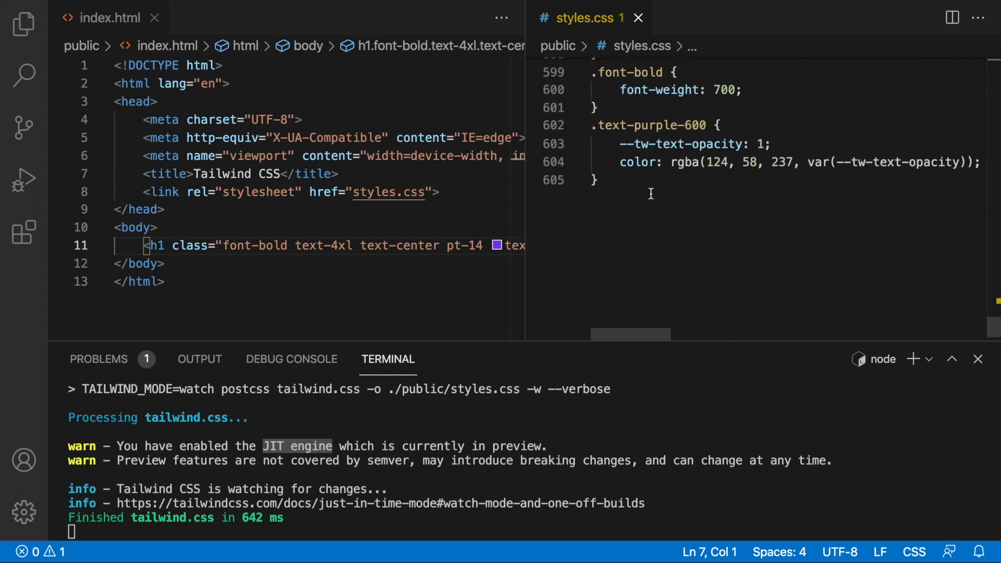
mouse_move(650, 232)
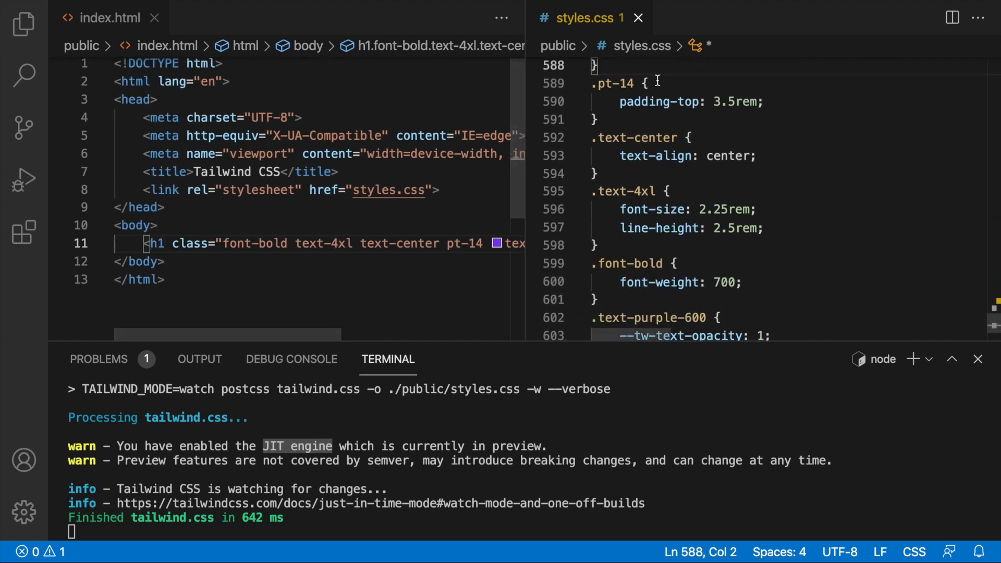
left_click_drag(619, 102, 765, 101)
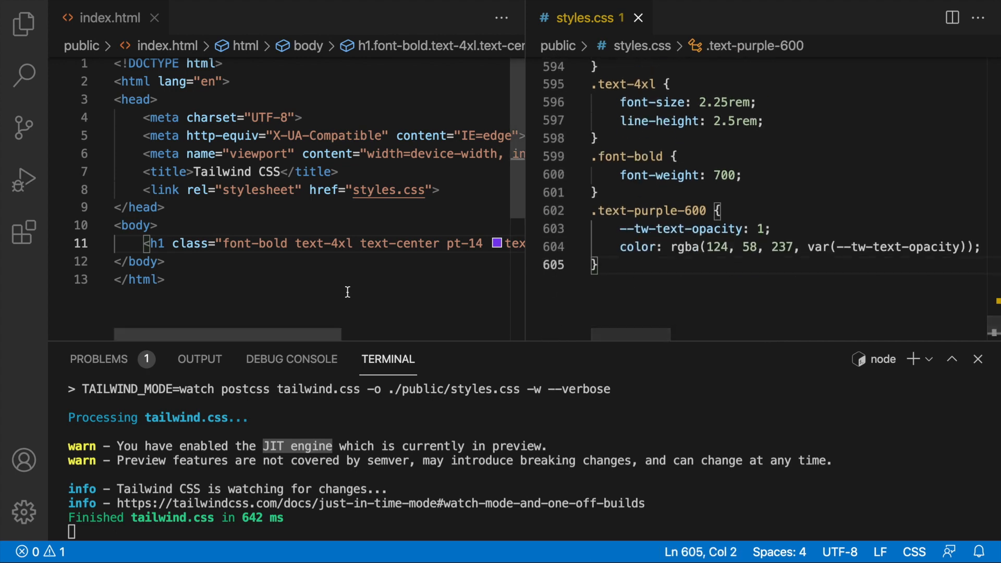
Step: Replace purple with pink in the heading class, save, and confirm .text-pink-600 appears in styles.css
double_click(384, 245)
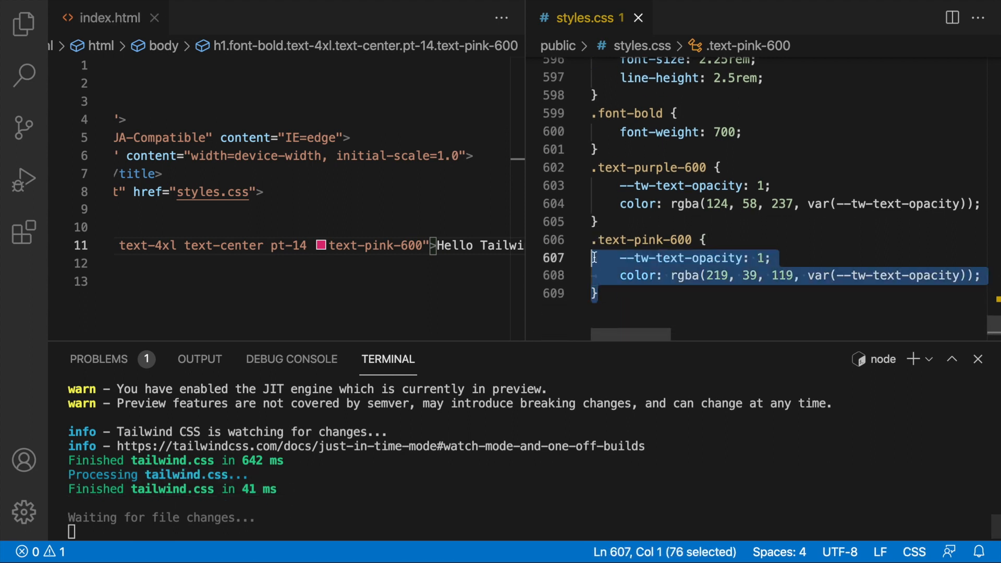
left_click(644, 295)
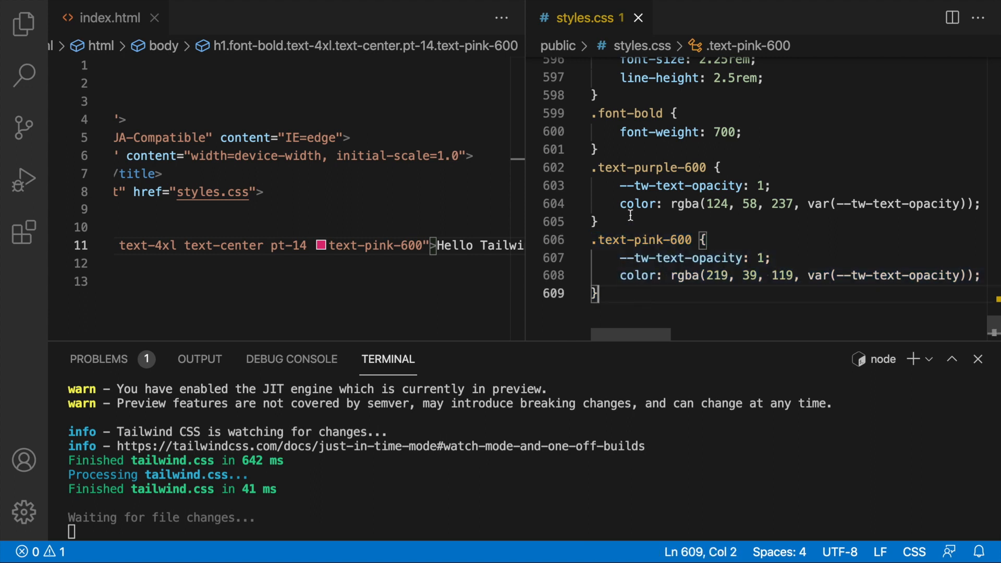
left_click_drag(593, 167, 597, 221)
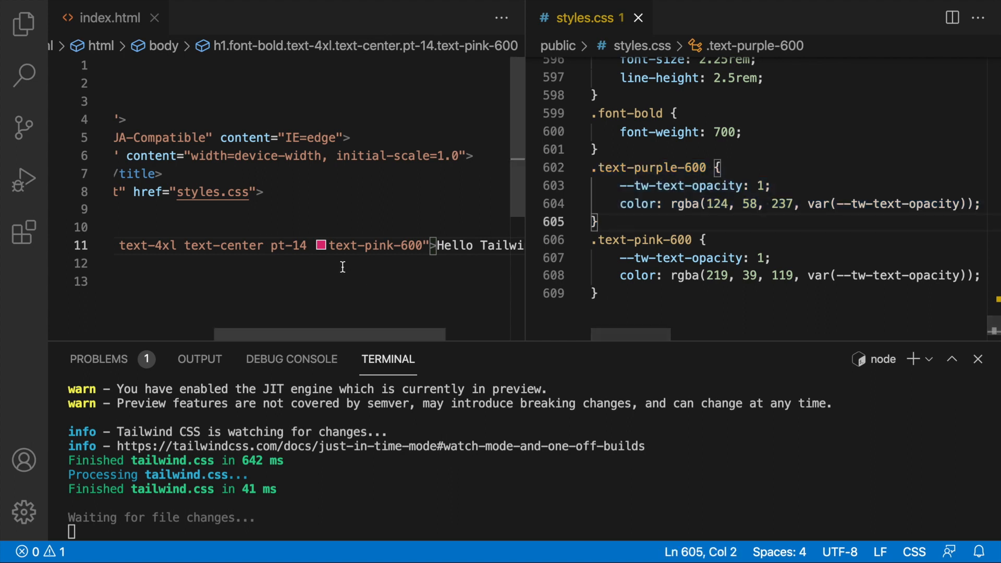
double_click(380, 245)
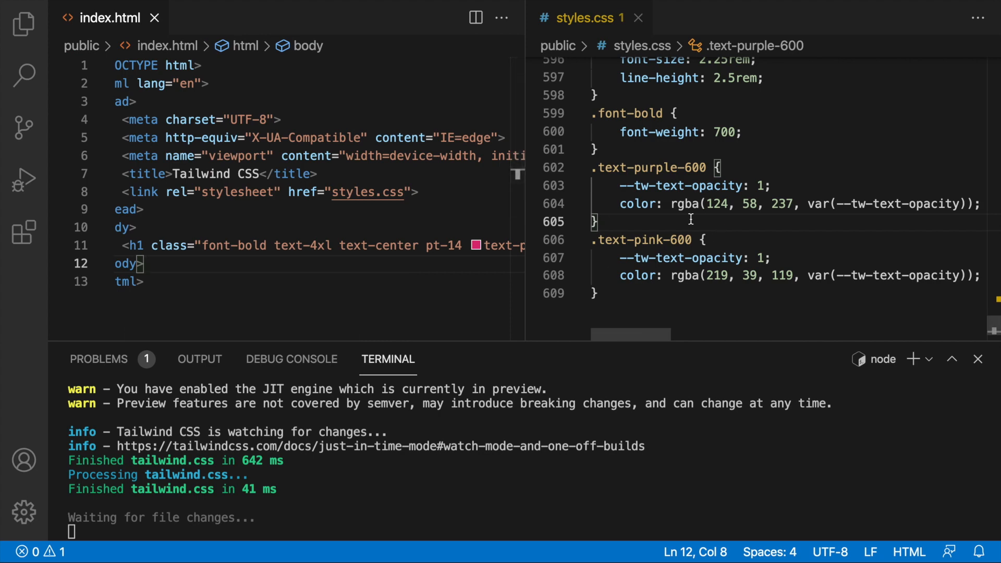
mouse_move(755, 151)
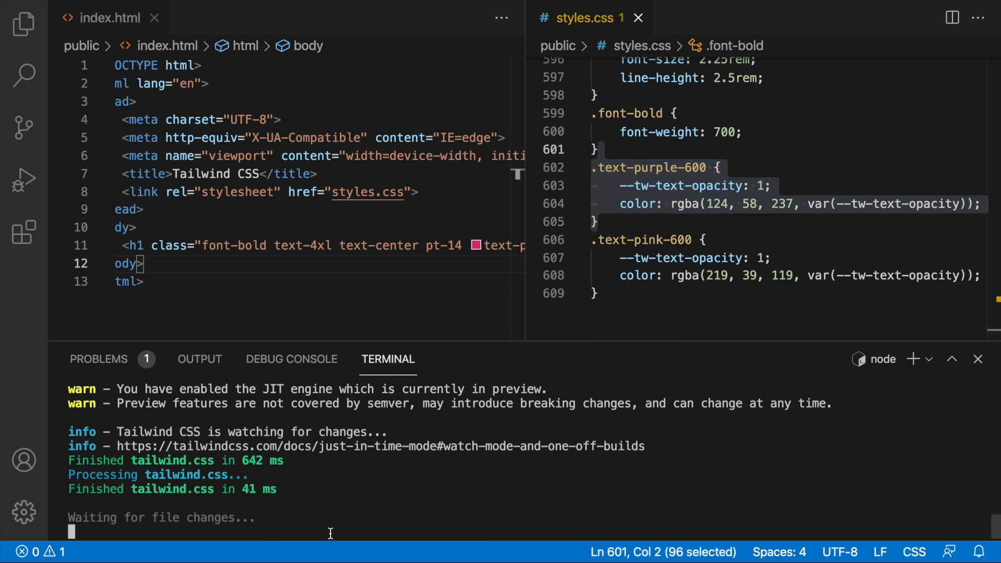
Step: Stop the watcher with Ctrl+Z and rerun 'npm run build' so styles.css drops the purple rule
key("ctrl+z")
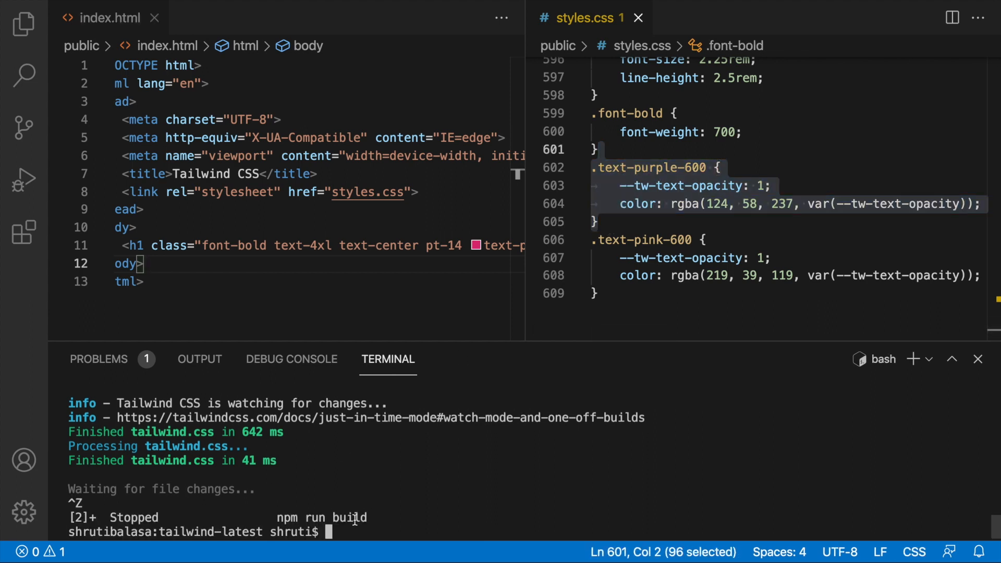
type("npm run build")
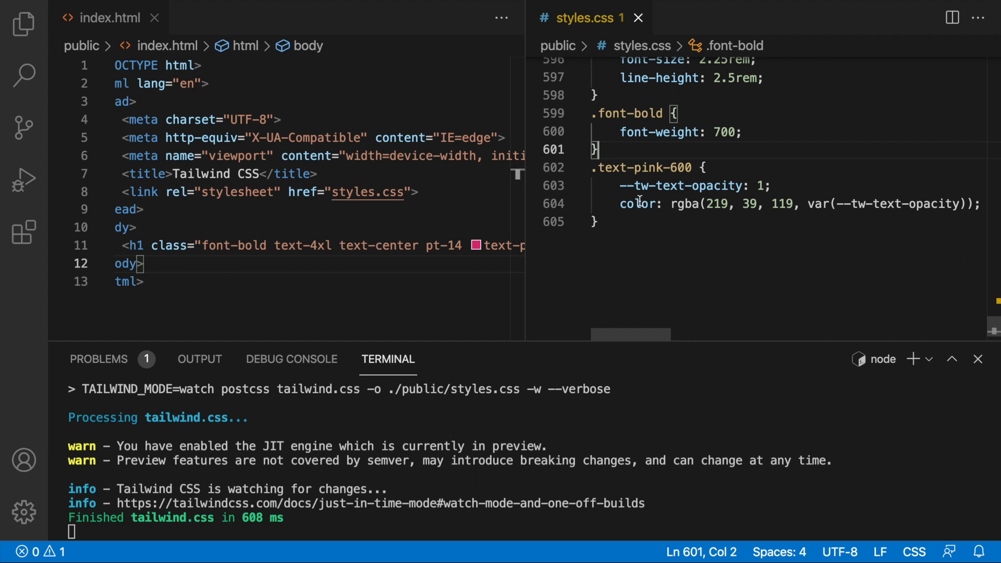
scroll("right", 3)
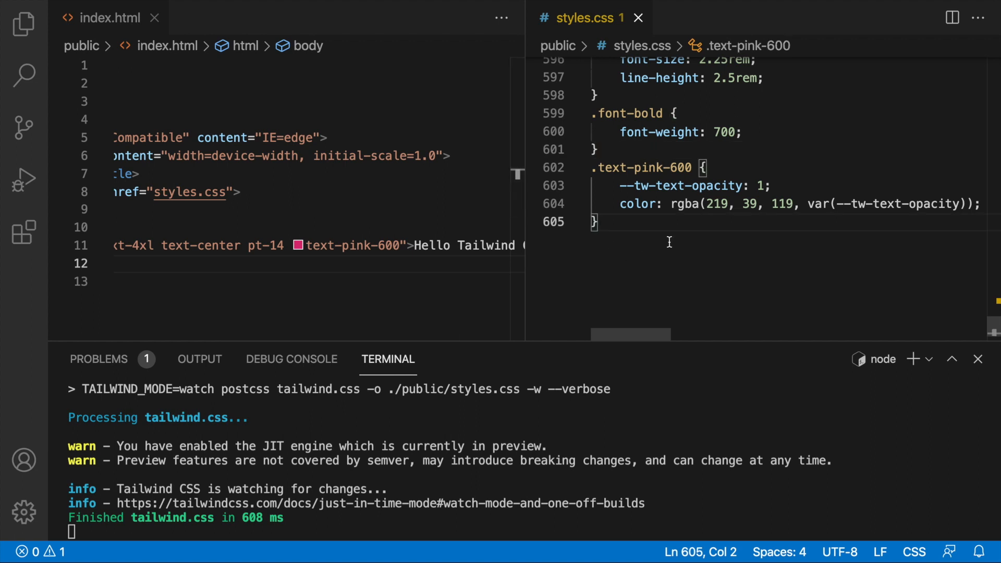
mouse_move(725, 246)
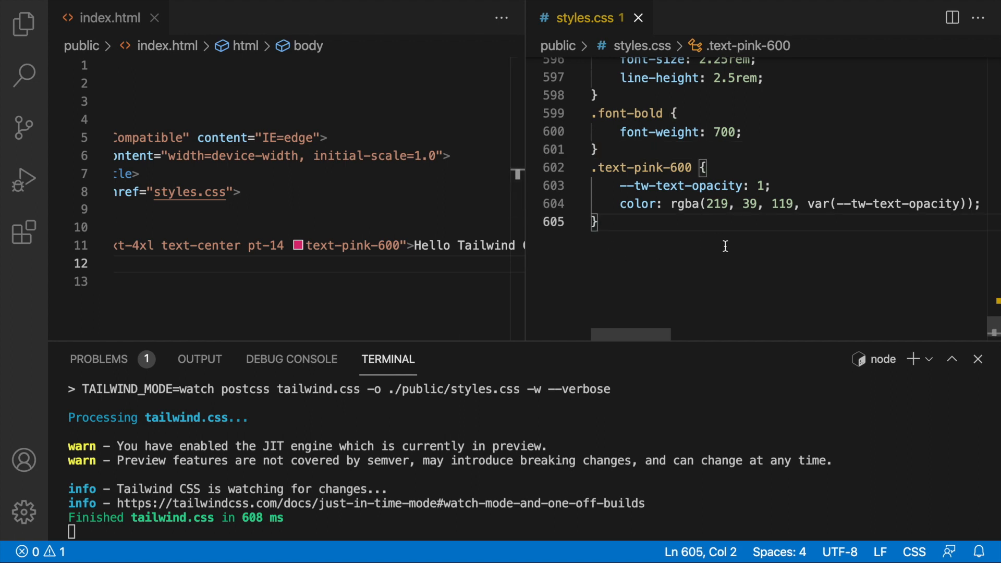
scroll("left", 3)
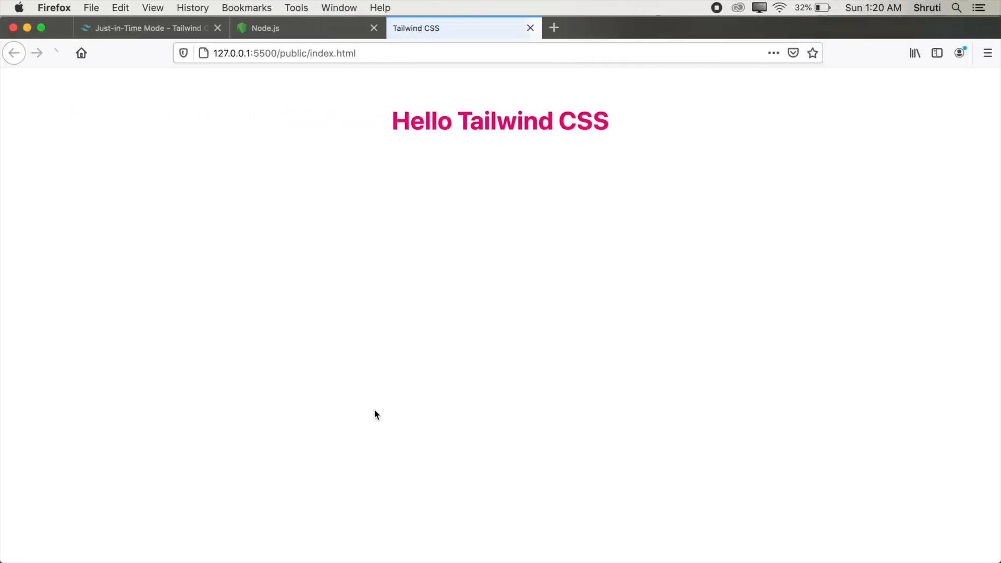
Step: Select the pink 'Hello Tailwind CSS' heading to confirm its colour, then clear the selection
triple_click(500, 121)
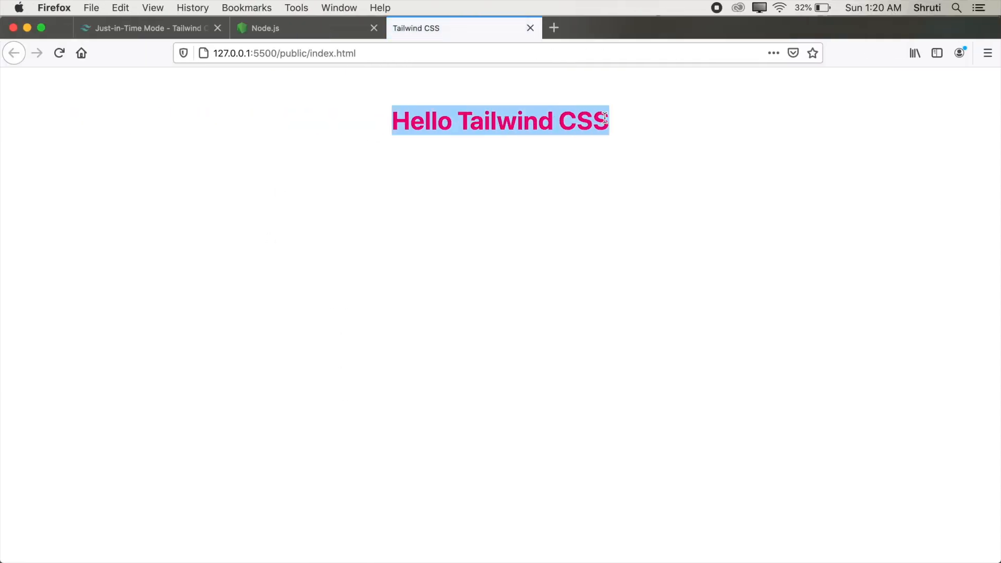
left_click(405, 146)
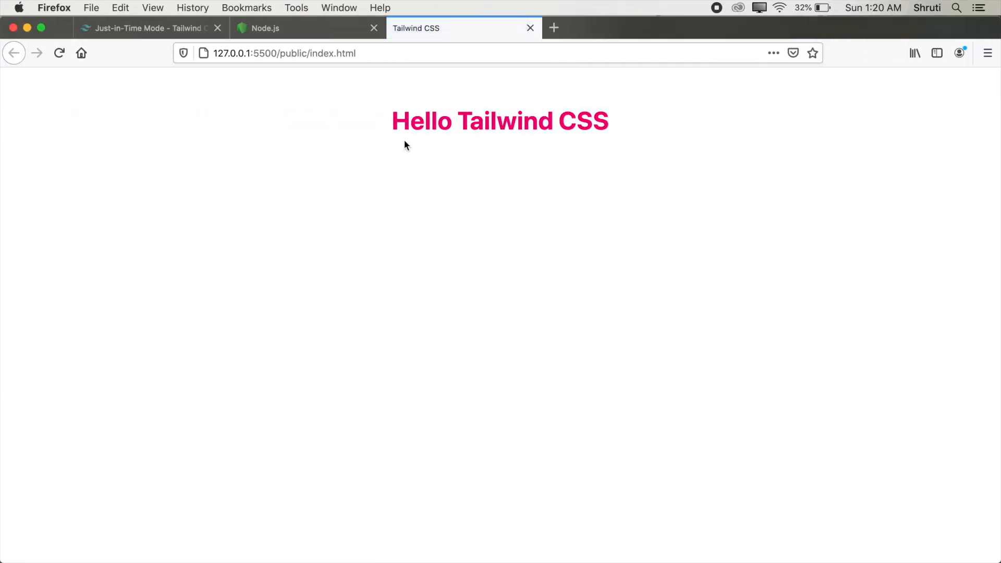
mouse_move(559, 163)
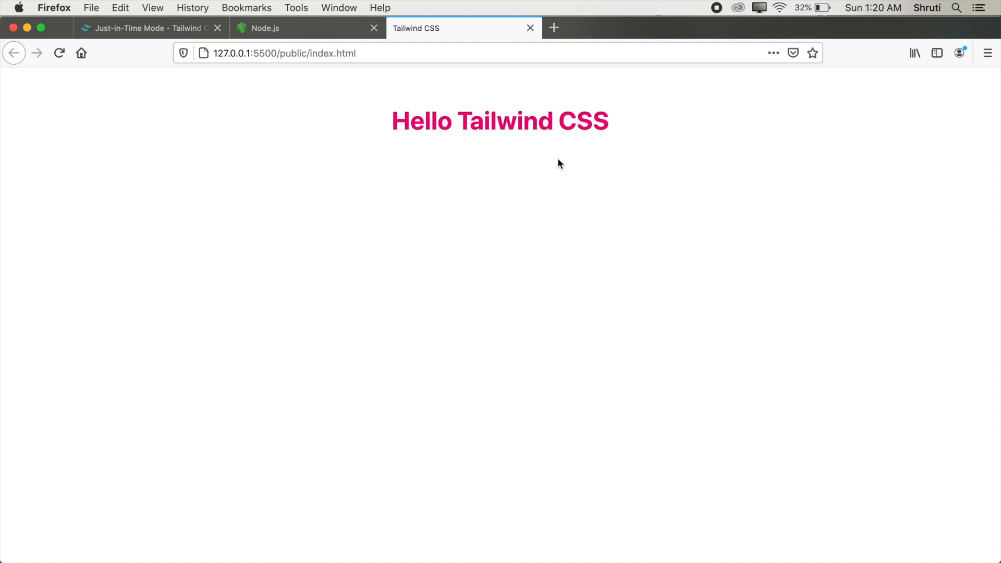
mouse_move(545, 186)
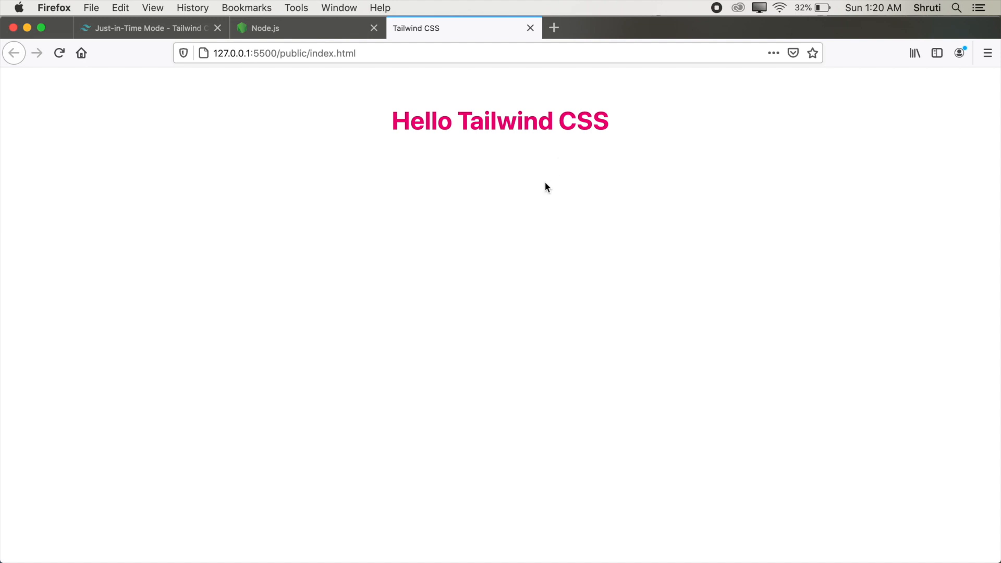
mouse_move(500, 247)
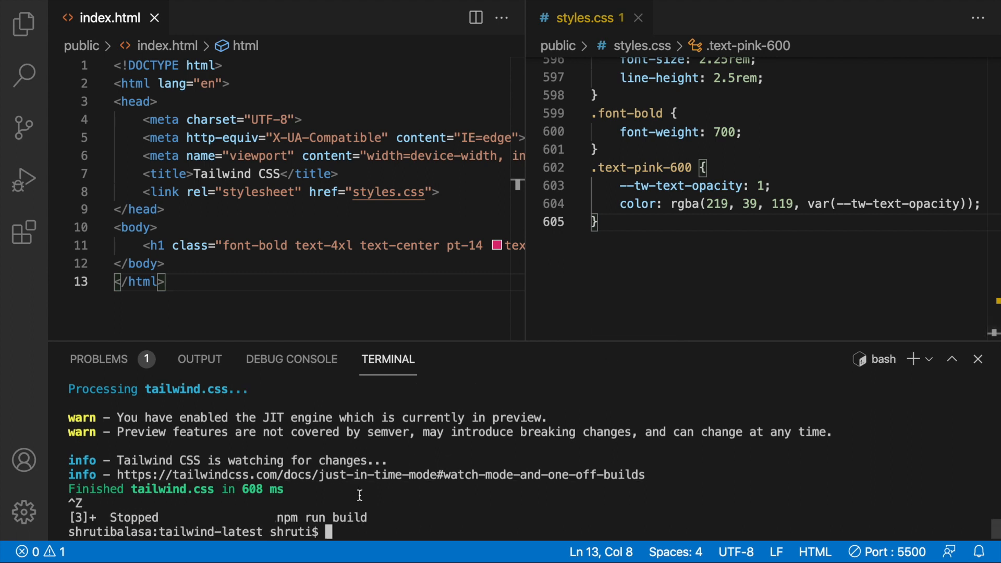
Step: Run 'npm install -D cssnano' to add cssnano as a dev dependency
type("npm")
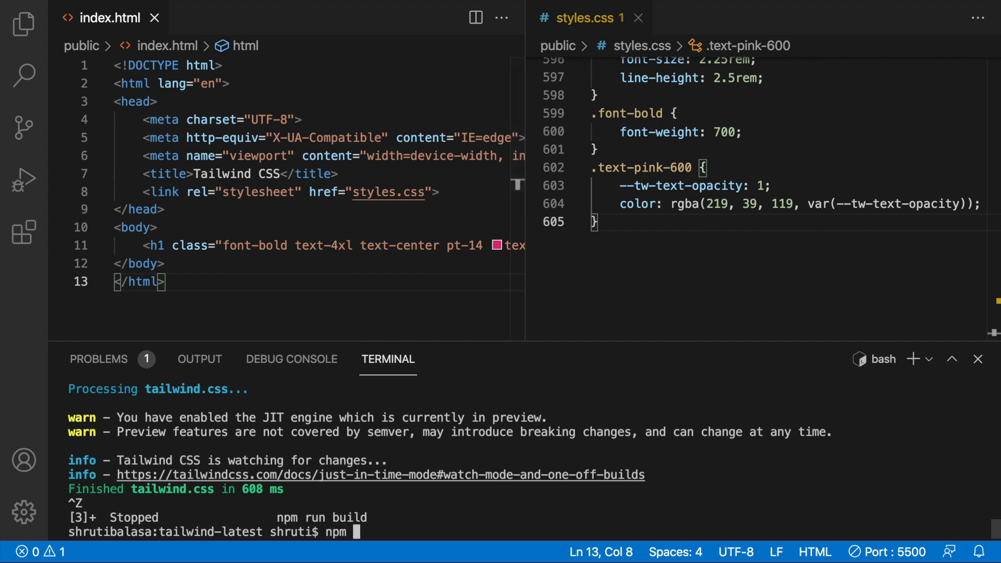
type("install")
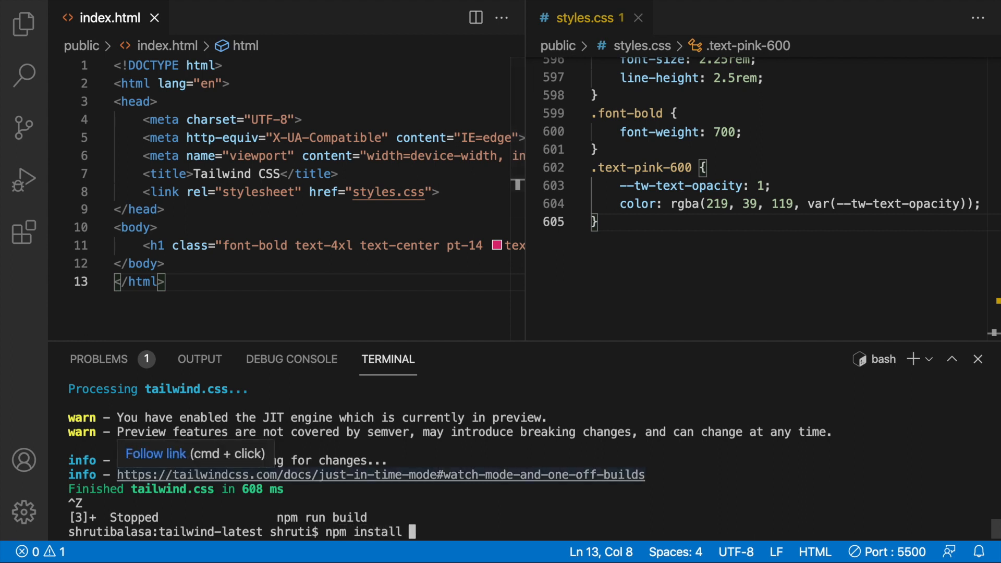
type("-D c")
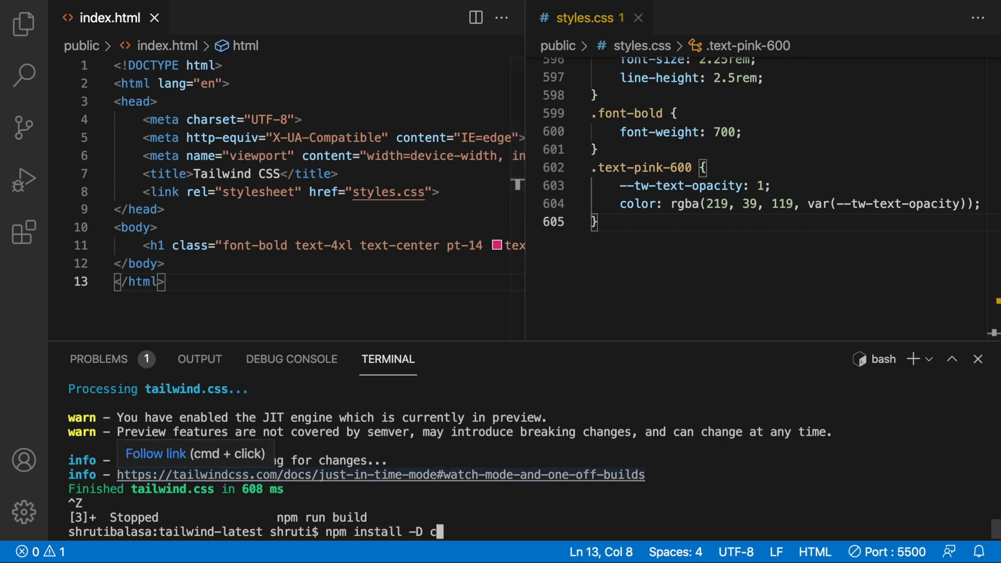
type("ssnano")
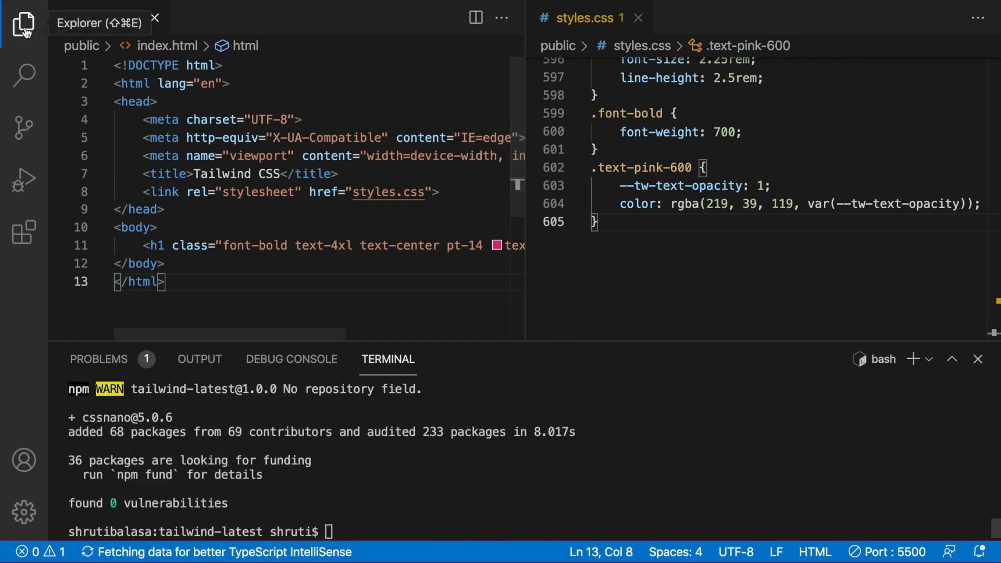
Step: Add a 'cssnano: {}' entry to the plugins in postcss.config.js after autoprefixer
left_click(24, 24)
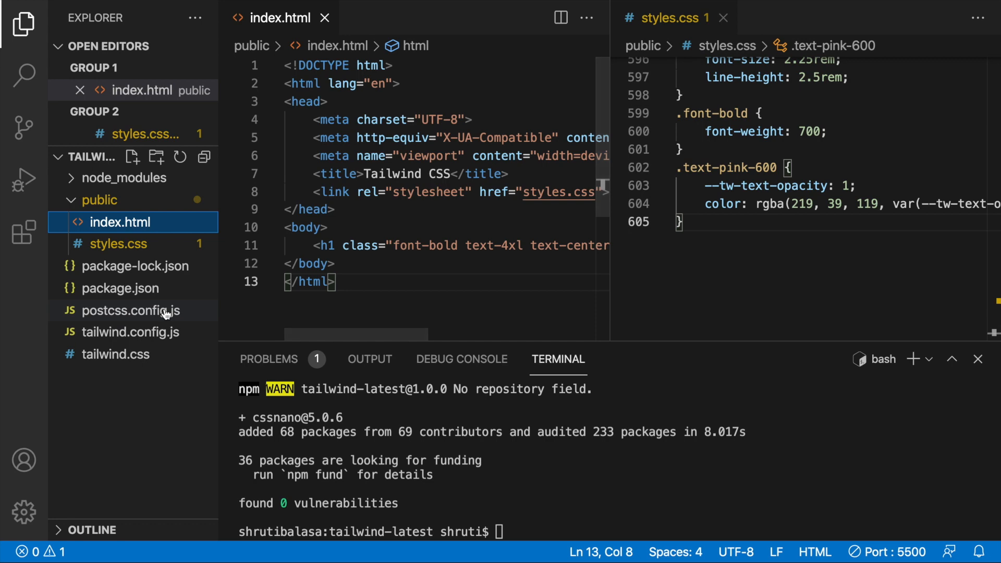
left_click(127, 311)
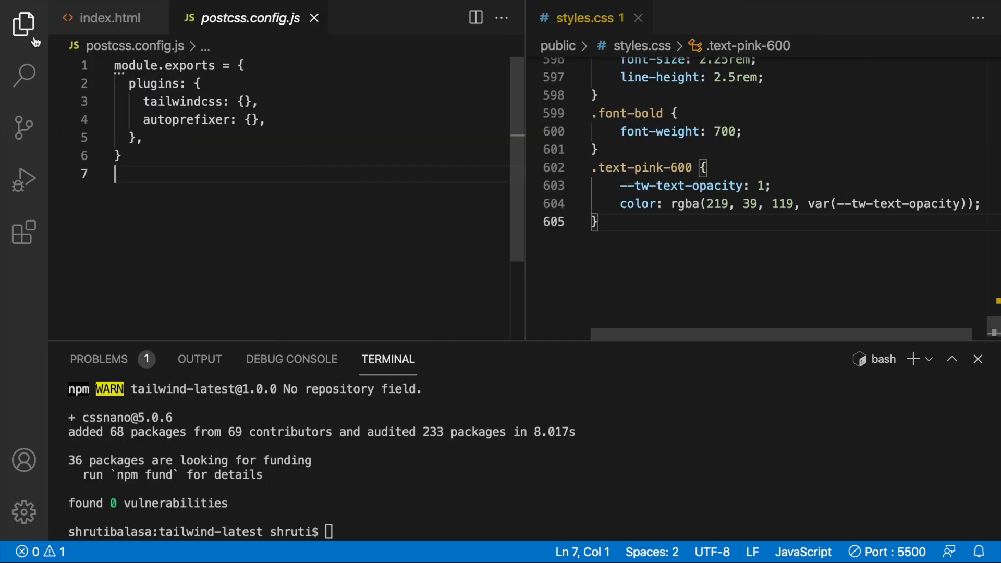
key("Enter")
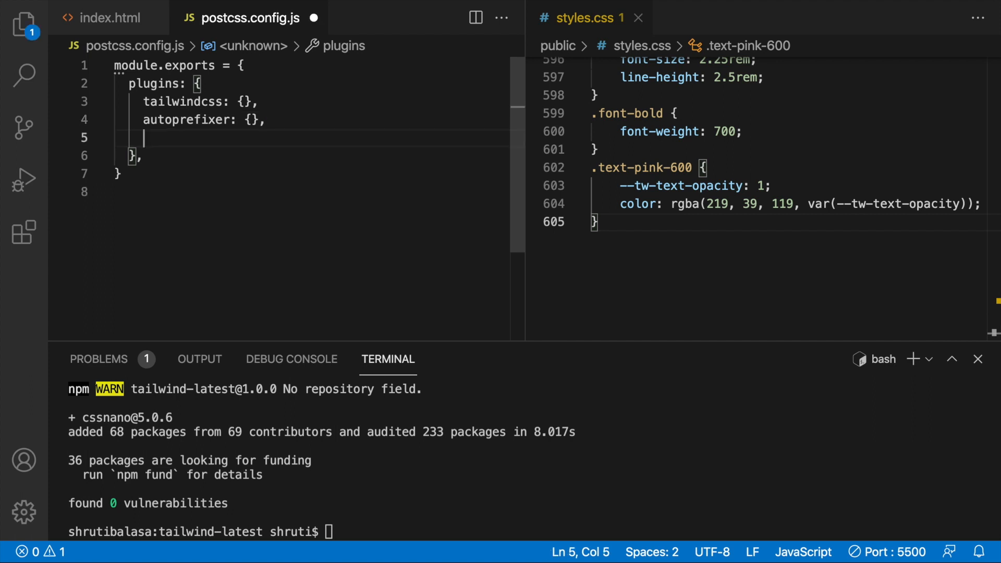
type("cssnano")
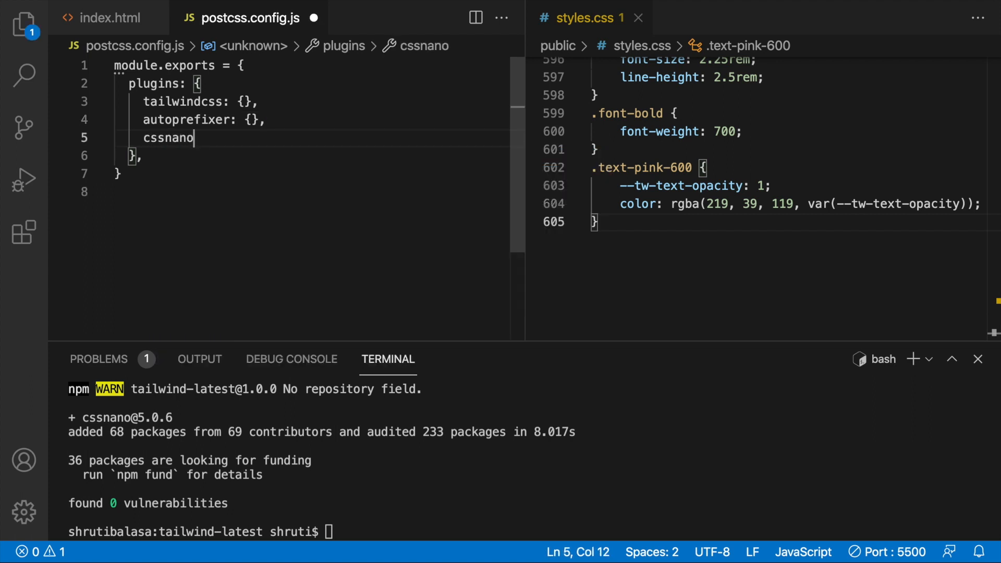
type(": {}")
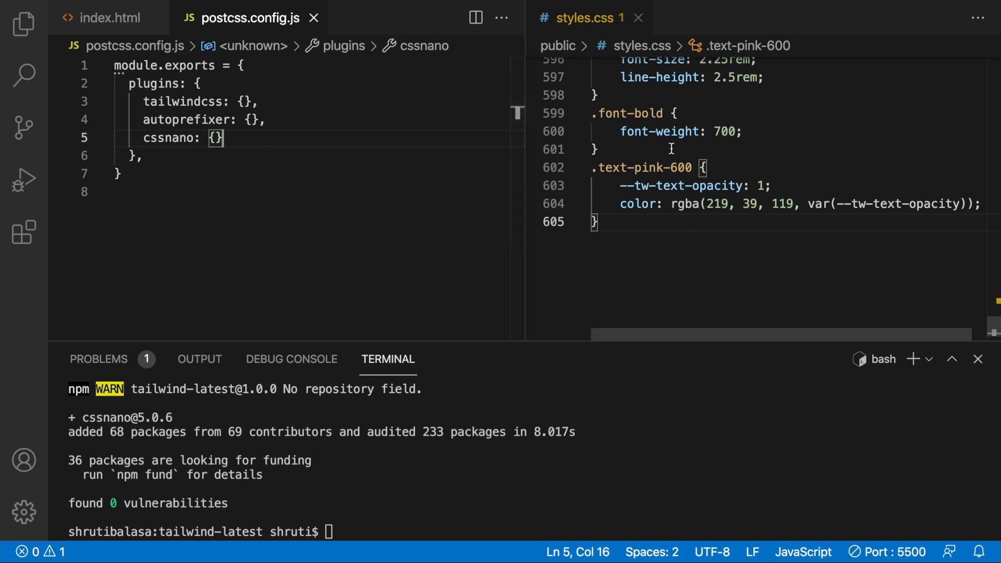
mouse_move(636, 203)
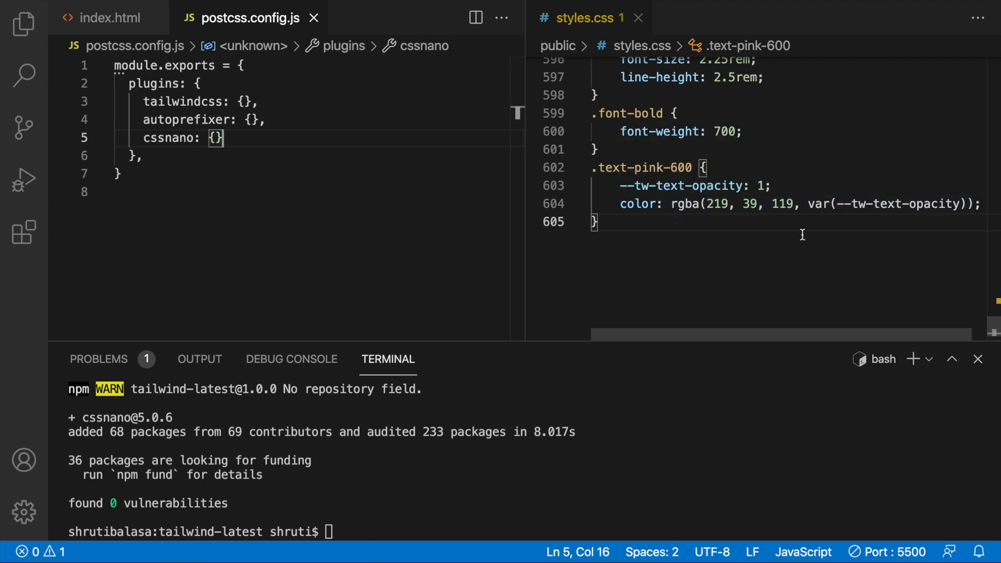
mouse_move(778, 249)
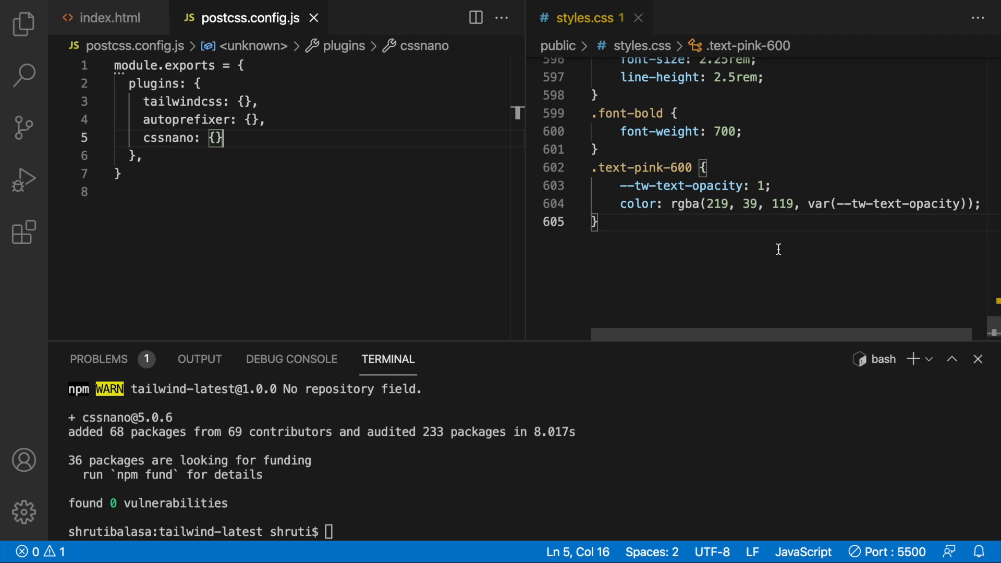
mouse_move(260, 174)
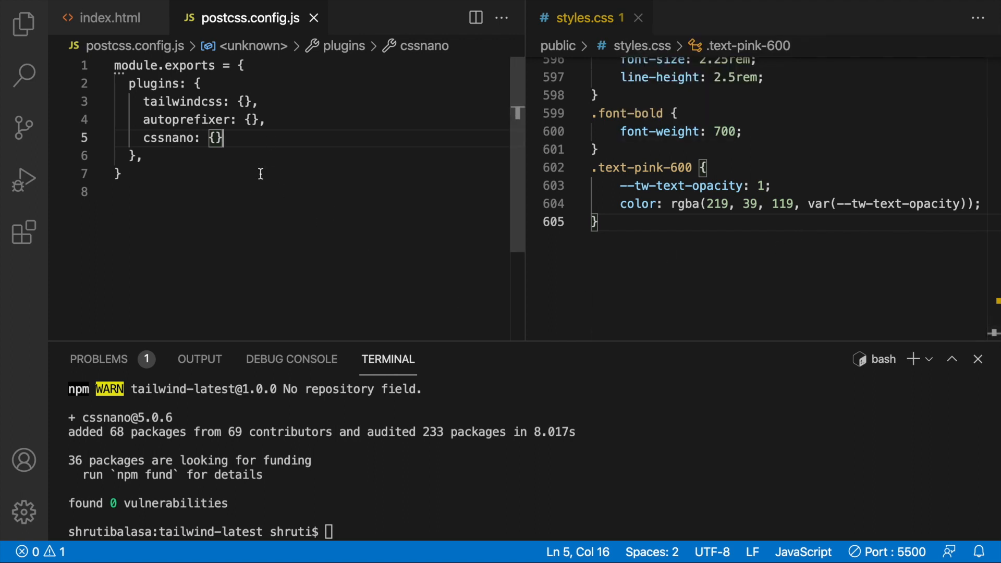
mouse_move(229, 65)
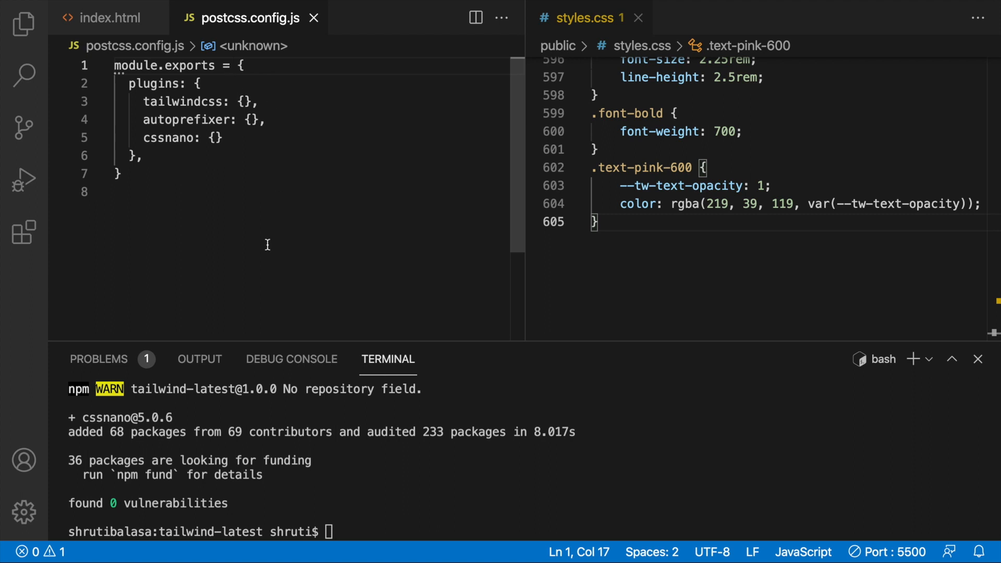
Step: Rewrite module.exports as an arrow function '(ctx) => ({...})' in postcss.config.js
key("ctrl+a")
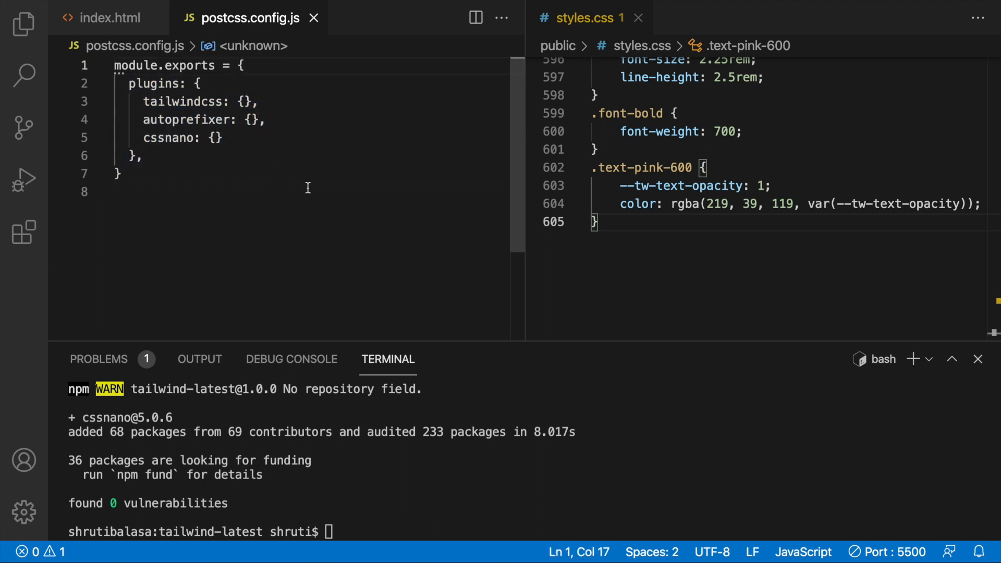
type("()")
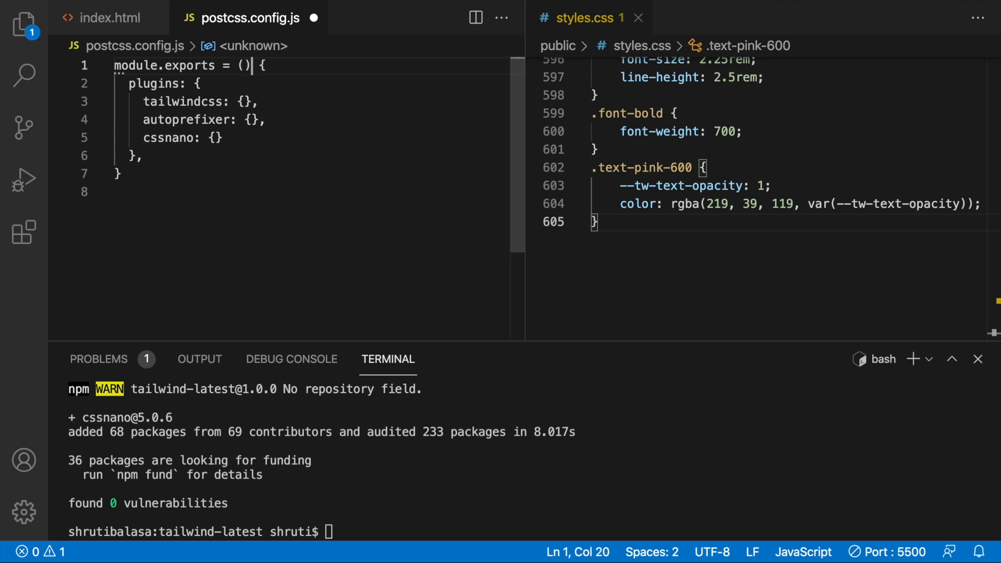
type("{")
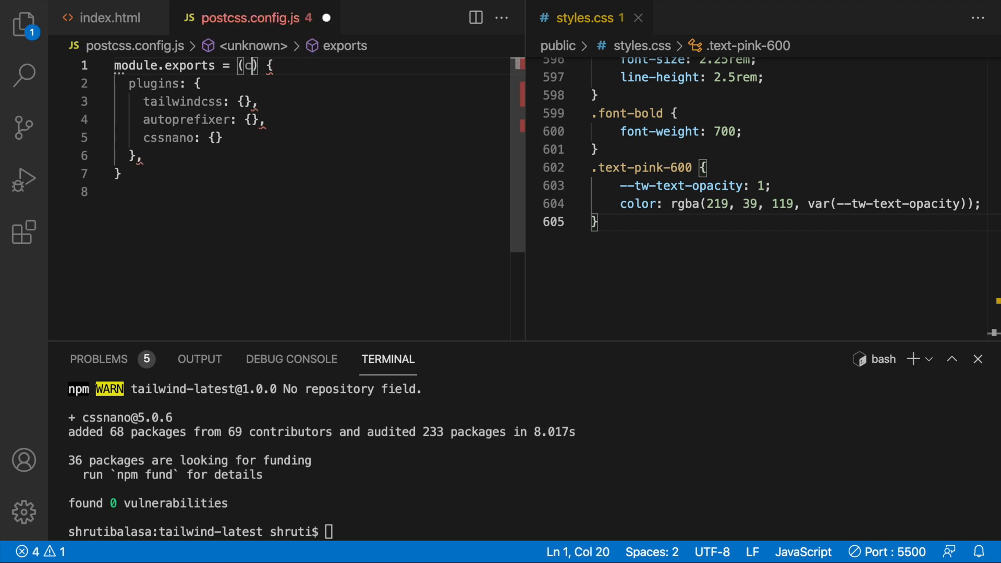
type("ctx")
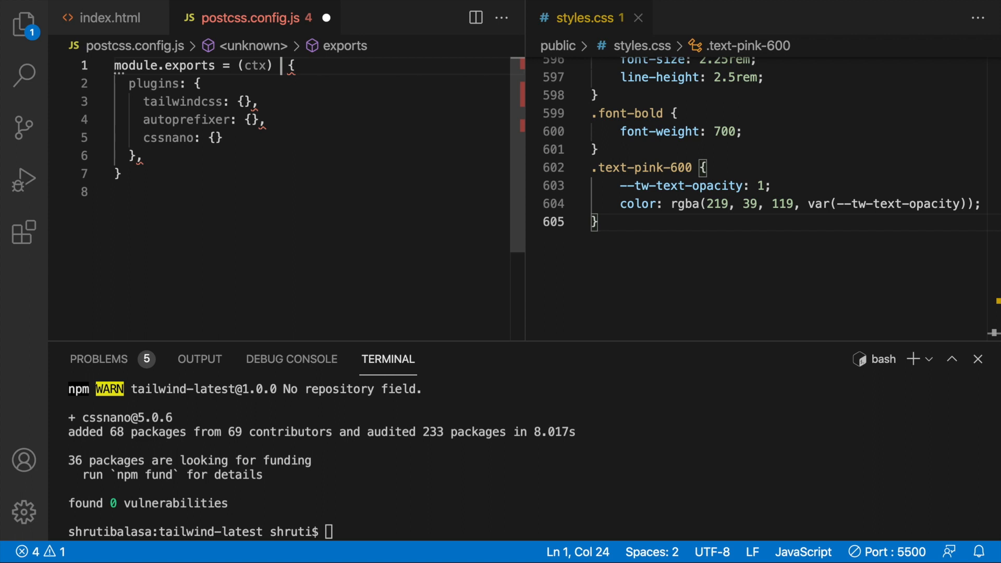
type("=>")
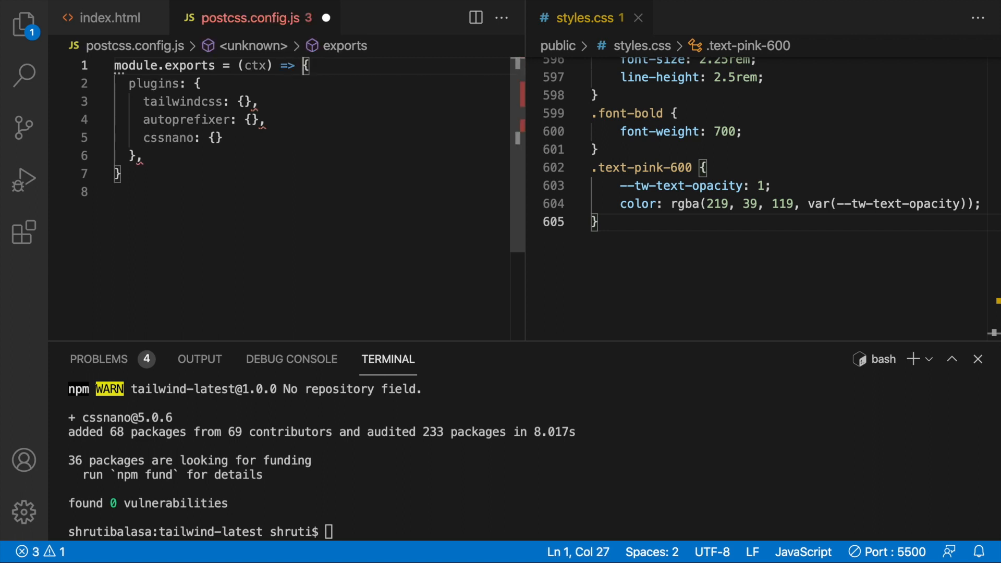
type("(")
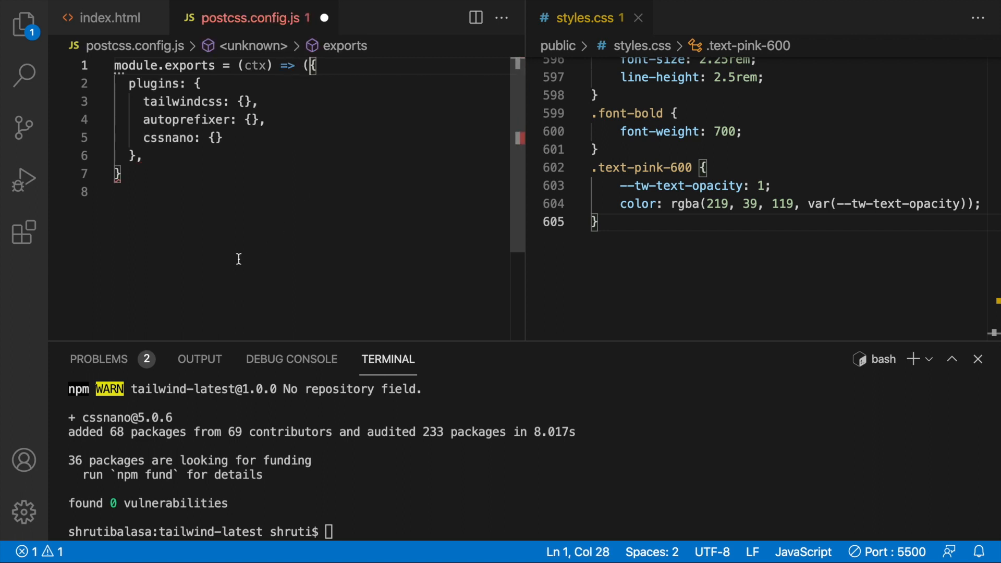
Step: Set cssnano to "ctx.env === 'production' ? {} : false" so it runs only in production
left_click(128, 173)
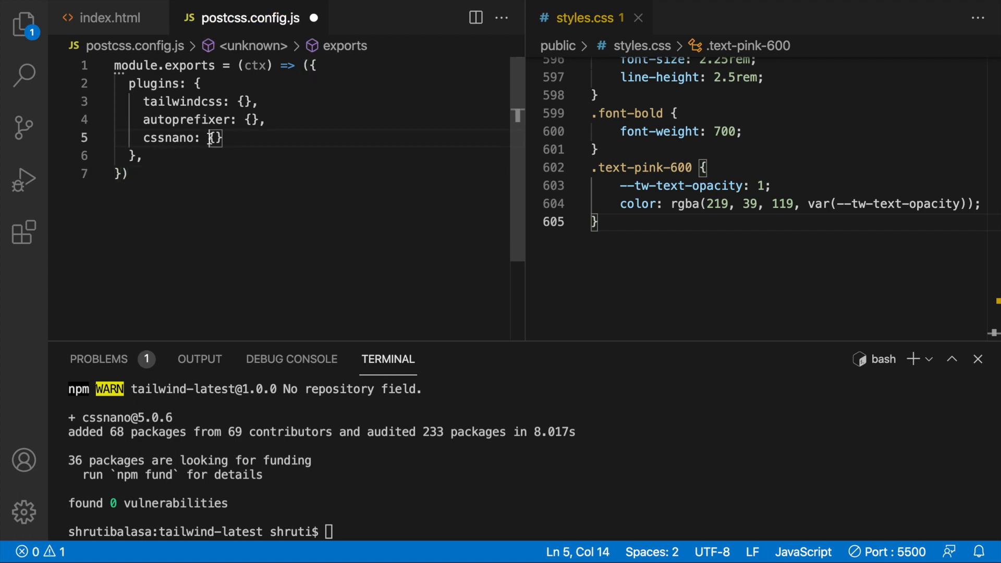
double_click(216, 138)
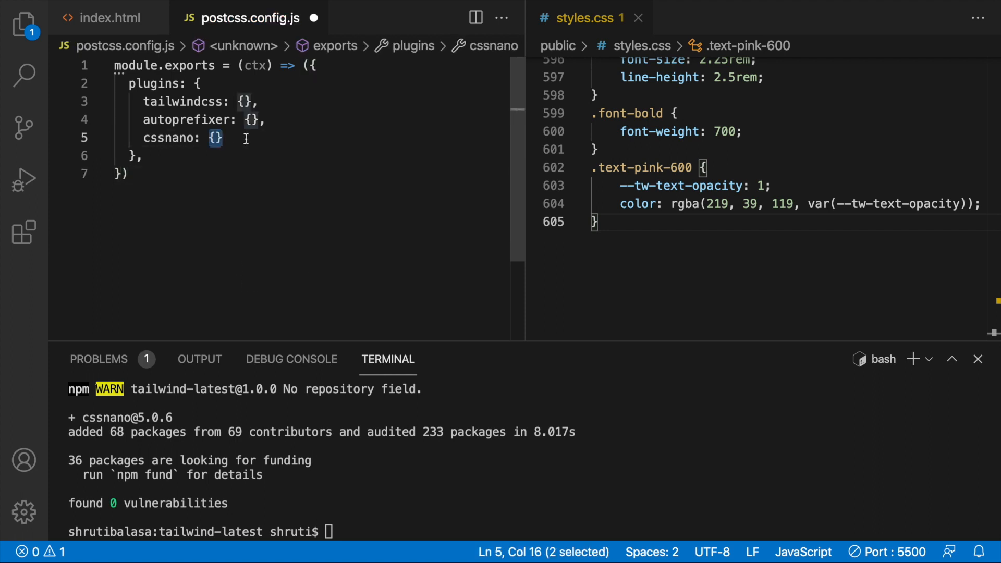
type("ctx.e")
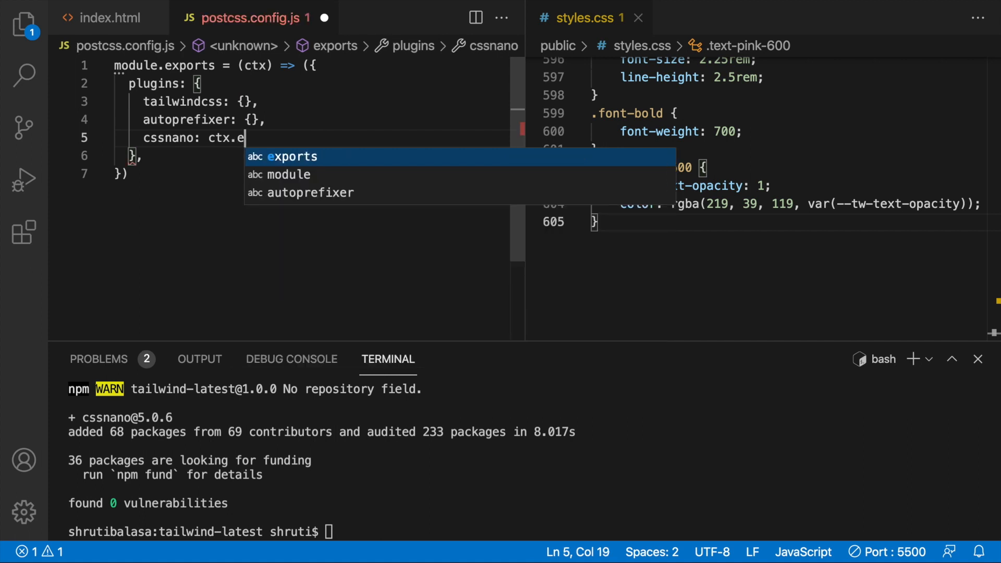
type("nv ===")
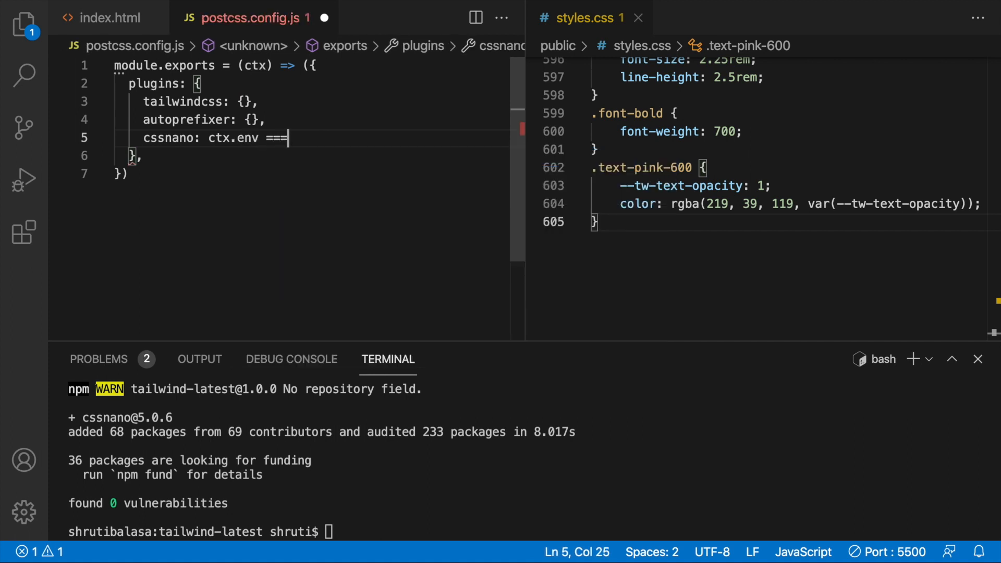
type("'productio")
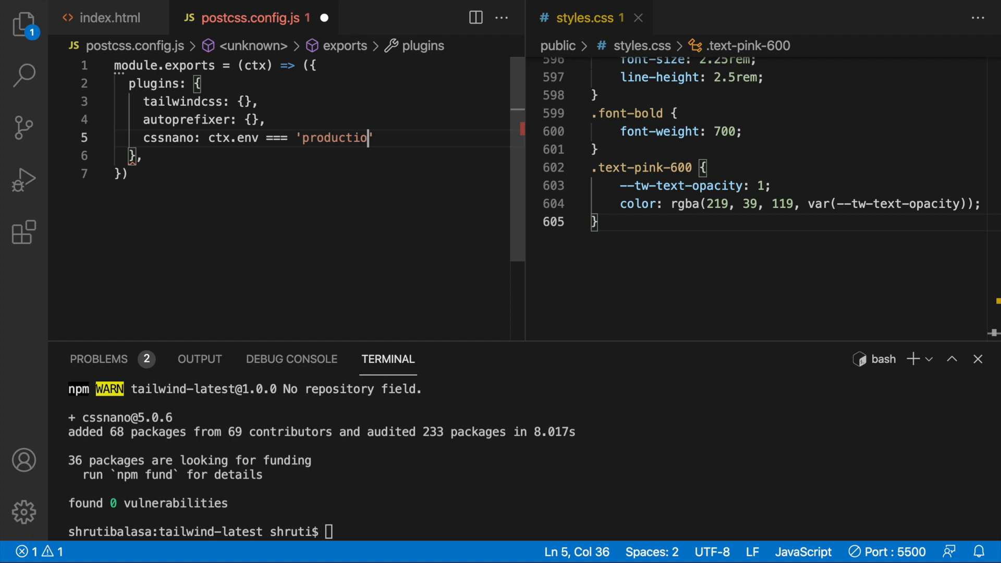
type("n'")
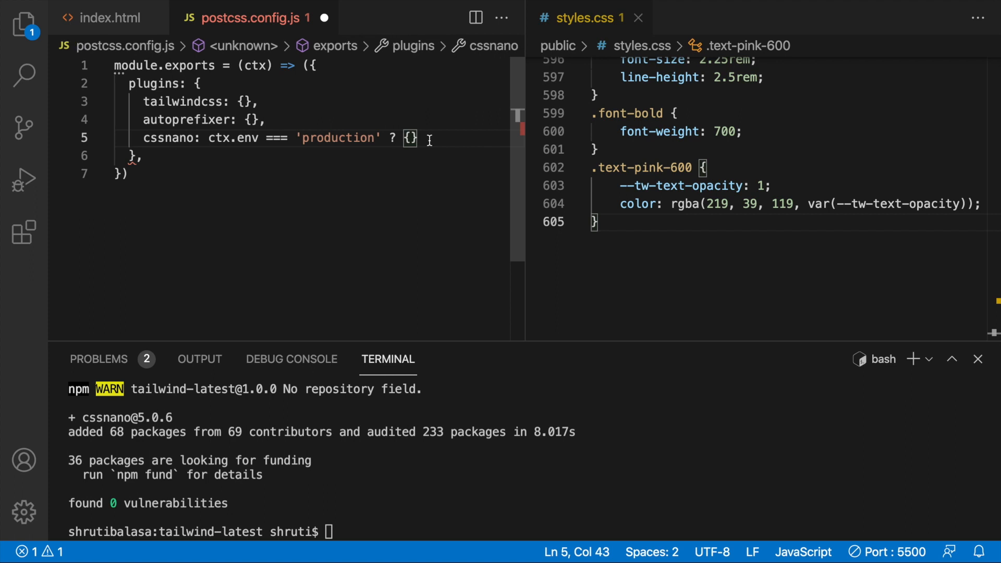
type(",")
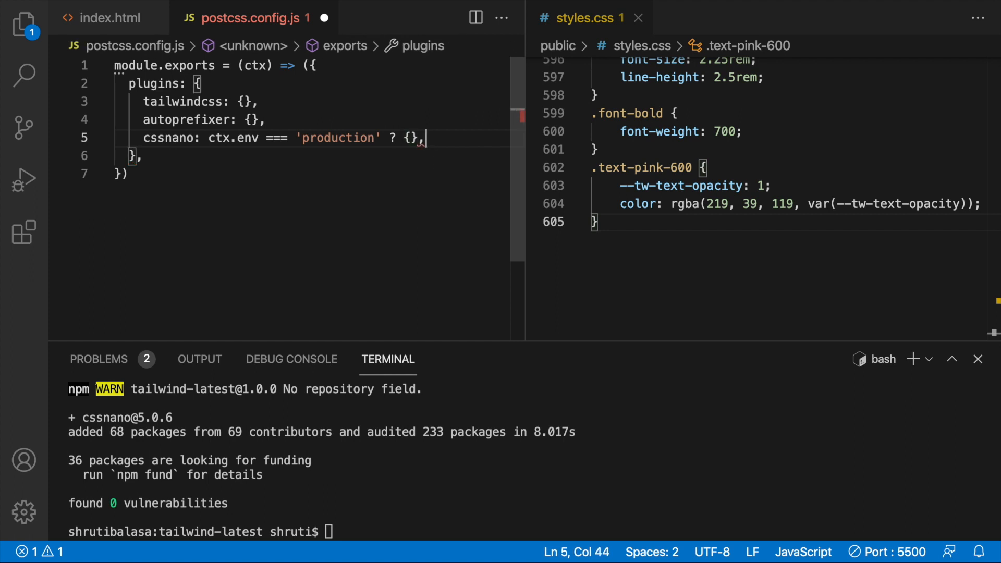
type(": false")
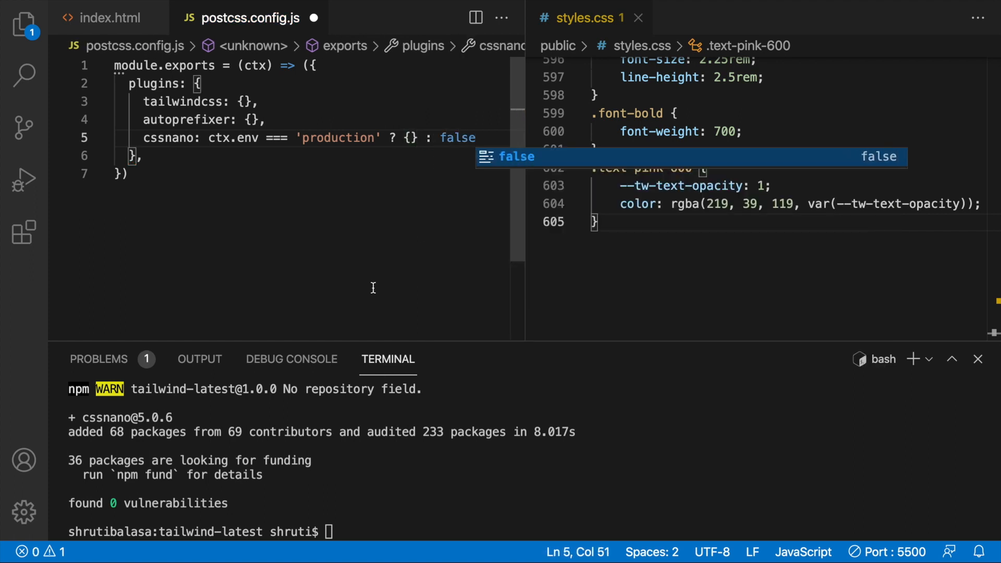
left_click_drag(210, 137, 475, 137)
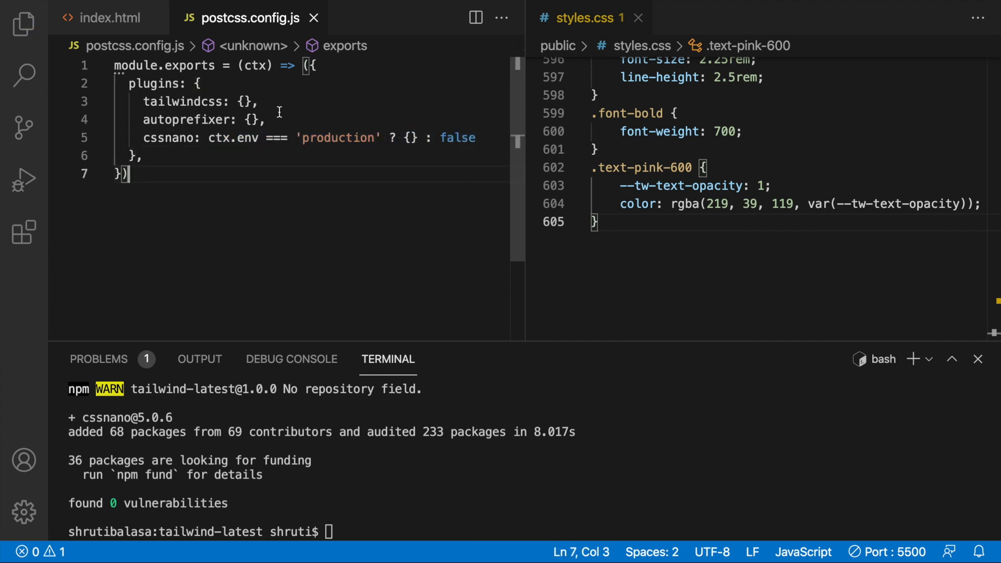
mouse_move(111, 34)
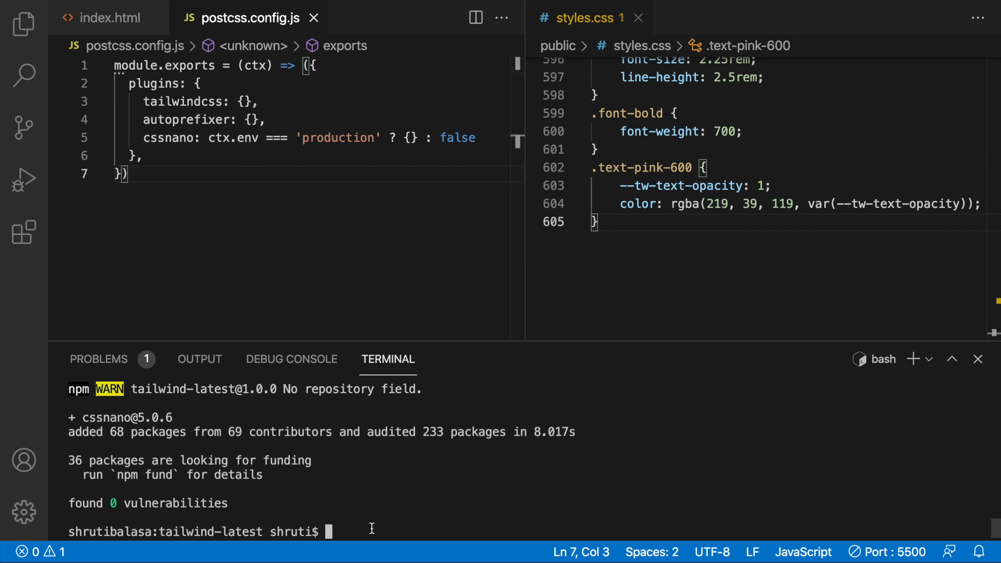
Step: Enter 'npm run prod' in the terminal to start the production build
type("npm run")
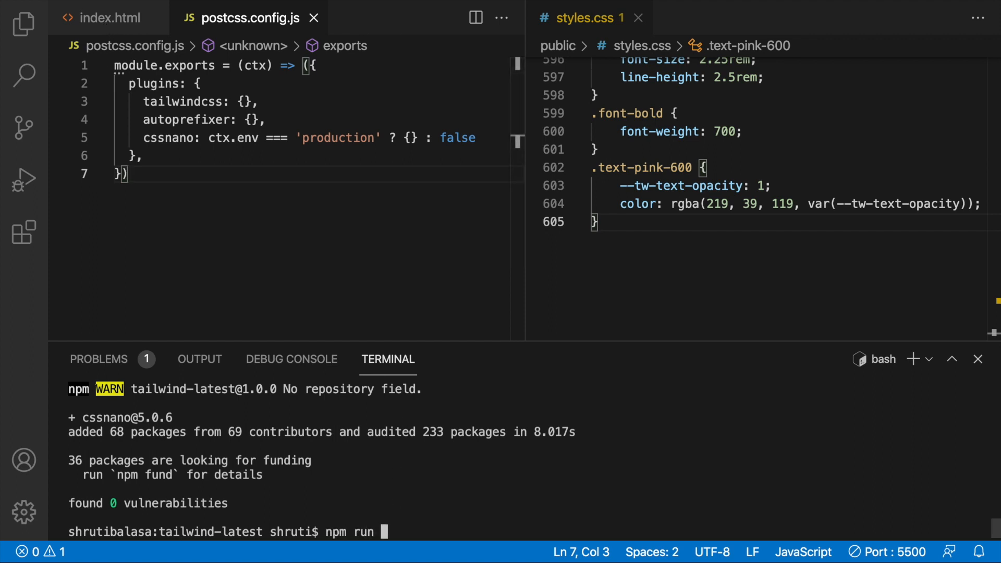
type("prod")
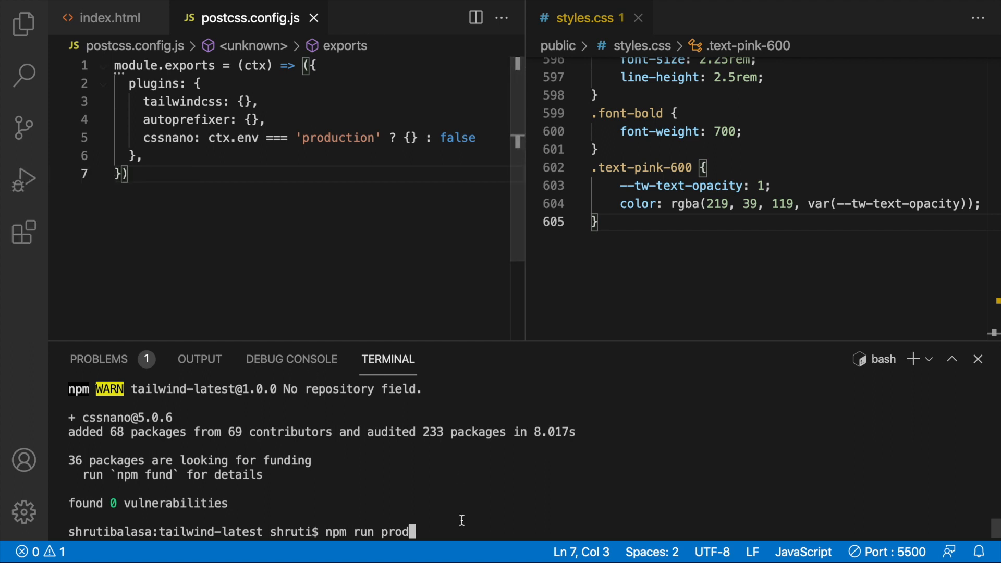
mouse_move(439, 531)
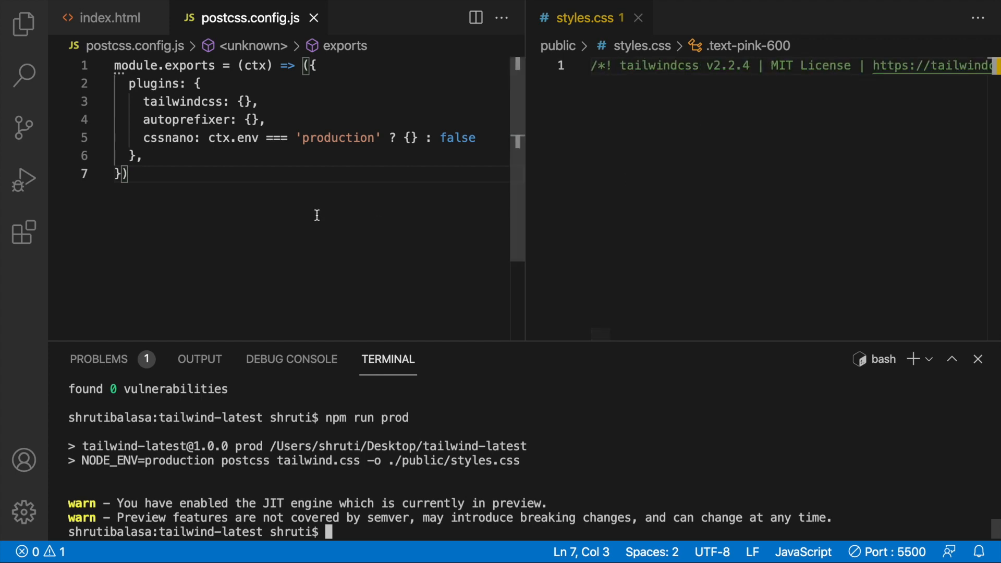
Step: Switch to Firefox and reload the page to load the minified stylesheet
left_click(109, 18)
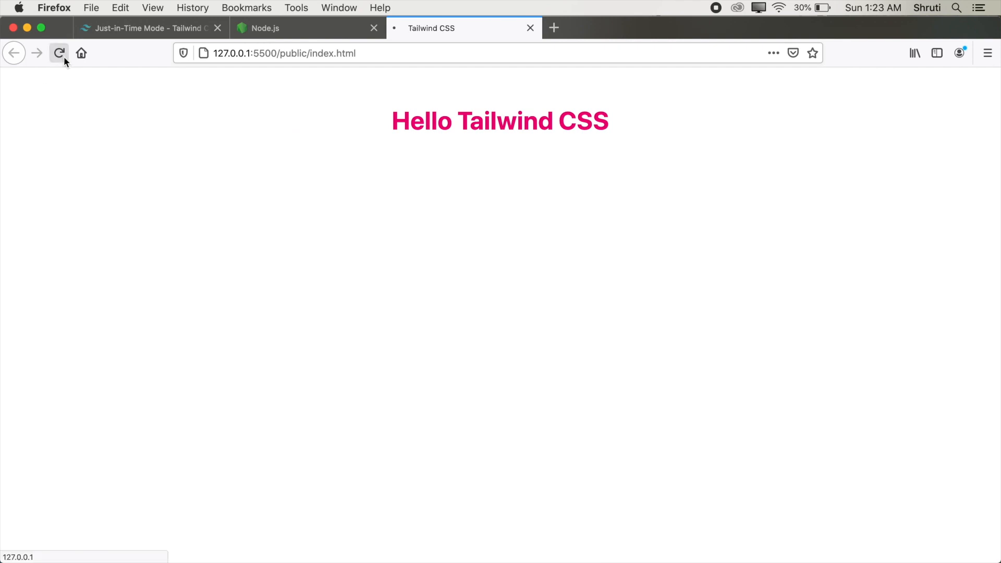
left_click(58, 54)
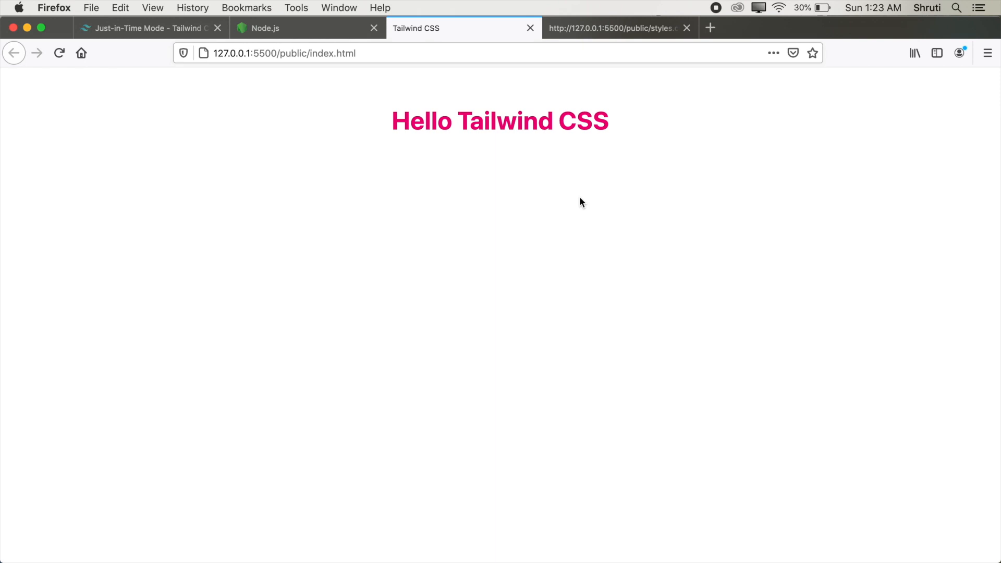
mouse_move(569, 280)
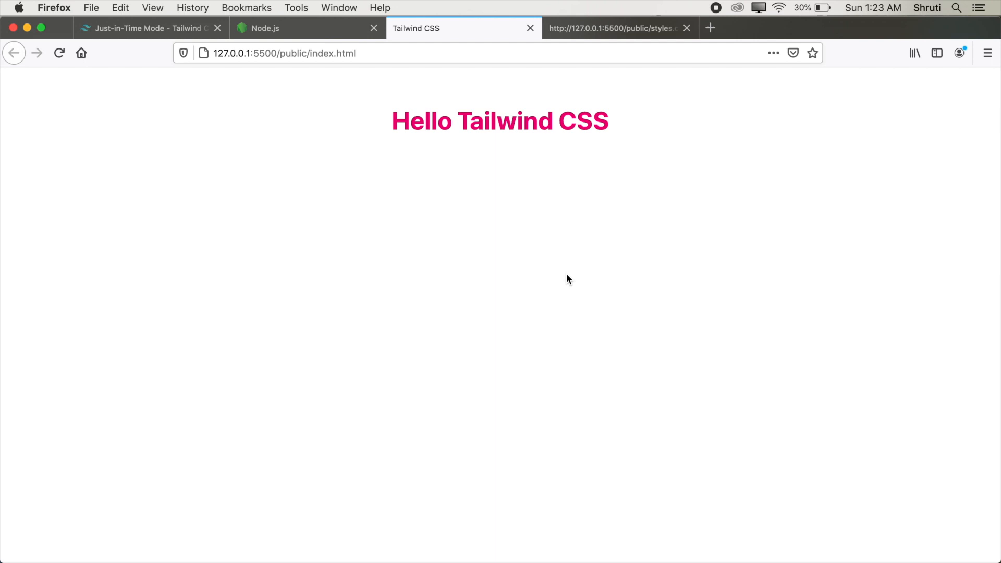
mouse_move(702, 69)
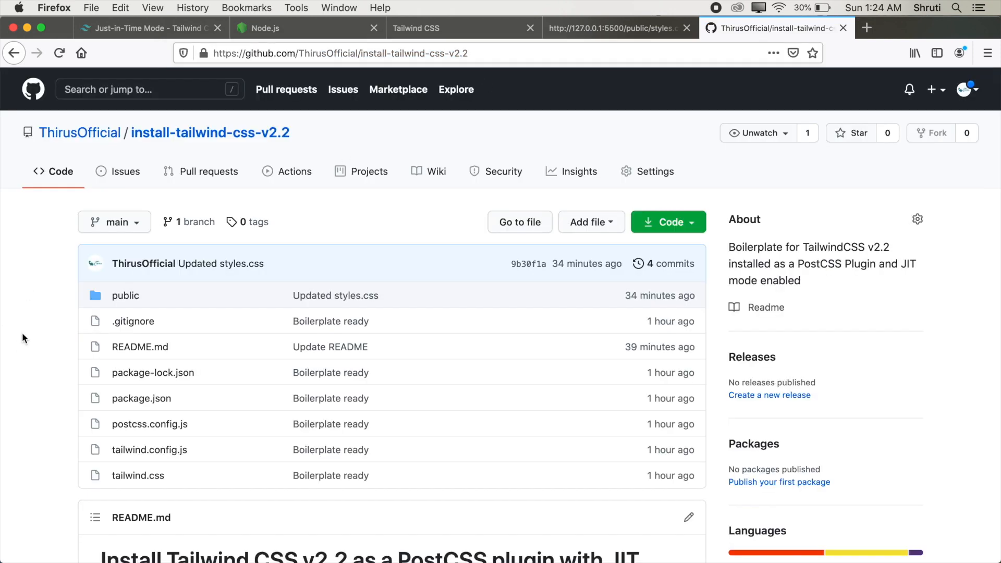
scroll("down", 3)
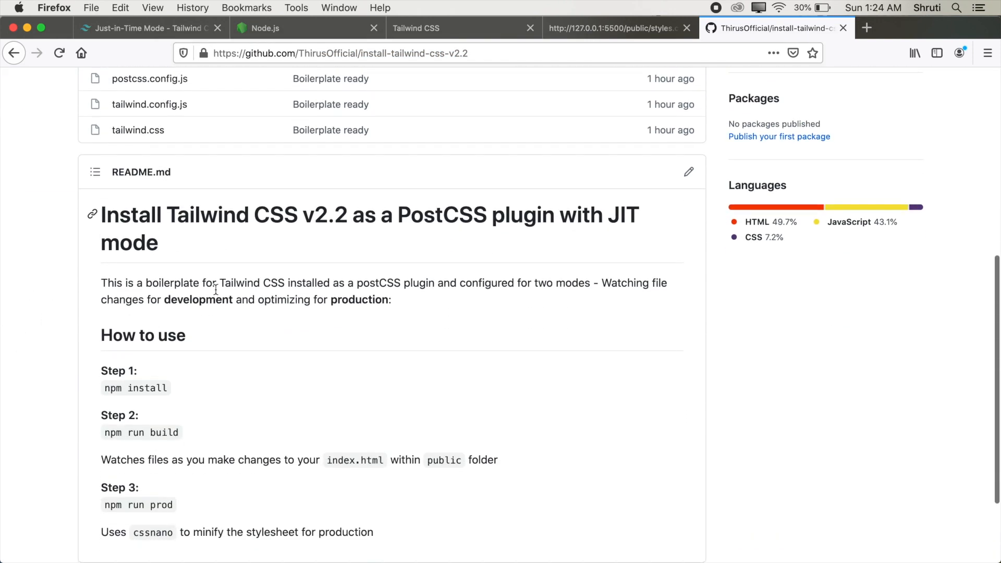
mouse_move(51, 326)
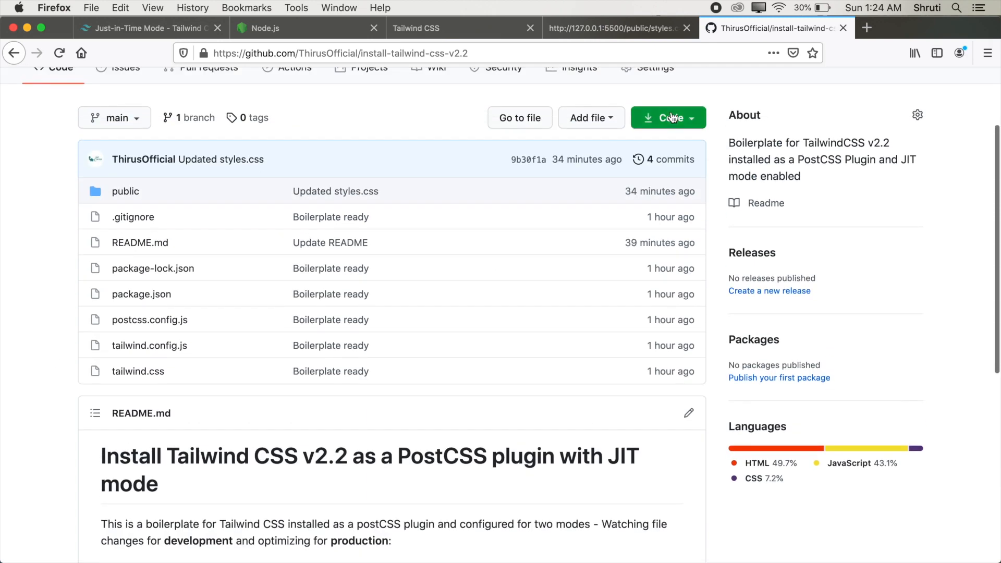
left_click(667, 117)
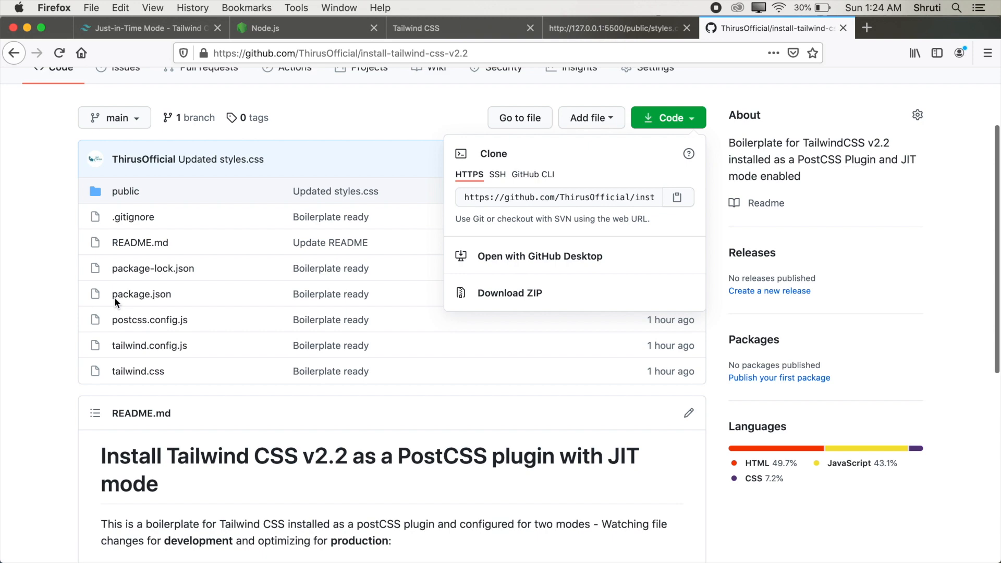
left_click(51, 268)
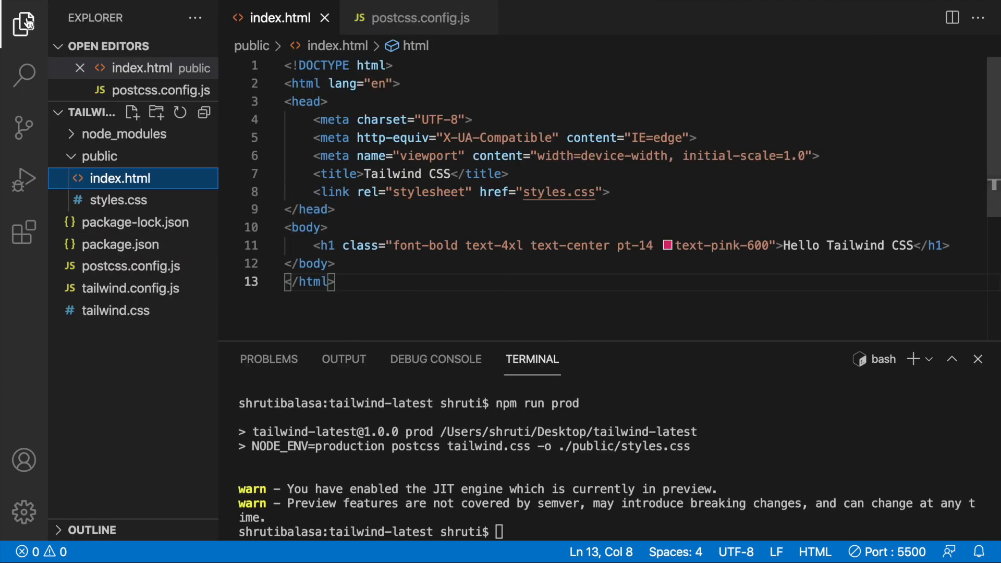
mouse_move(548, 457)
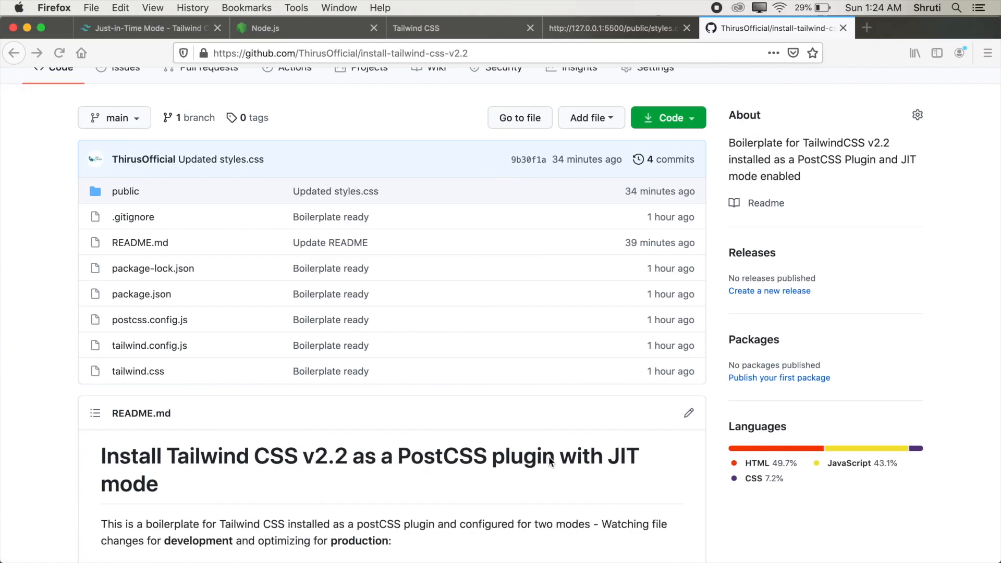
scroll("down", 3)
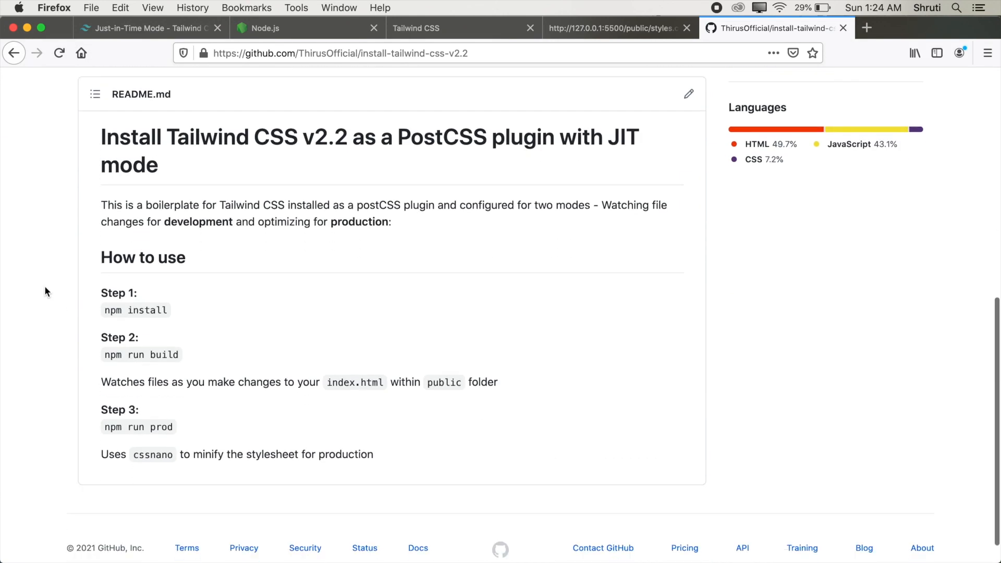